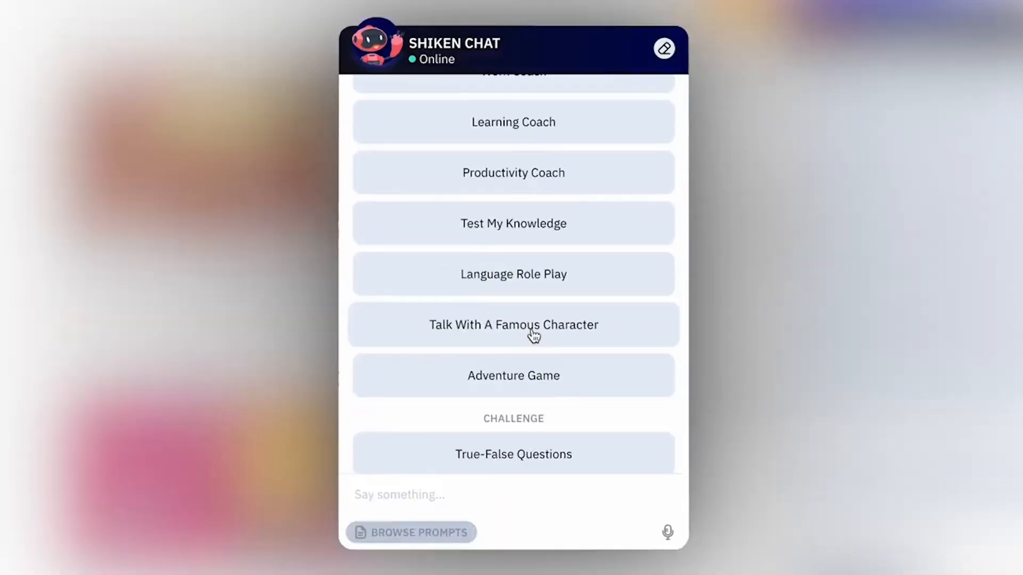
# Start the 'Talk With A Famous Character' chat so the assistant replies as Neil Armstrong.
pyautogui.click(513, 324)
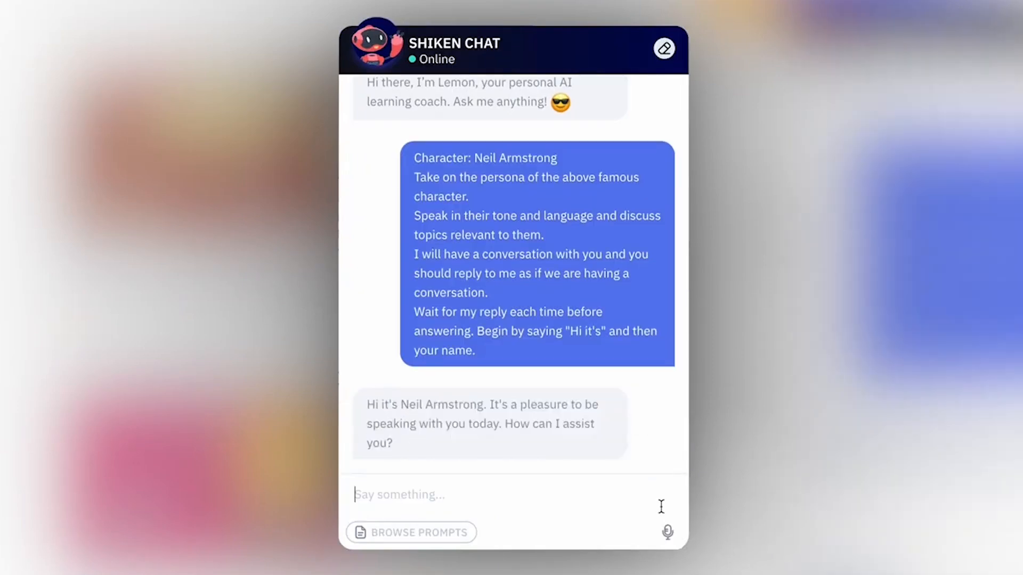
pyautogui.scroll(-3)
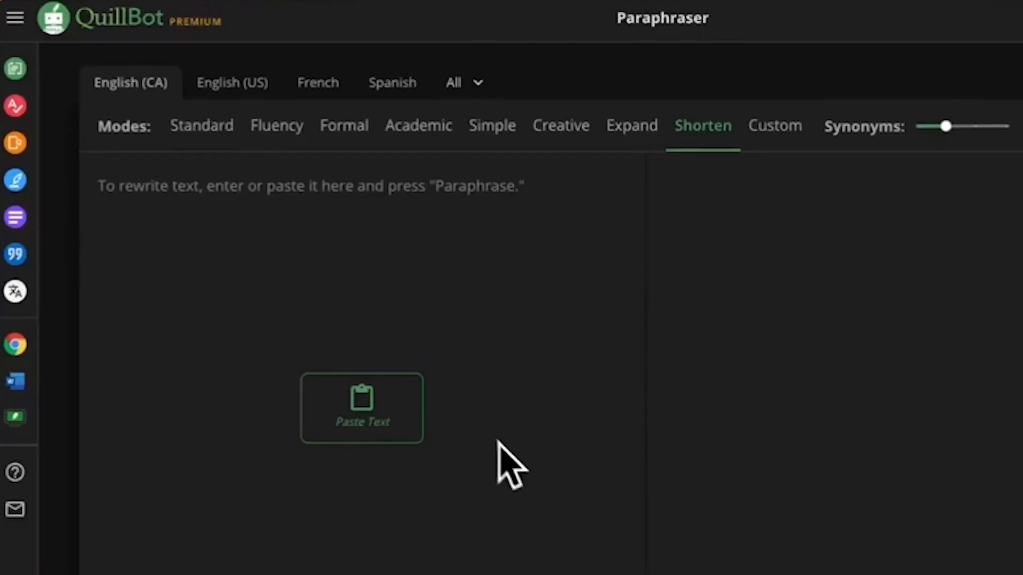
pyautogui.moveTo(290, 238)
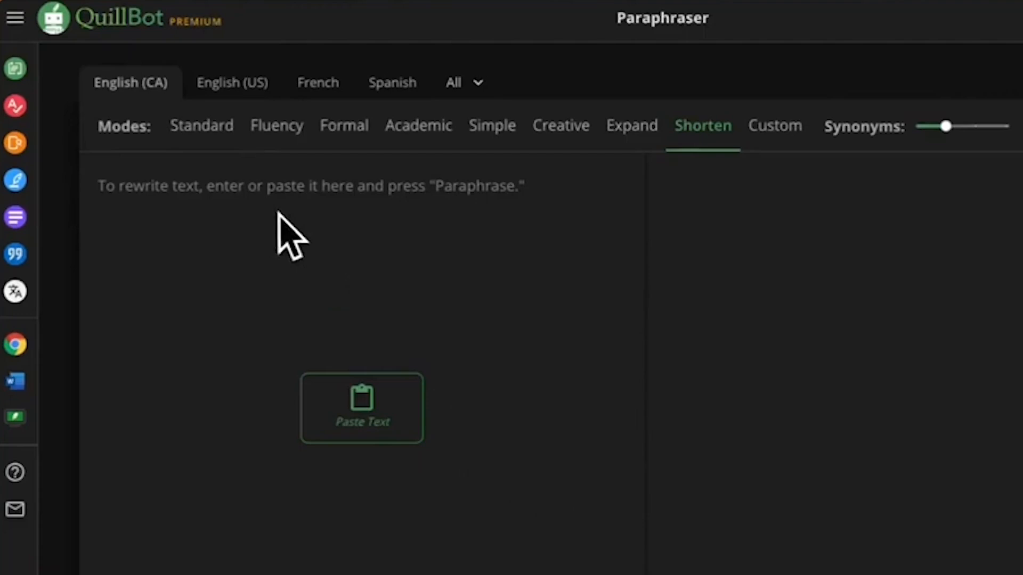
pyautogui.moveTo(281, 209)
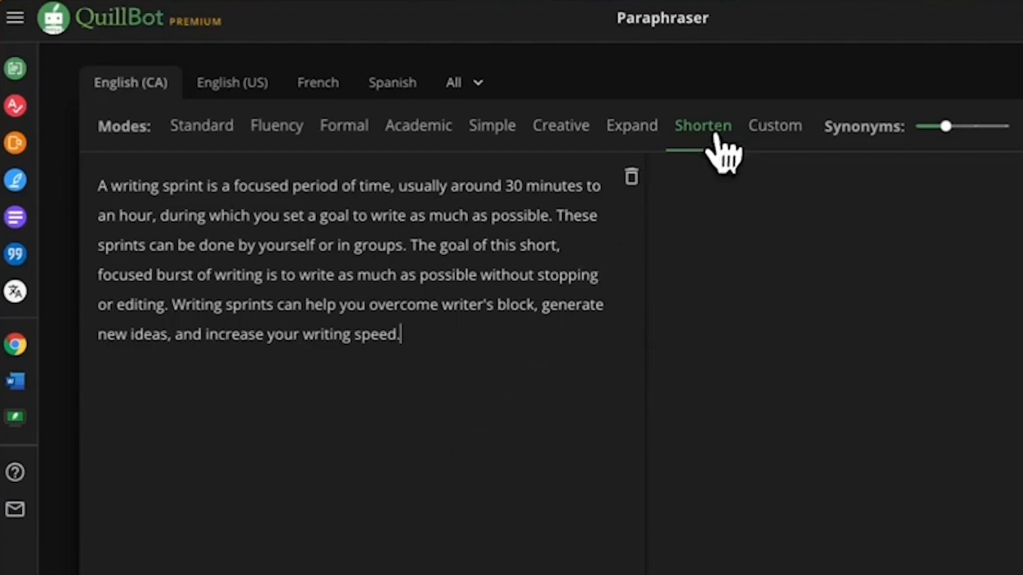
# Paraphrase the pasted writing-sprint paragraph in Shorten mode.
pyautogui.click(702, 126)
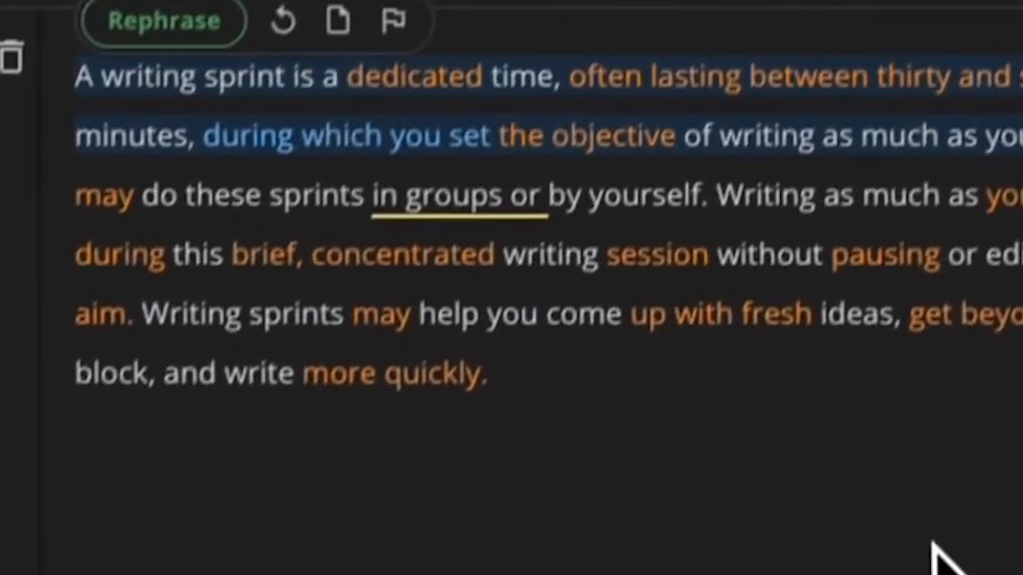
pyautogui.click(164, 21)
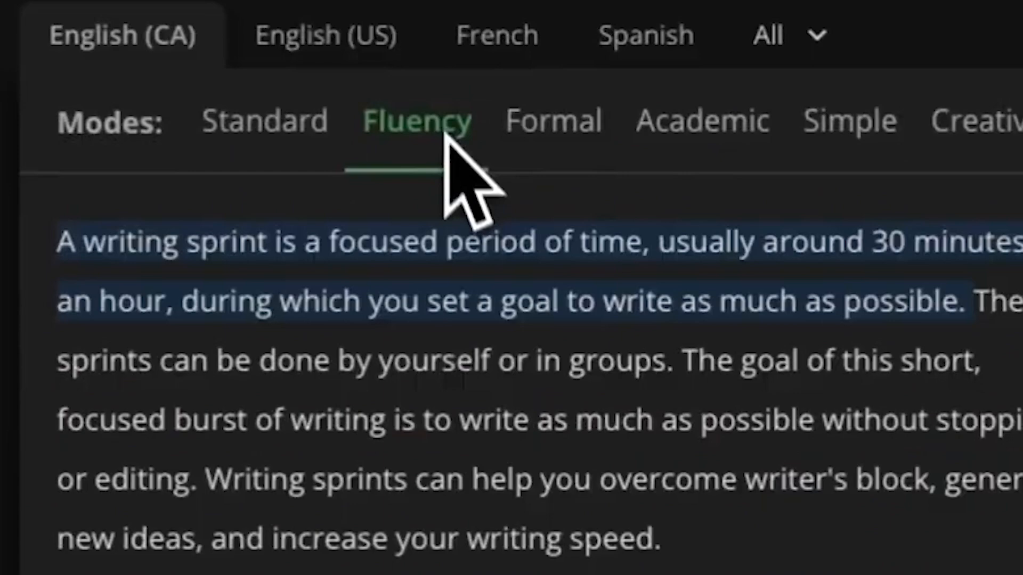
# Regenerate the paraphrase in Academic mode for more scholarly wording.
pyautogui.scroll(-3)
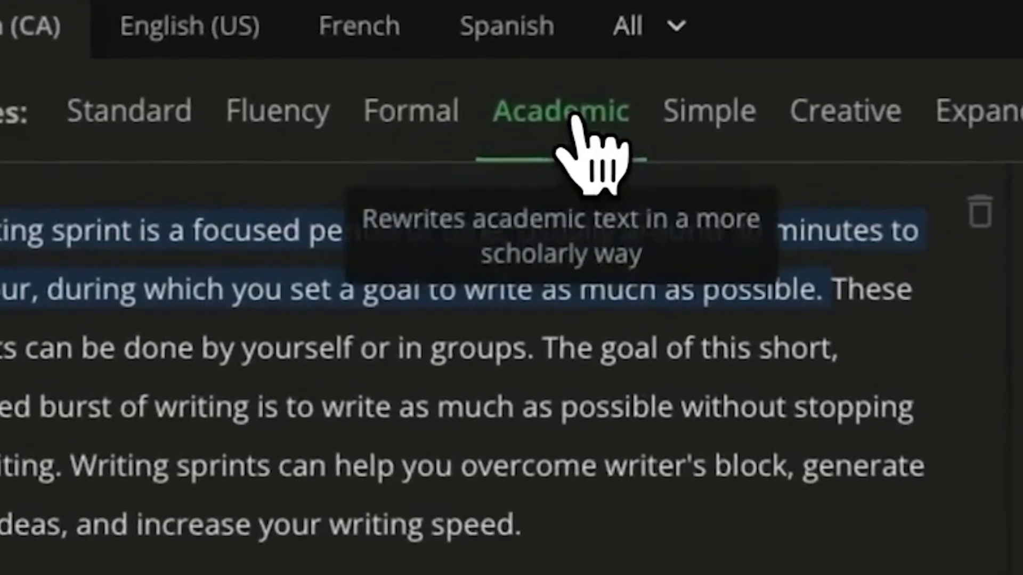
pyautogui.click(557, 110)
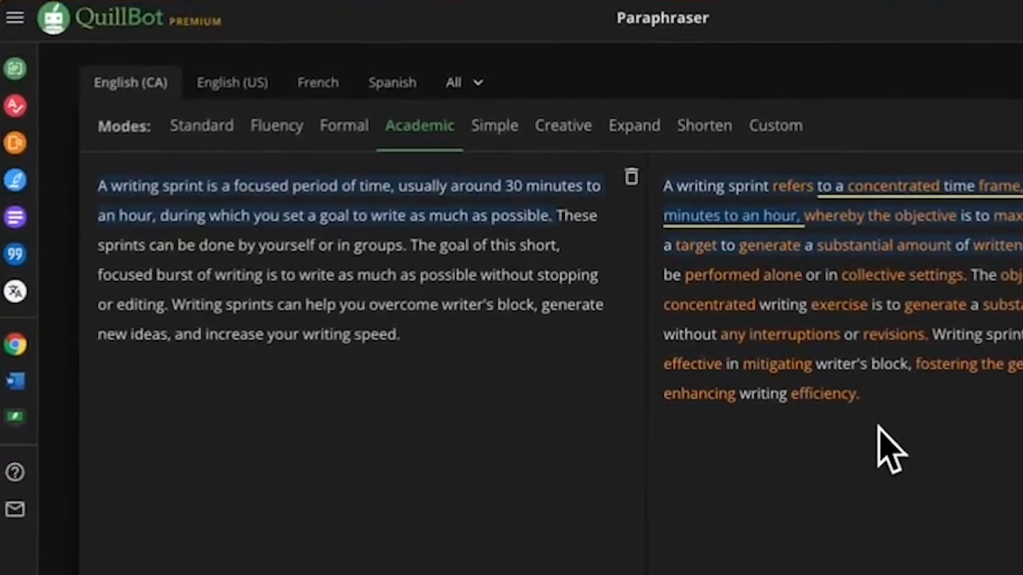
pyautogui.moveTo(922, 466)
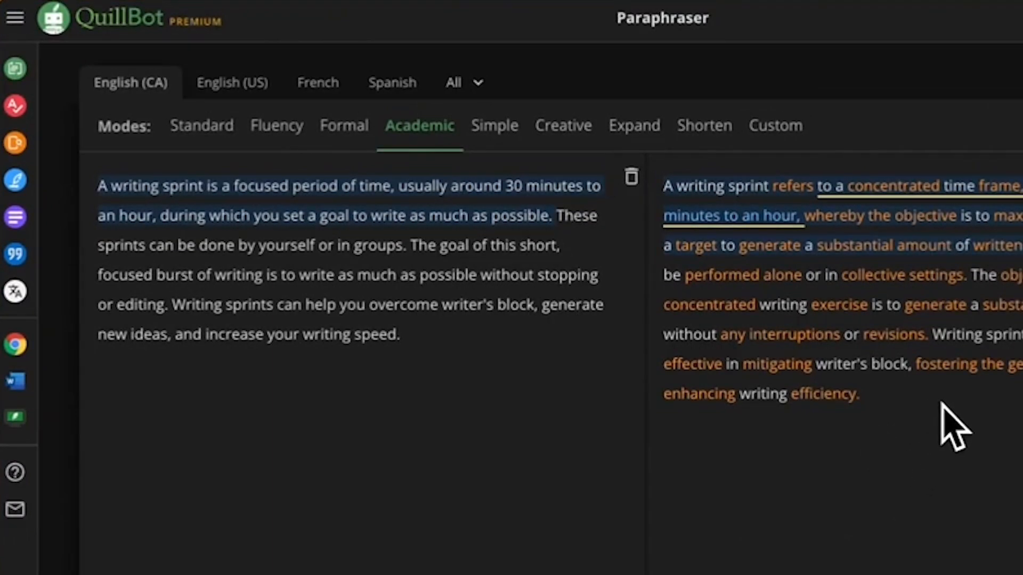
pyautogui.moveTo(968, 424)
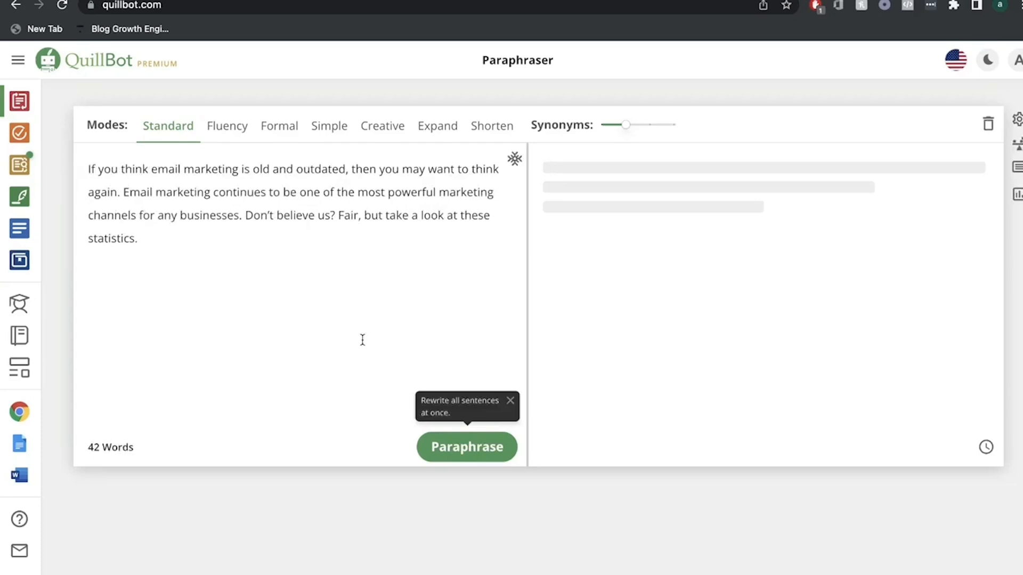
# Paraphrase the email marketing paragraph.
pyautogui.click(467, 446)
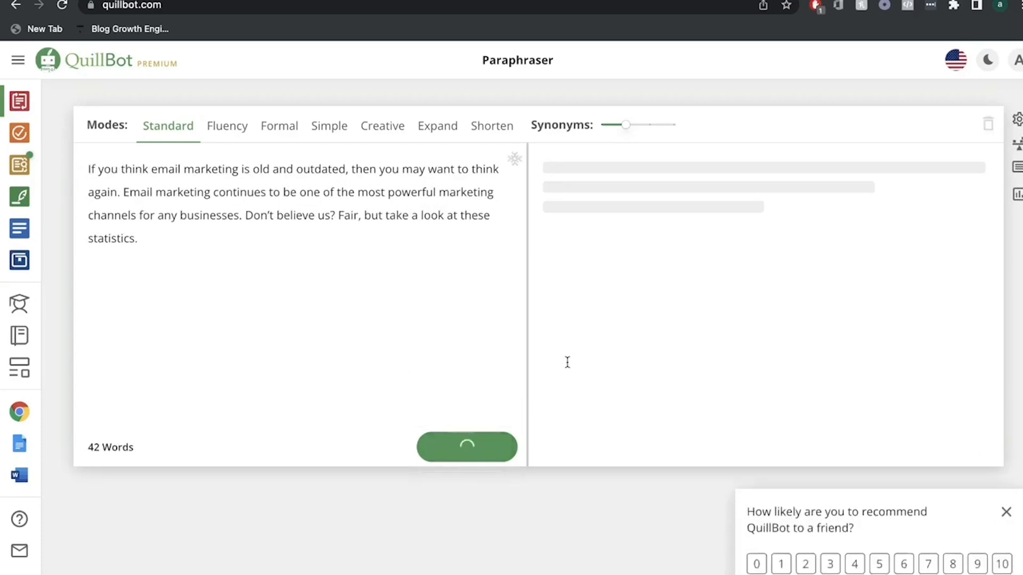
pyautogui.click(467, 446)
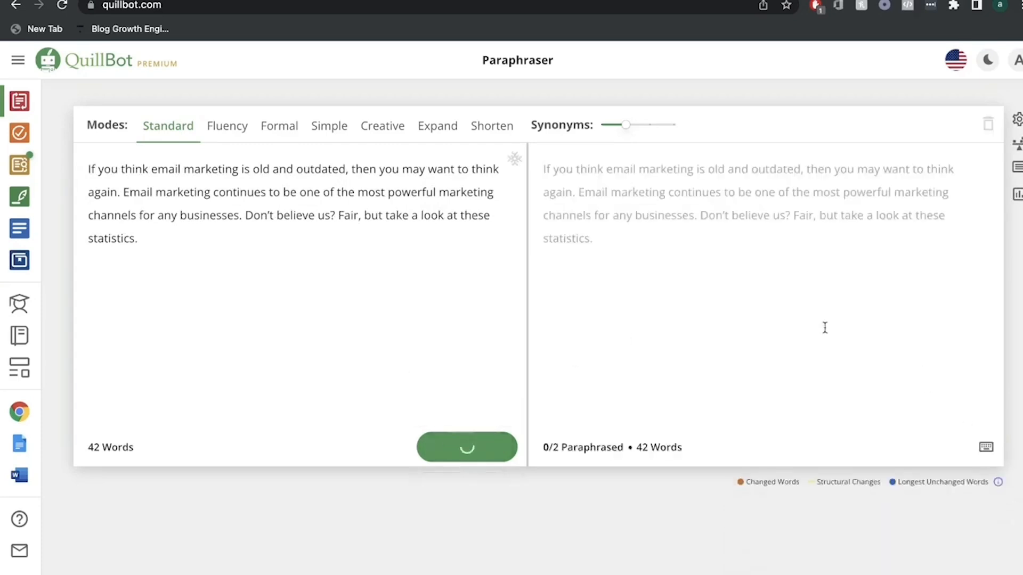
pyautogui.click(467, 446)
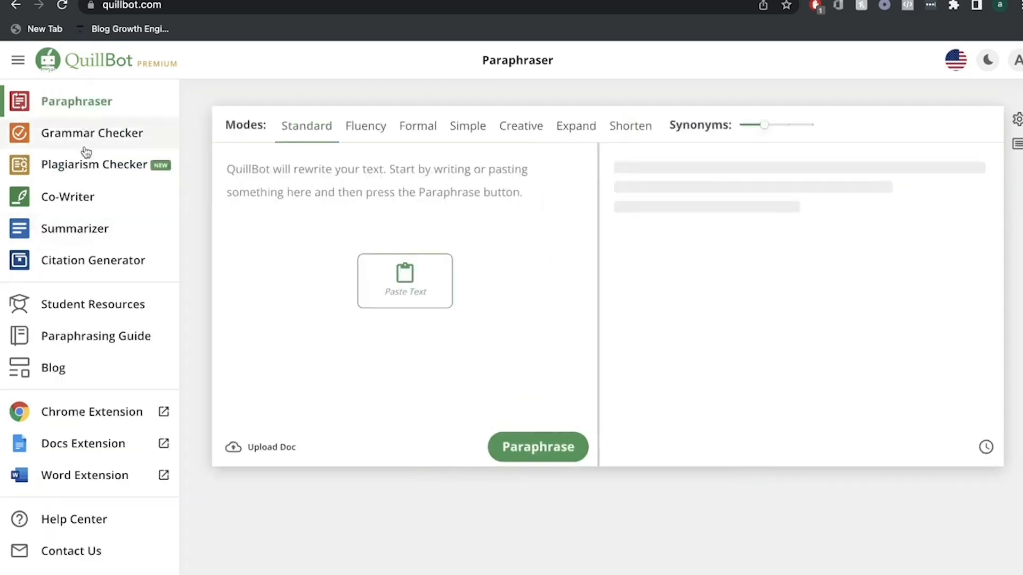
# In Co-Writer, pull the TechRadar hosting article as a source.
pyautogui.click(18, 59)
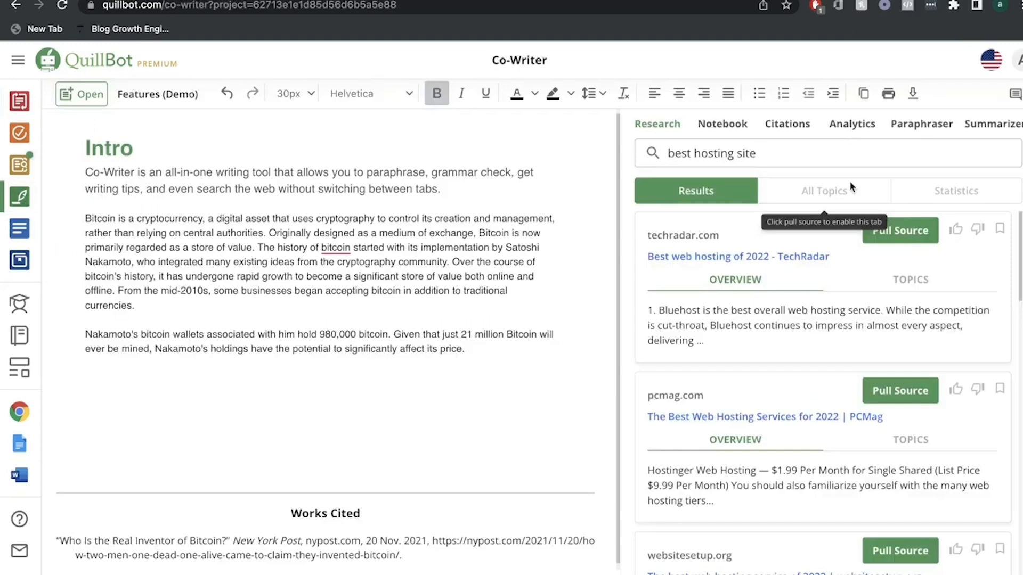
pyautogui.scroll(-3)
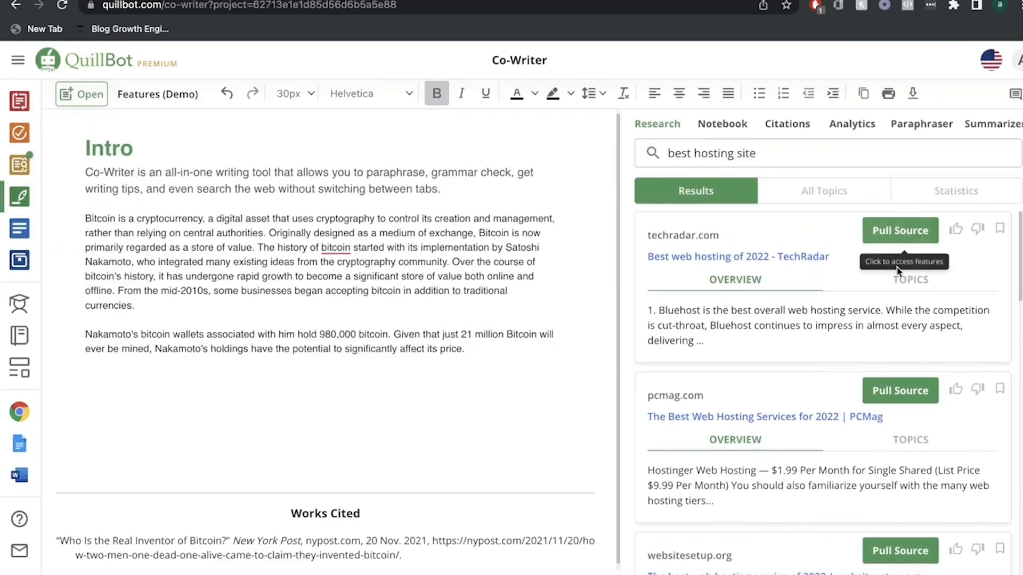
pyautogui.click(899, 230)
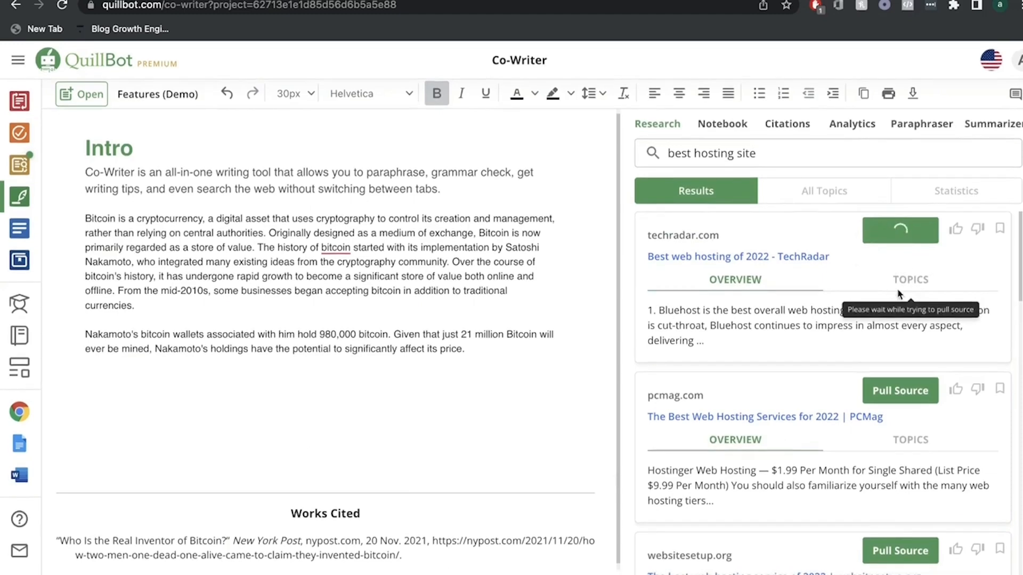
pyautogui.click(899, 230)
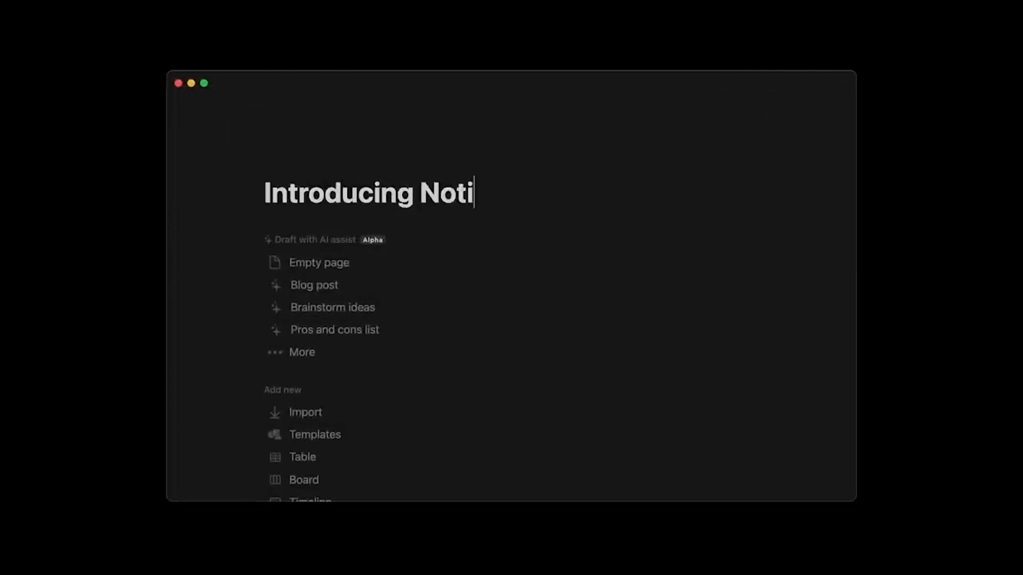
# Generate an AI blog post draft from the prompt 'blog post introducing Notion's new AI feature'.
pyautogui.write('on AI')
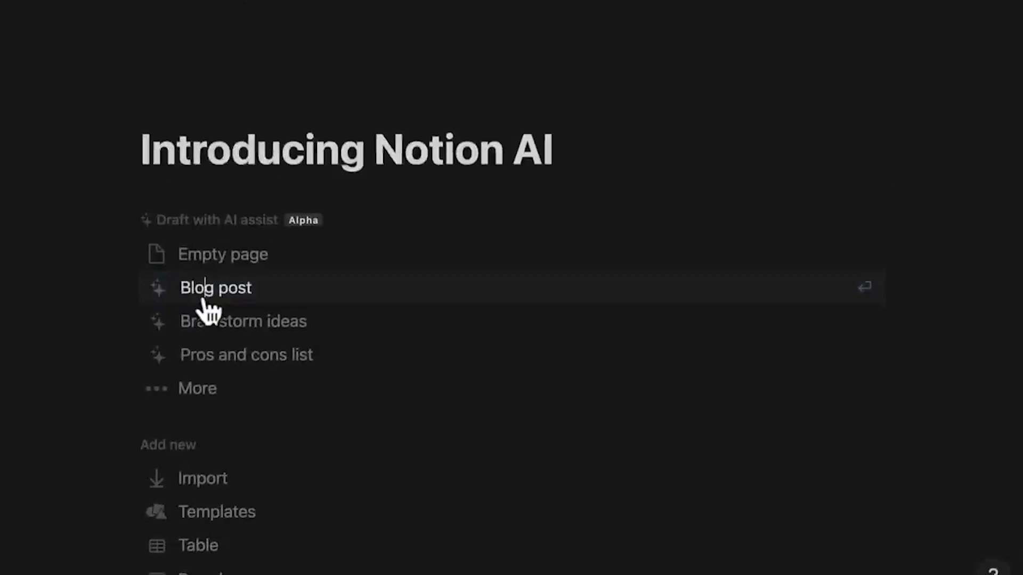
pyautogui.click(215, 288)
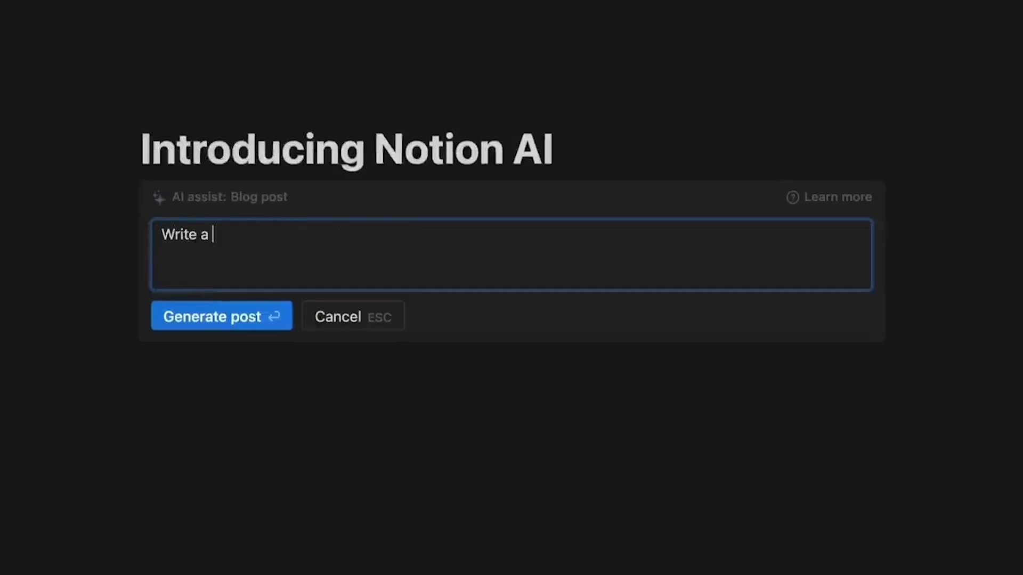
pyautogui.write('blog post introducing Notio')
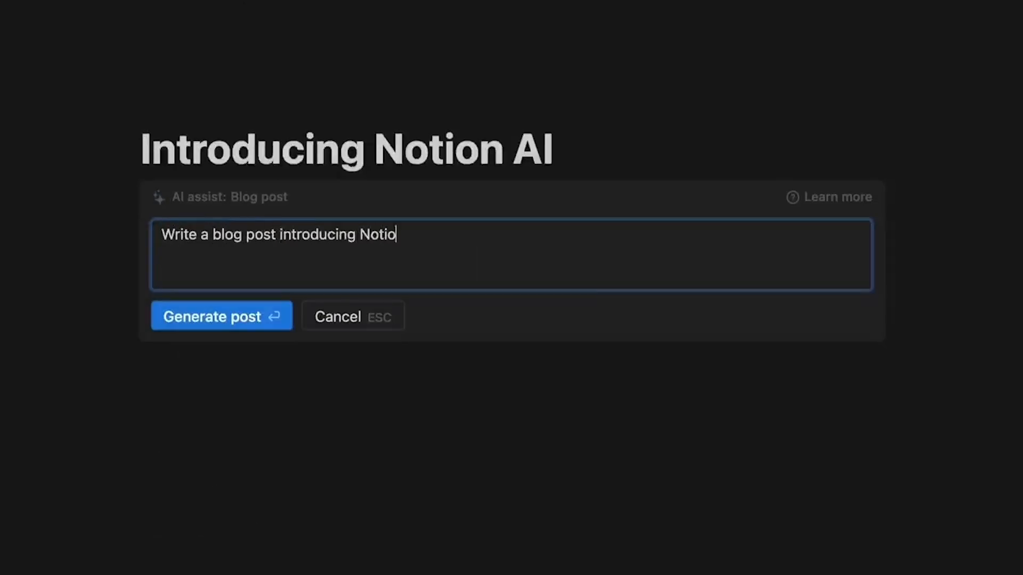
pyautogui.write("n's new AI feature, Notio")
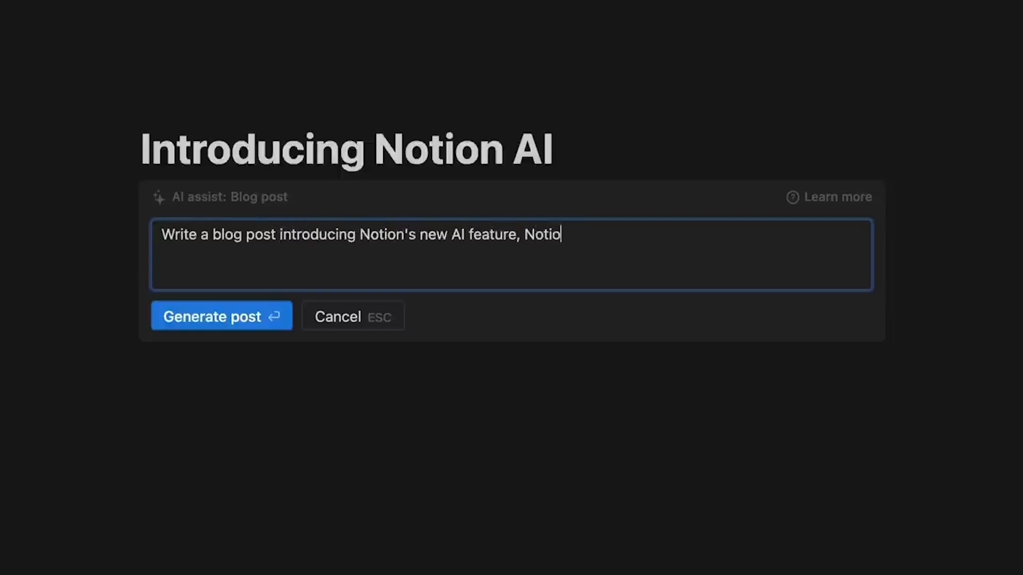
pyautogui.click(222, 316)
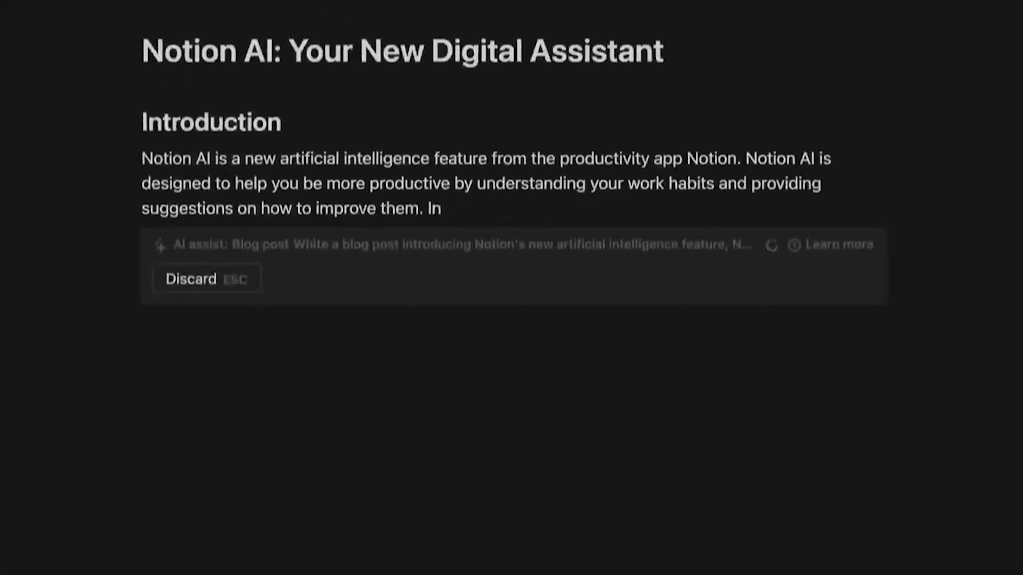
pyautogui.scroll(-3)
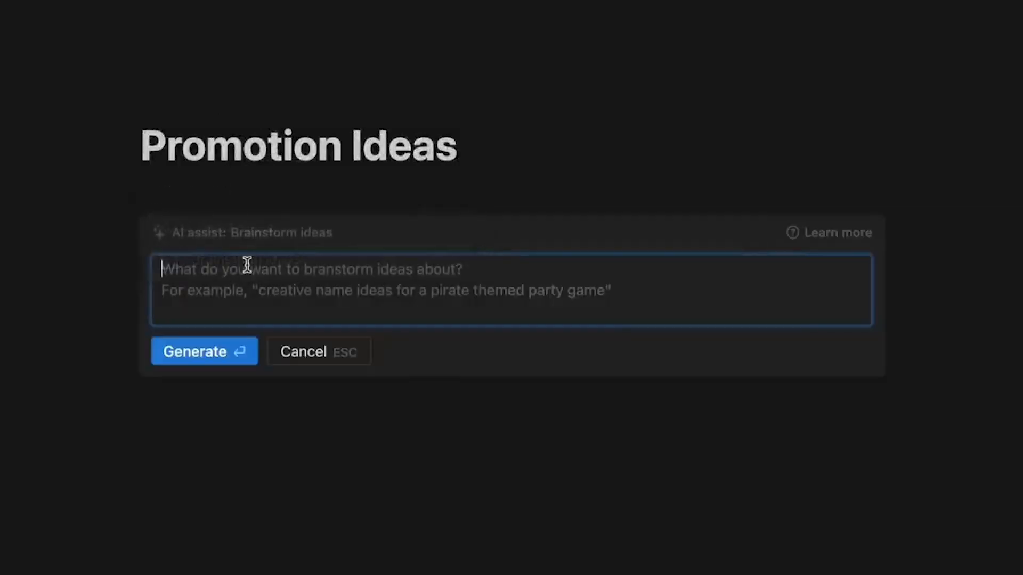
# Generate five promotion ideas from the 'Brainstorm 5 ways to promote' prompt.
pyautogui.write('Brainstorm 5 ways to promote Notion AI')
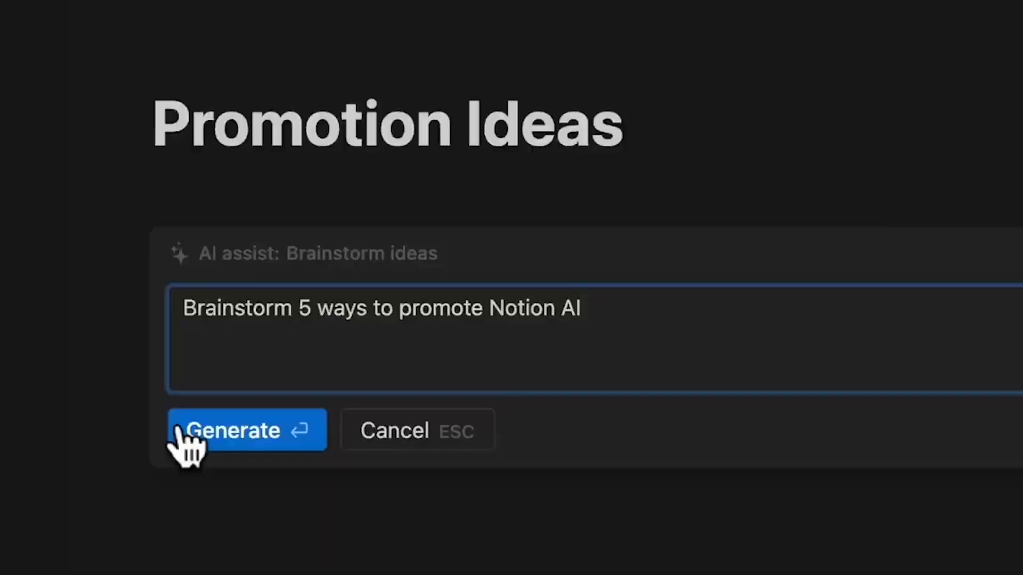
pyautogui.click(246, 429)
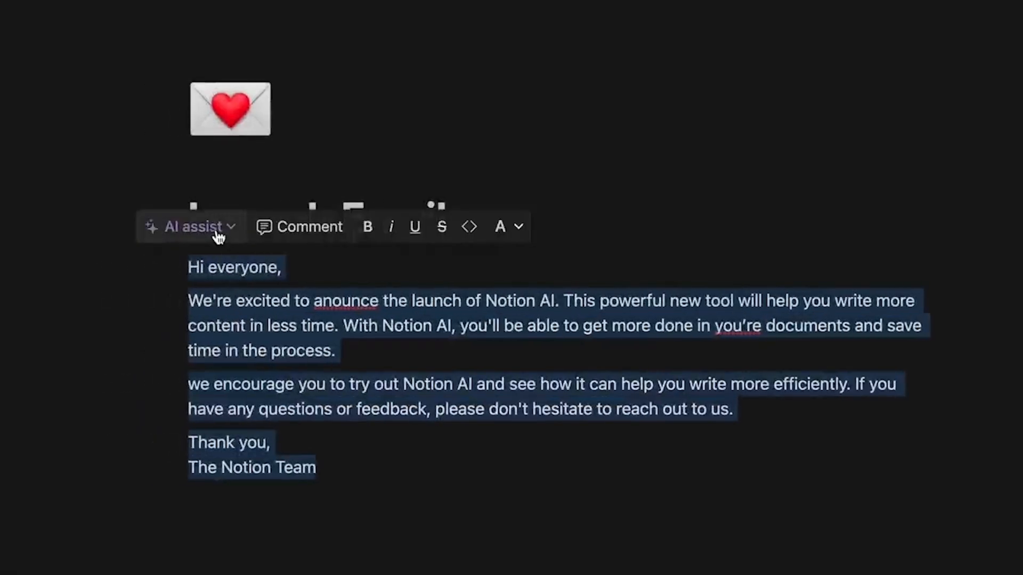
# Fix the launch email's spelling and grammar and translate it into Japanese.
pyautogui.click(191, 226)
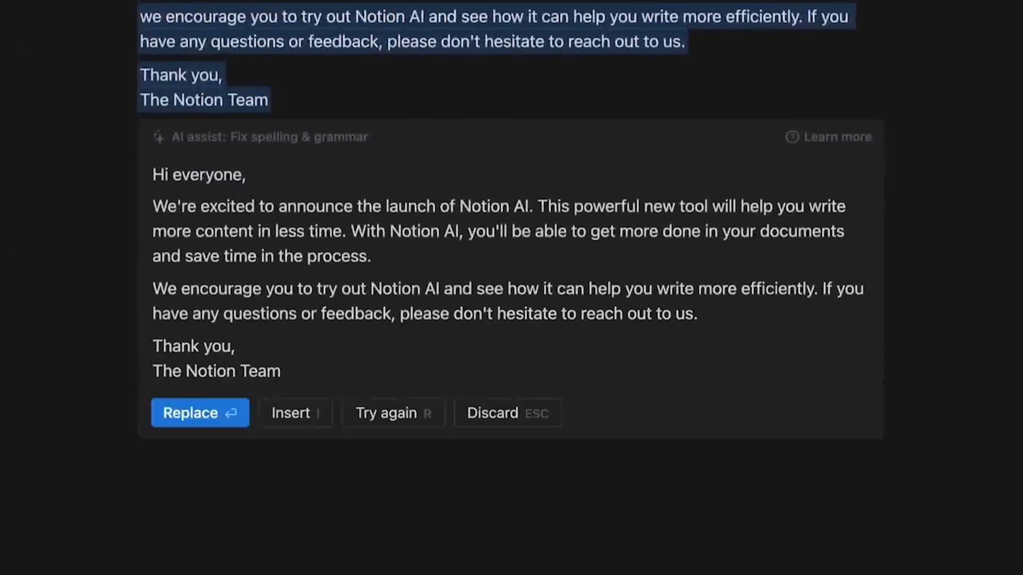
pyautogui.click(199, 413)
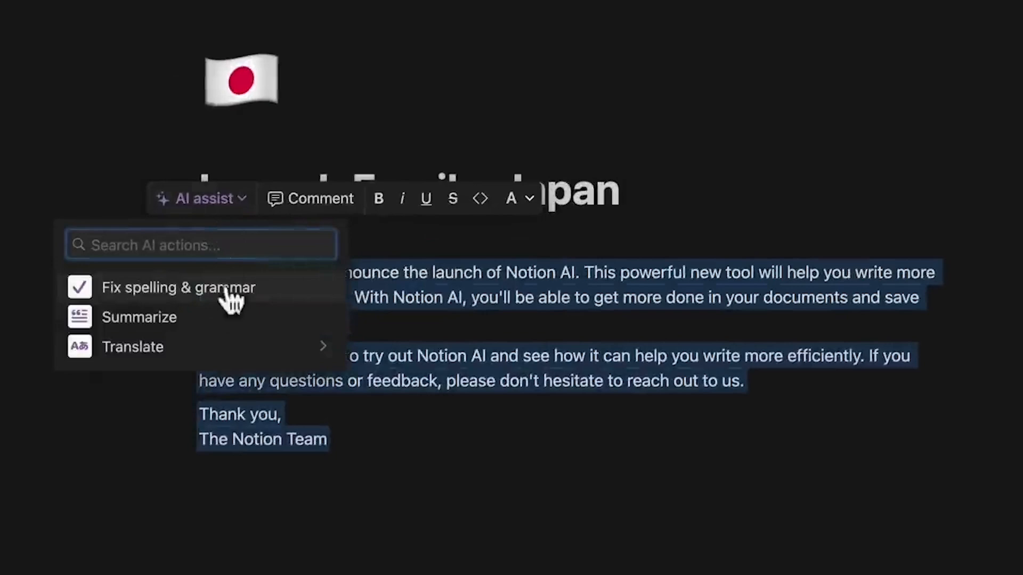
pyautogui.click(132, 347)
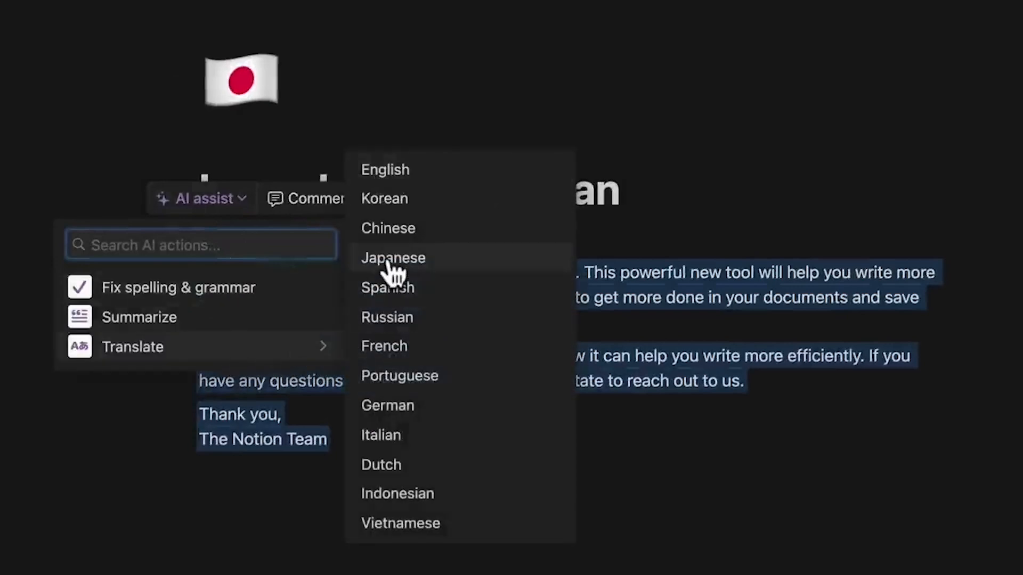
pyautogui.click(393, 258)
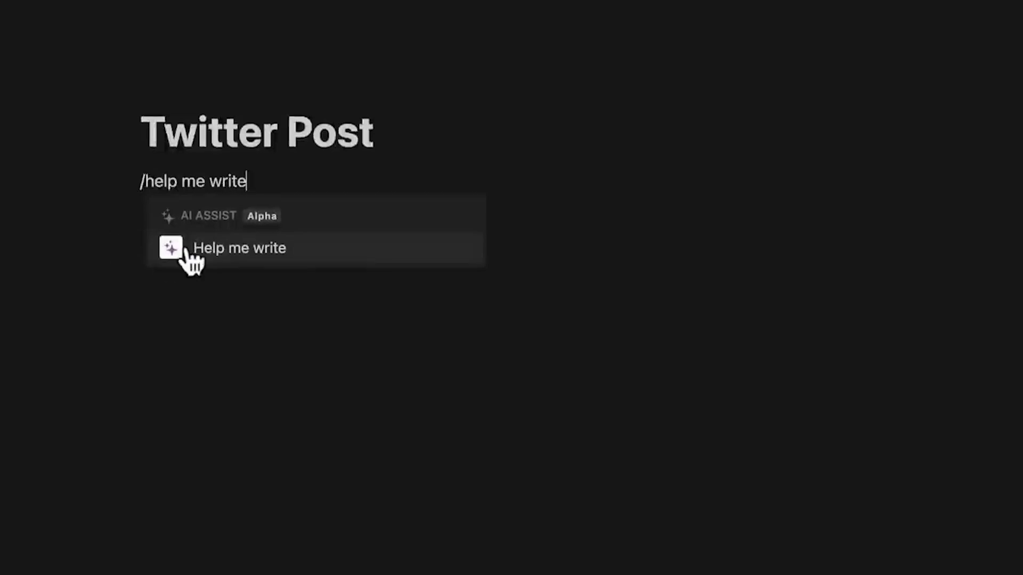
# Generate a fun tweet announcing Notion AI with Help me write.
pyautogui.click(239, 248)
pyautogui.write('Write a fun tweet announcing Notion AI')
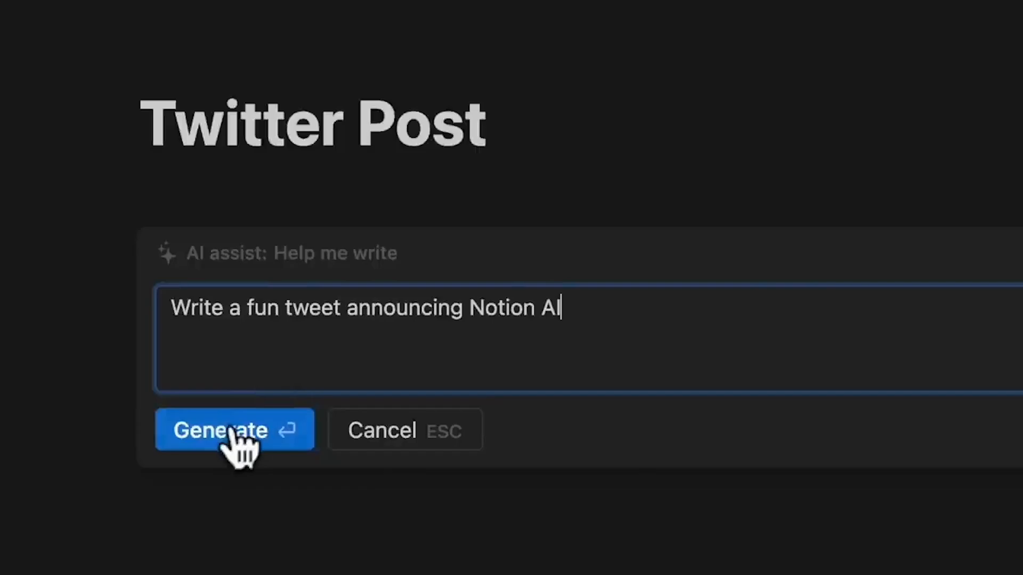
pyautogui.click(234, 429)
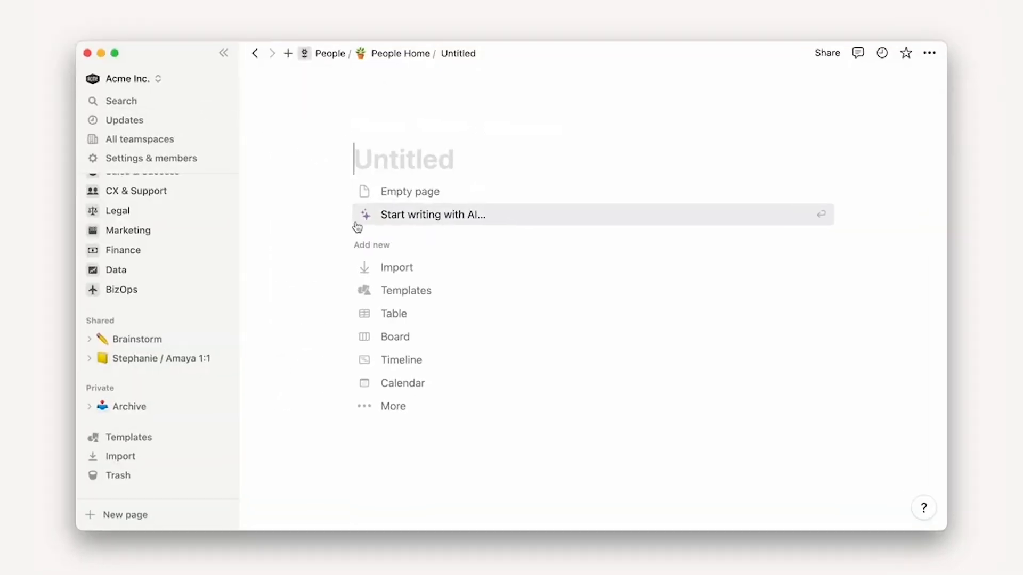
# Brainstorm team activity ideas with AI and keep the generated list.
pyautogui.click(433, 214)
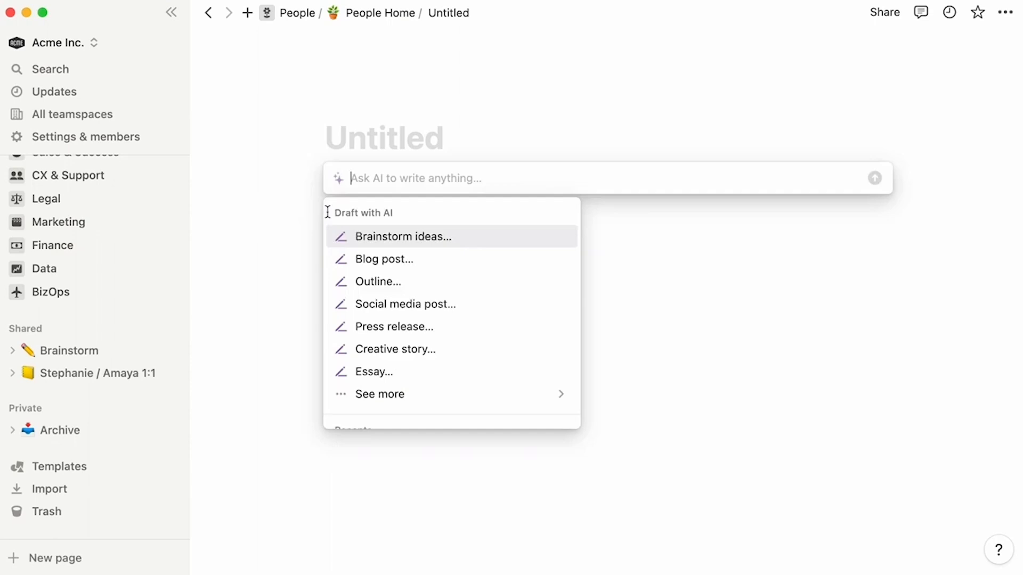
pyautogui.click(402, 237)
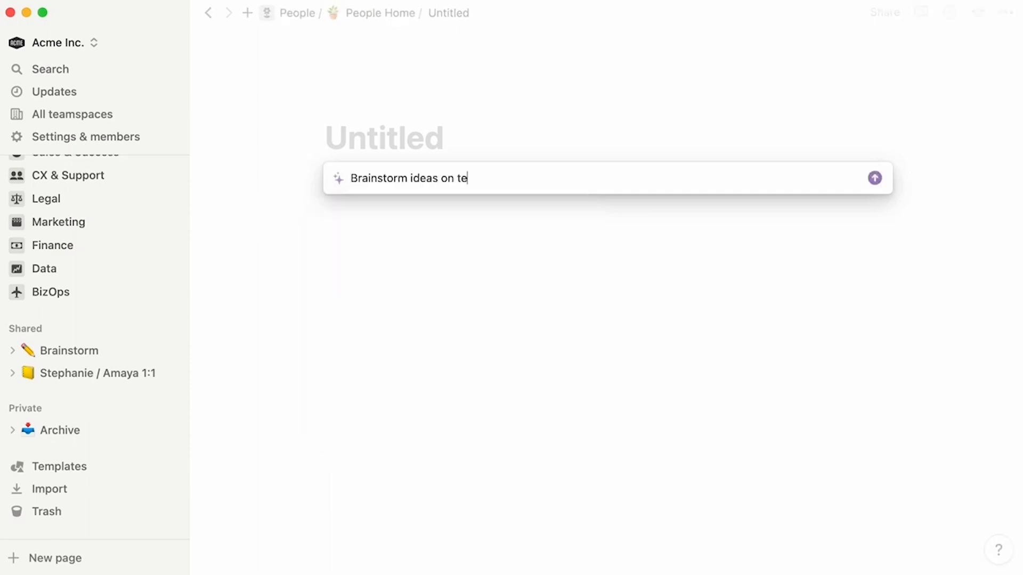
pyautogui.click(874, 177)
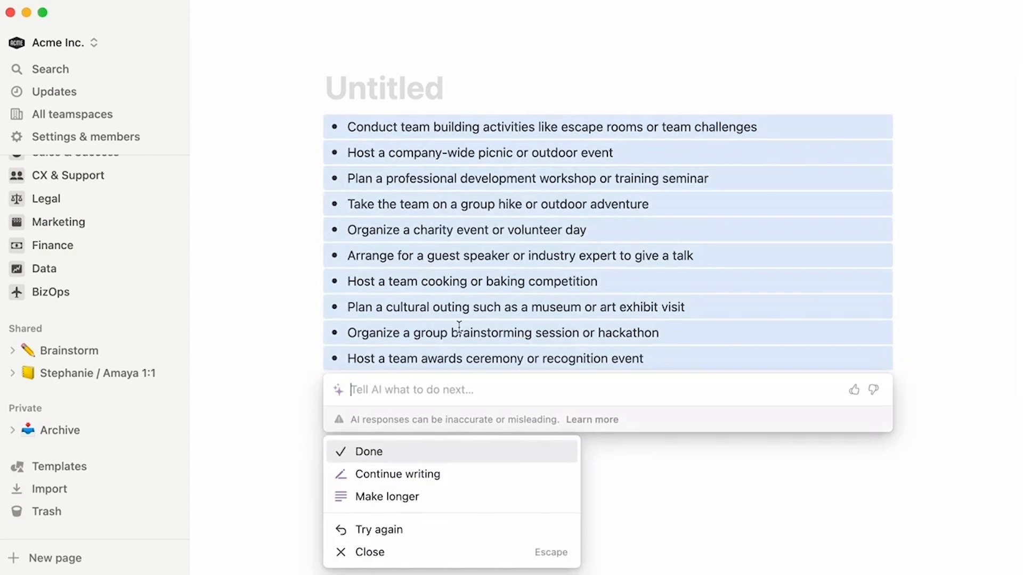
pyautogui.click(370, 452)
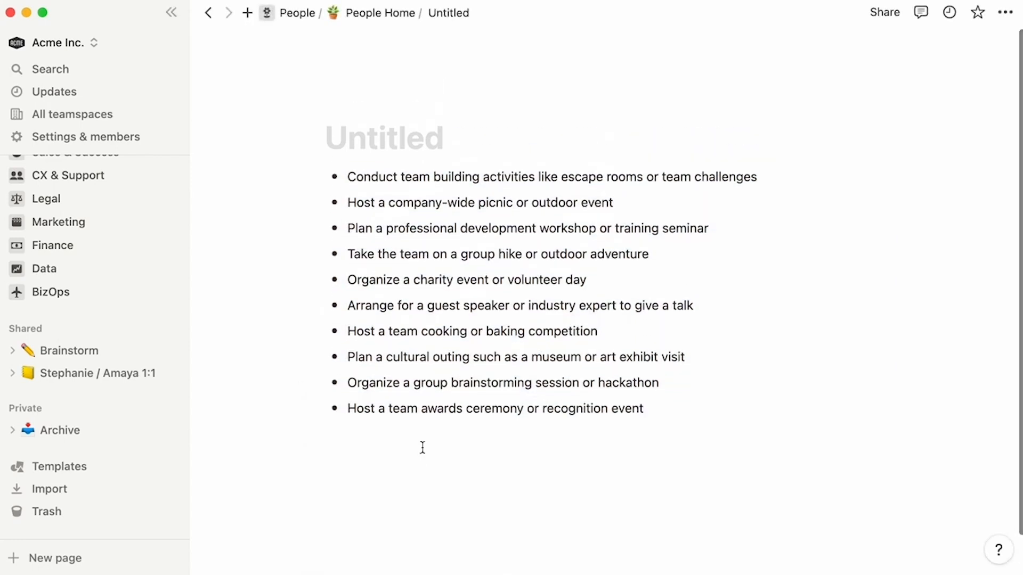
# Title the page 'Team offsite brainstorm' and choose a press release draft on the next page.
pyautogui.write('Team of')
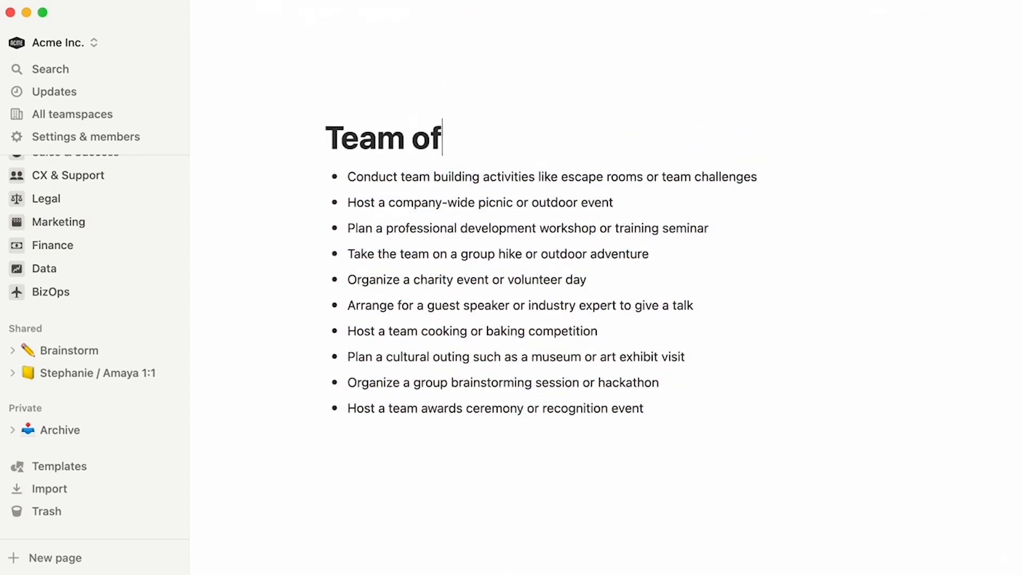
pyautogui.write('fsite brainstorm')
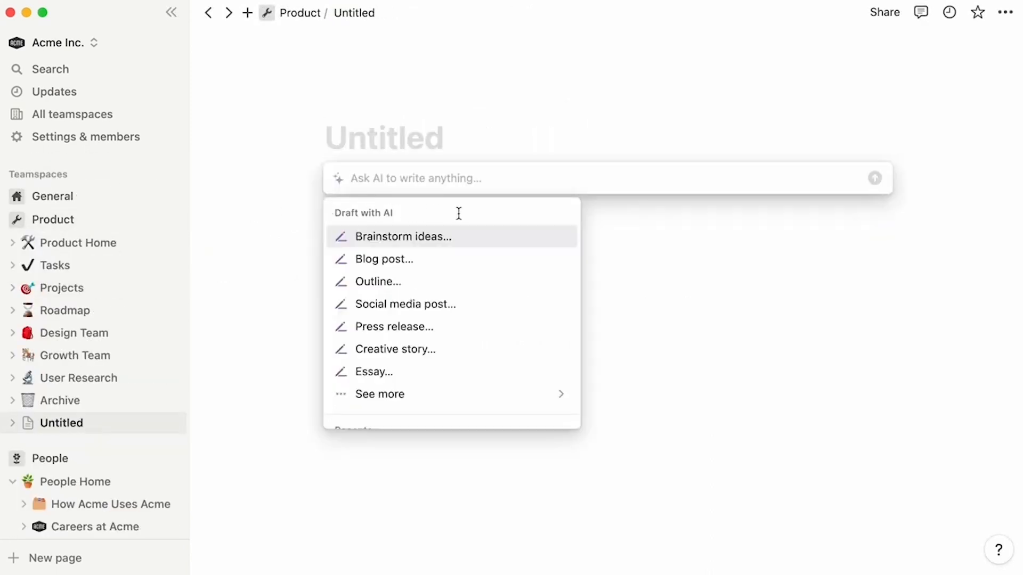
pyautogui.moveTo(481, 214)
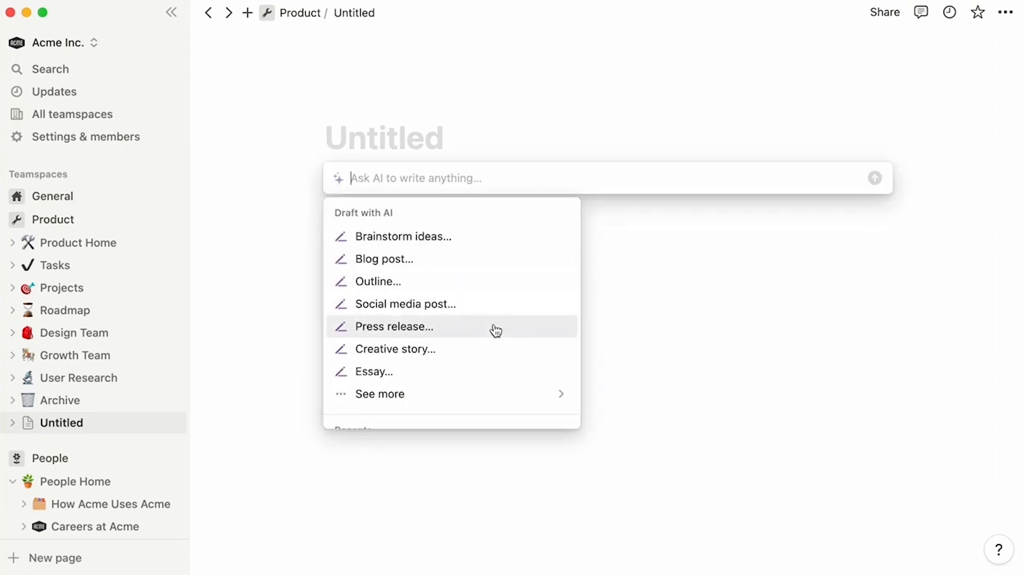
pyautogui.click(393, 326)
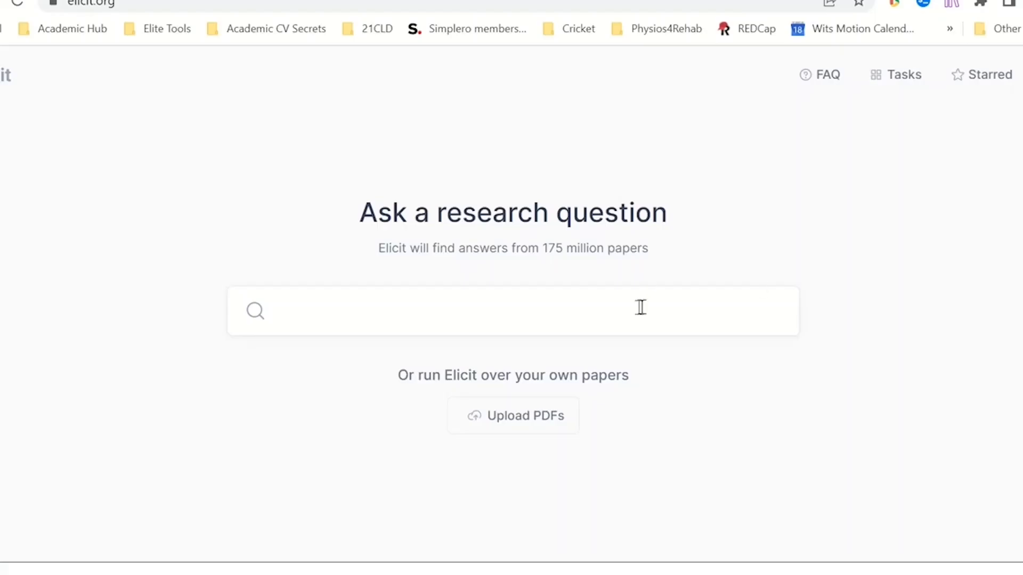
# Rerun 'What is the relationship between exercise and anxiety?' and review the papers' abstract summaries.
pyautogui.click(512, 311)
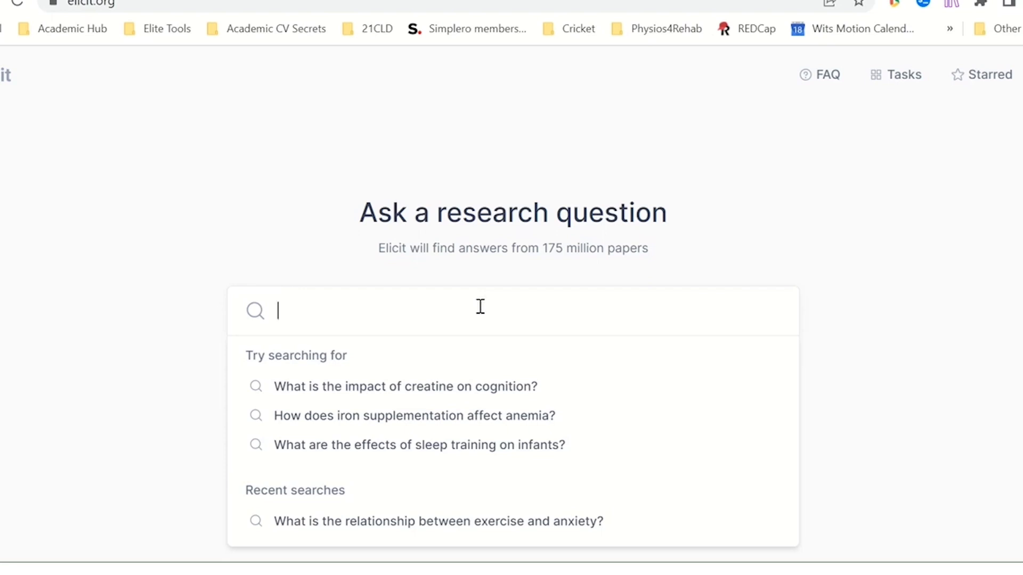
pyautogui.write('what is the relationship')
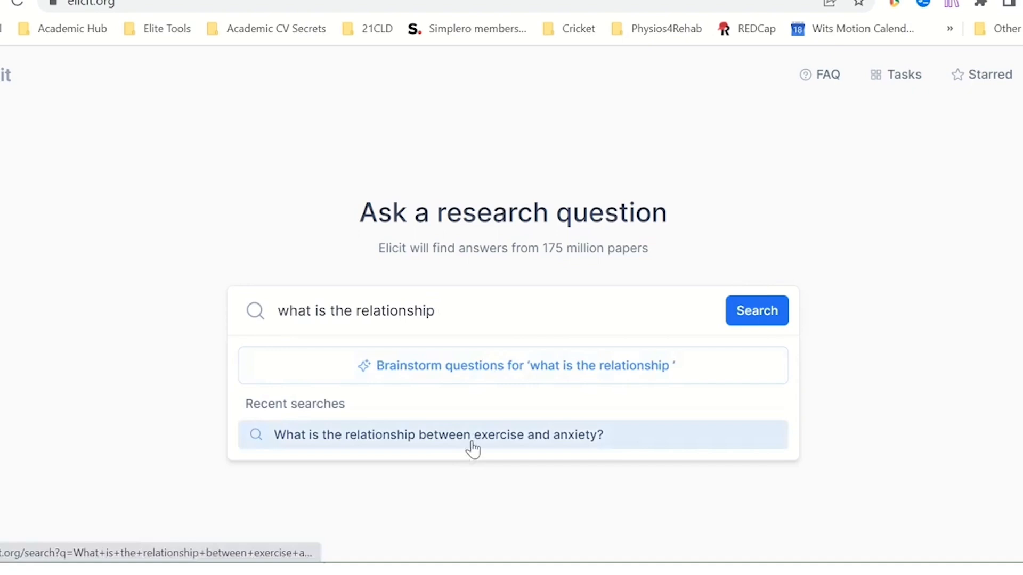
pyautogui.click(439, 434)
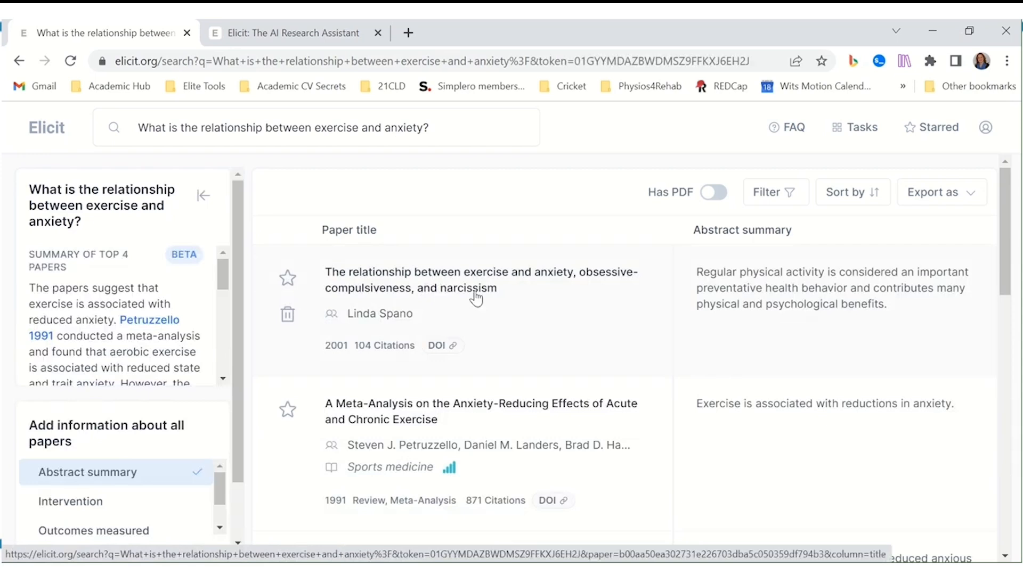
pyautogui.moveTo(469, 306)
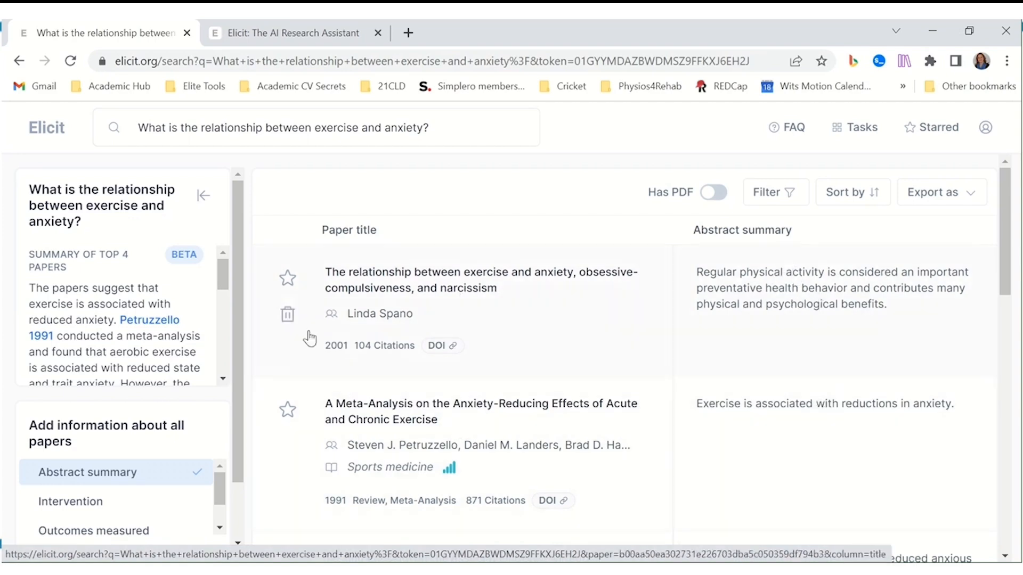
pyautogui.scroll(-3)
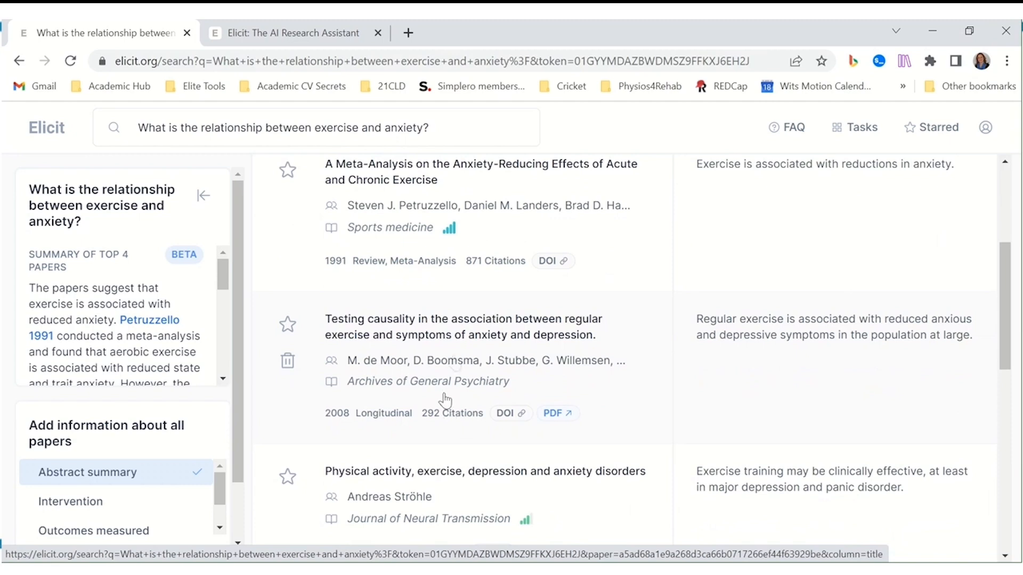
pyautogui.moveTo(461, 334)
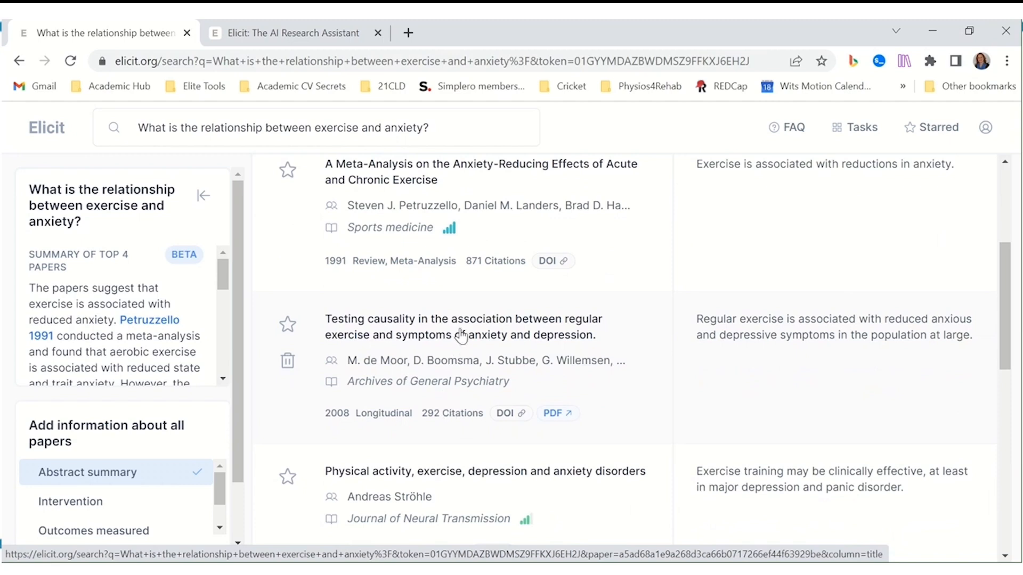
pyautogui.moveTo(534, 332)
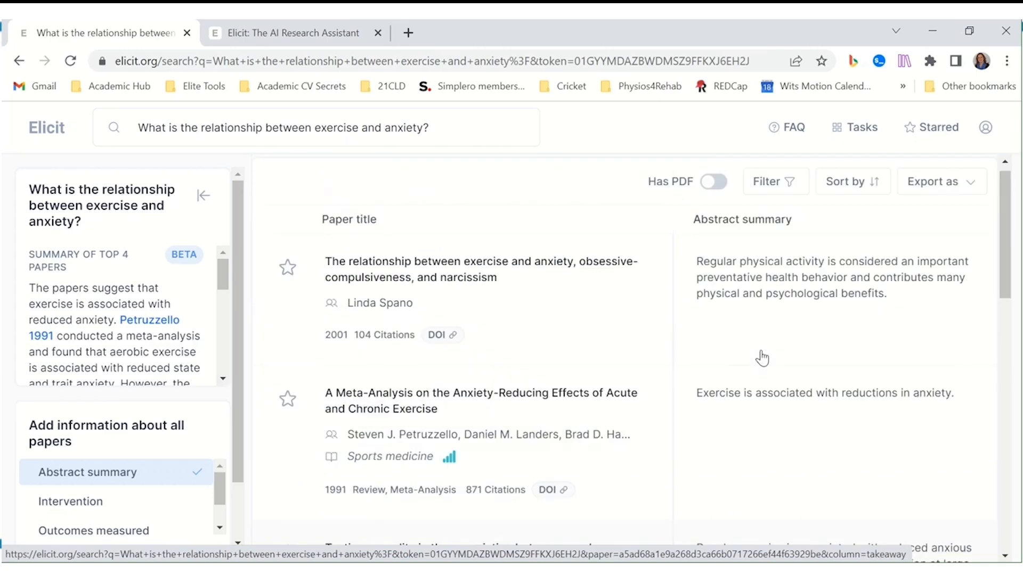
pyautogui.scroll(-3)
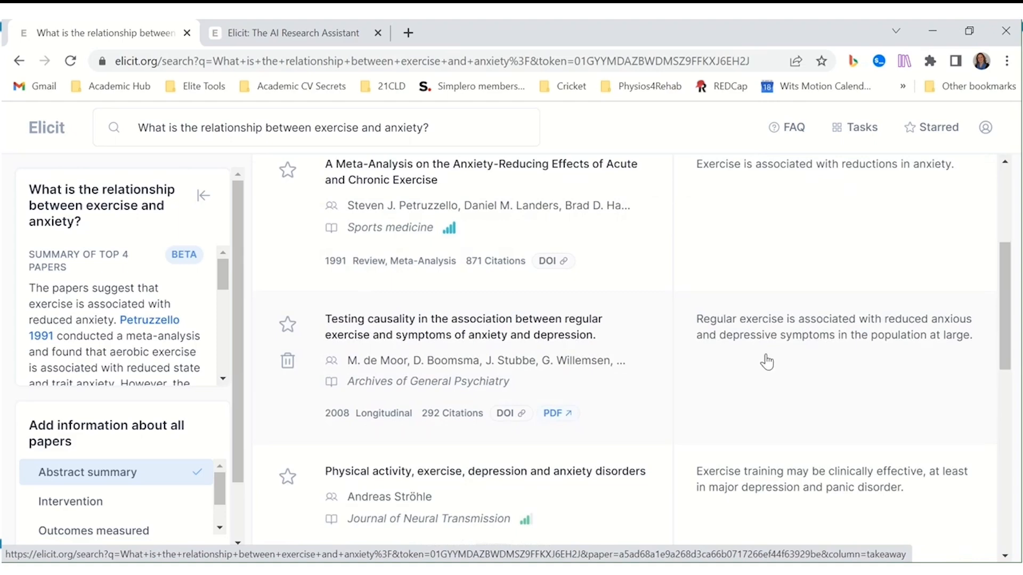
pyautogui.moveTo(771, 354)
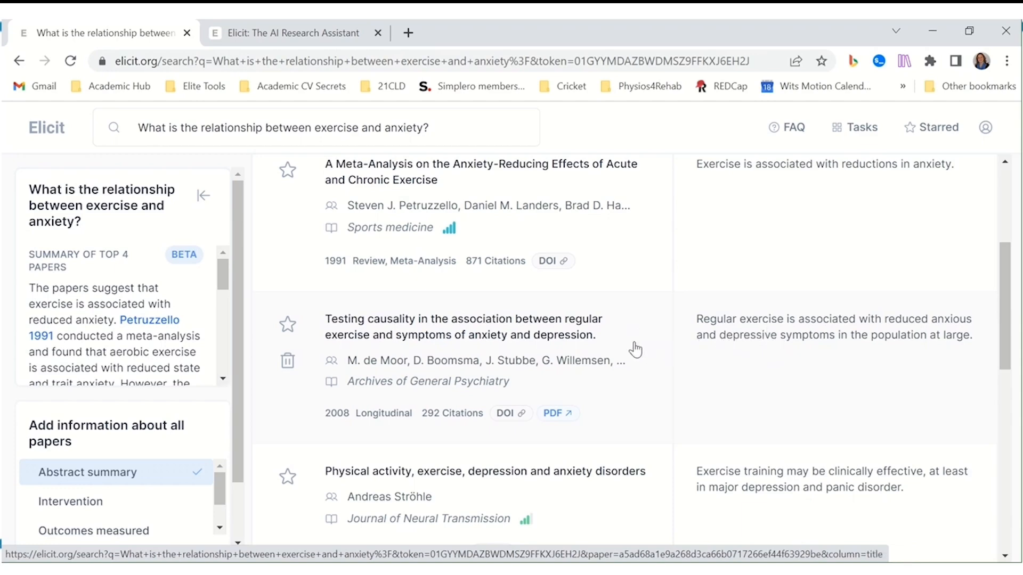
pyautogui.moveTo(610, 349)
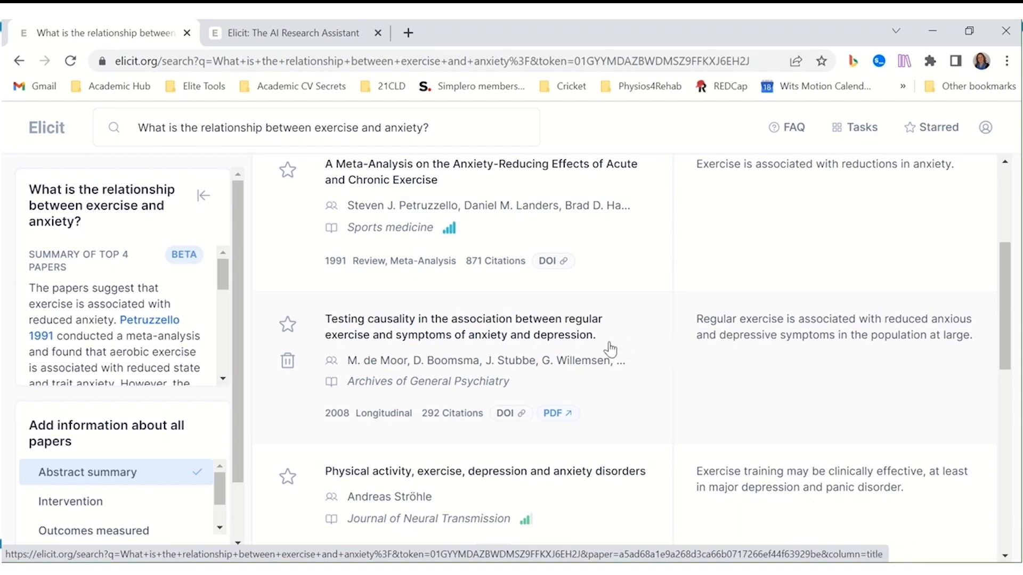
pyautogui.moveTo(598, 344)
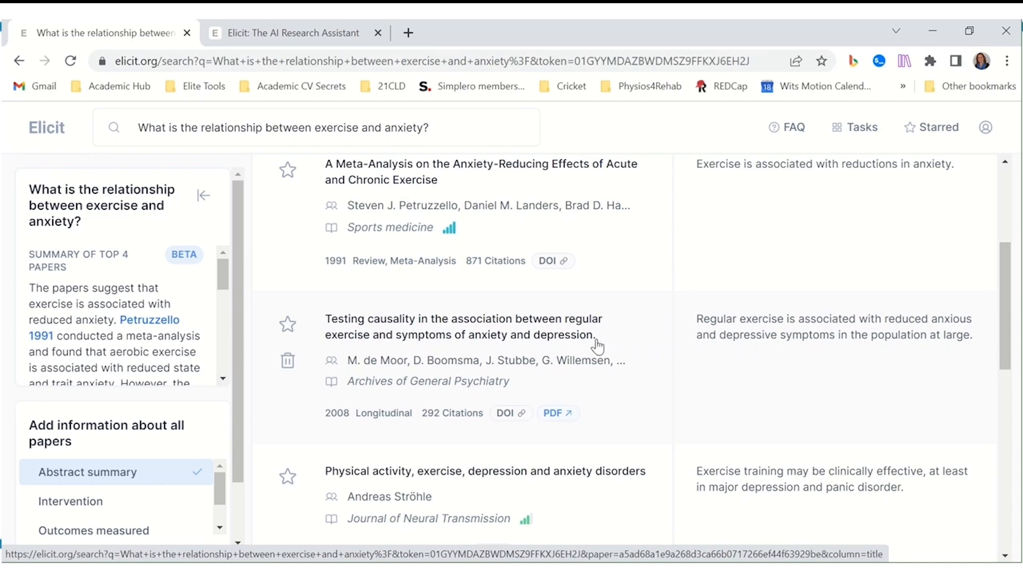
pyautogui.moveTo(629, 329)
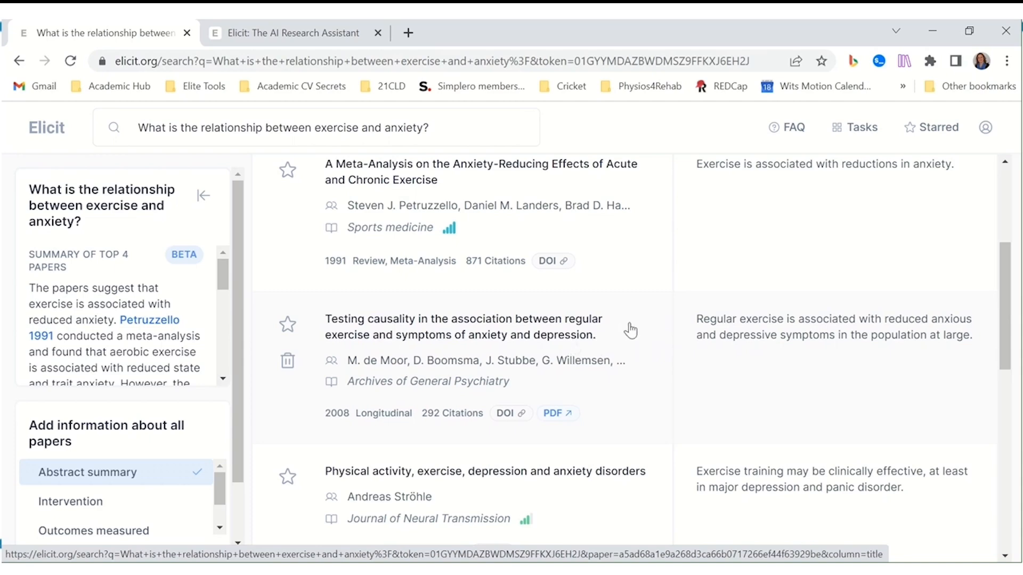
pyautogui.scroll(-3)
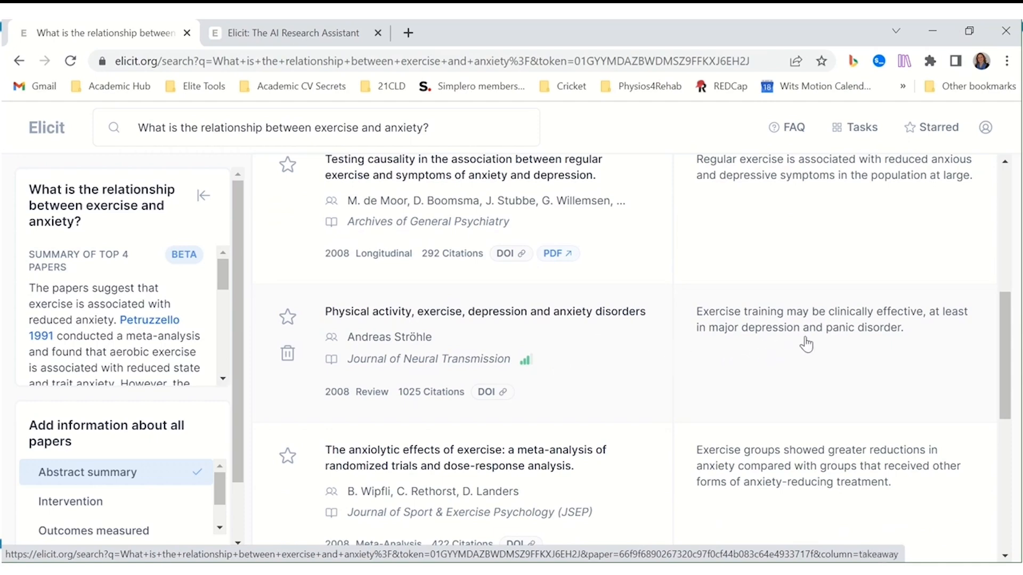
pyautogui.moveTo(907, 337)
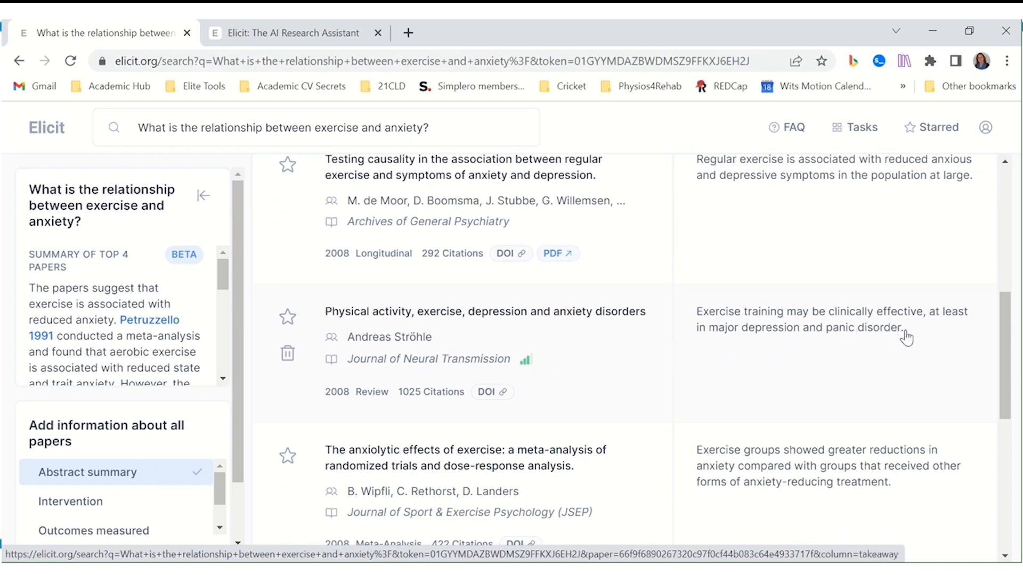
pyautogui.moveTo(361, 316)
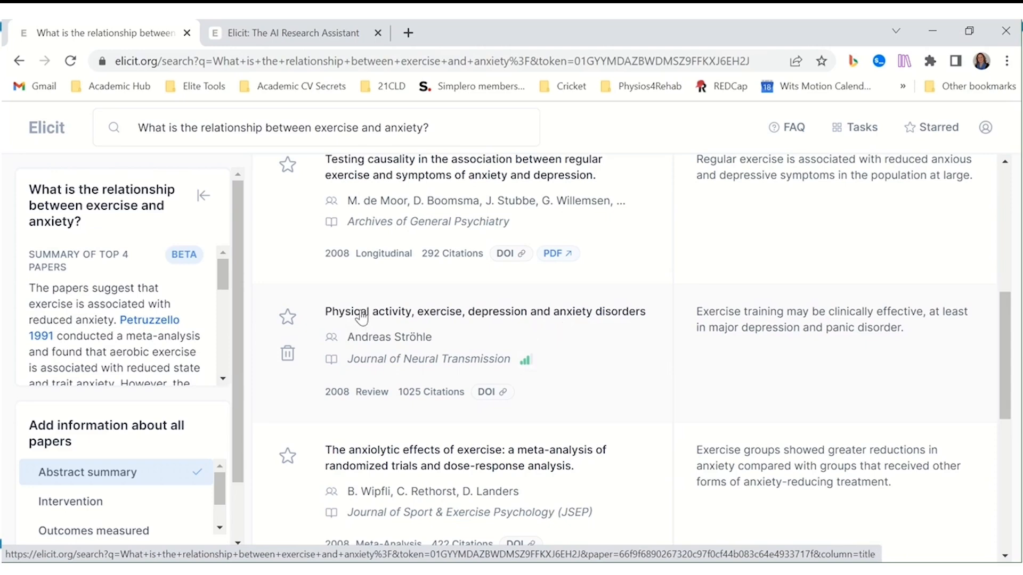
pyautogui.click(485, 311)
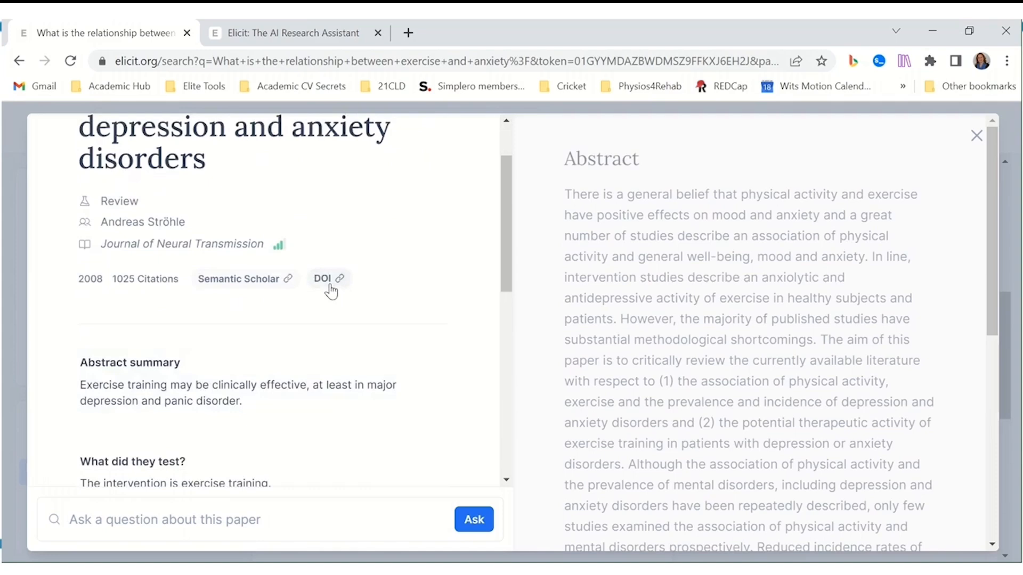
pyautogui.moveTo(245, 278)
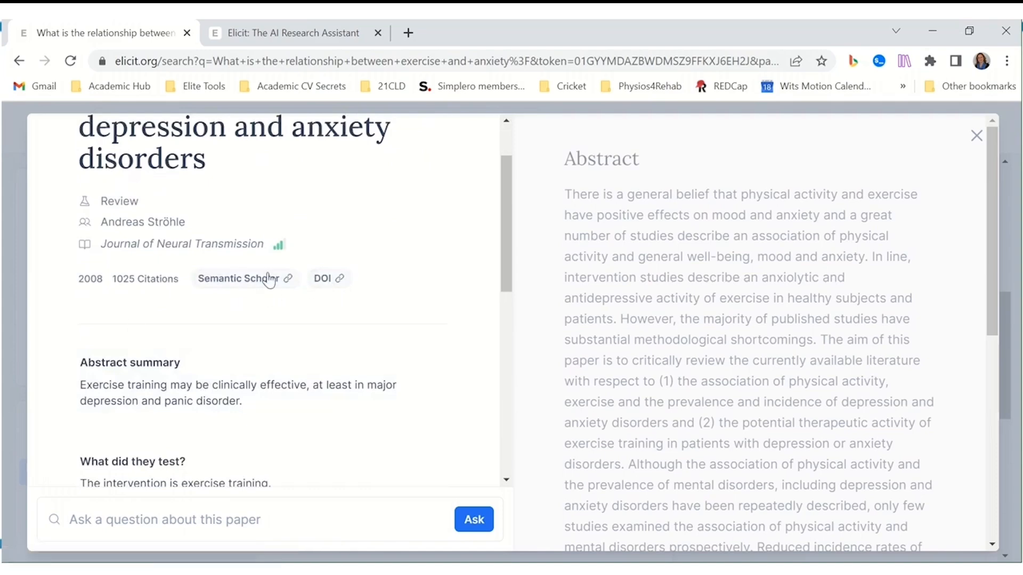
pyautogui.scroll(-3)
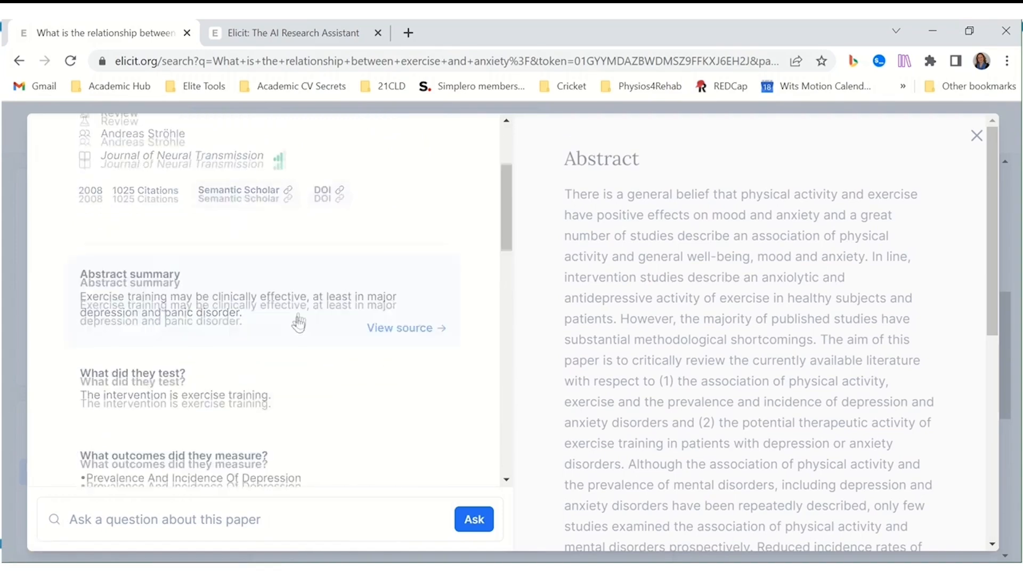
pyautogui.scroll(-3)
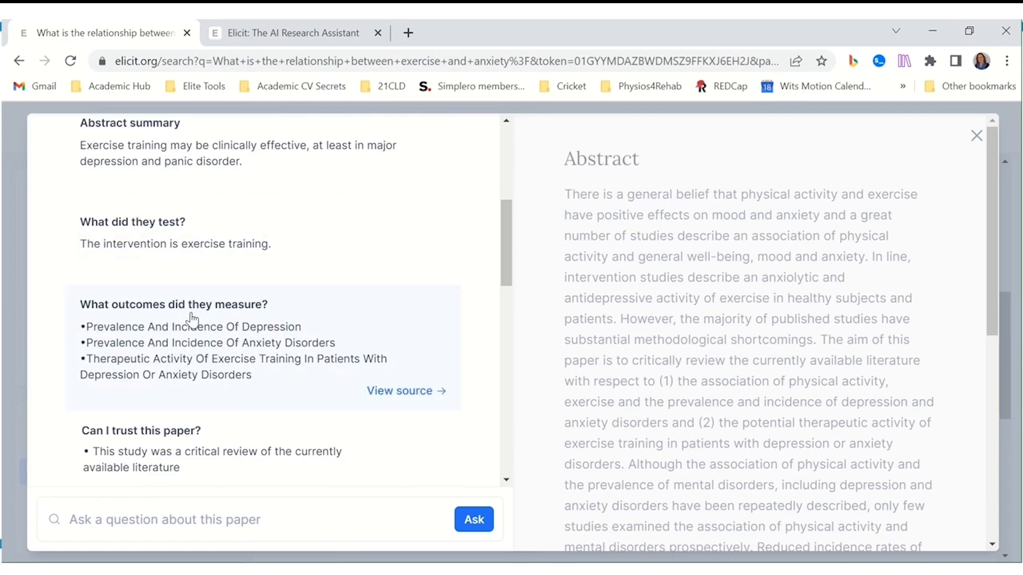
pyautogui.moveTo(185, 358)
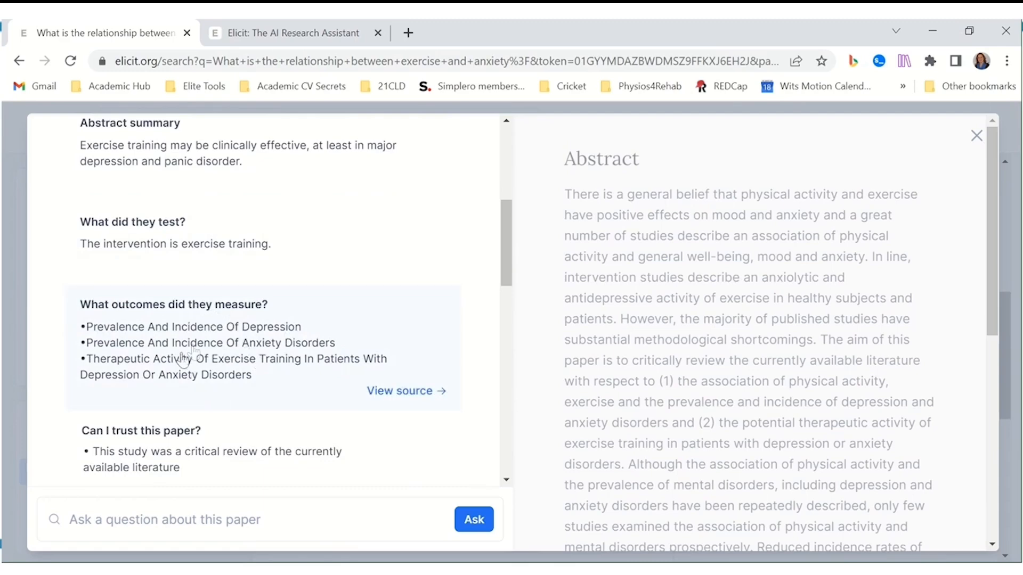
pyautogui.moveTo(221, 378)
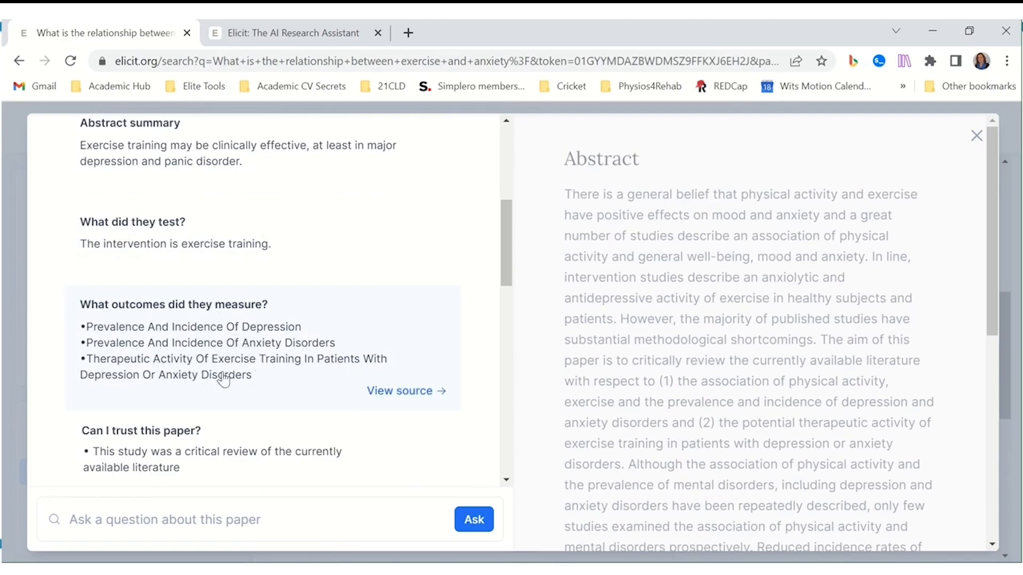
pyautogui.scroll(-3)
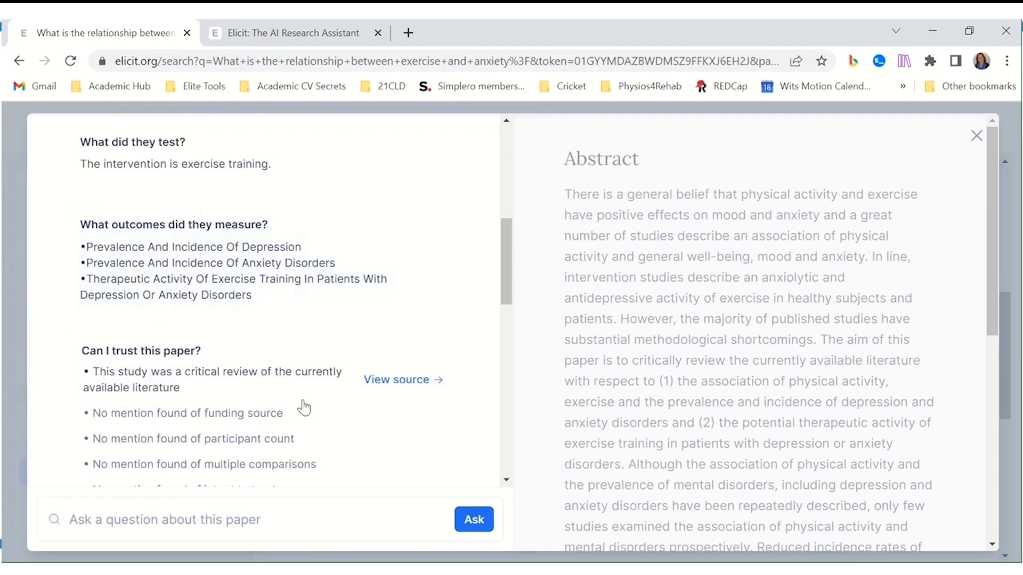
pyautogui.scroll(-3)
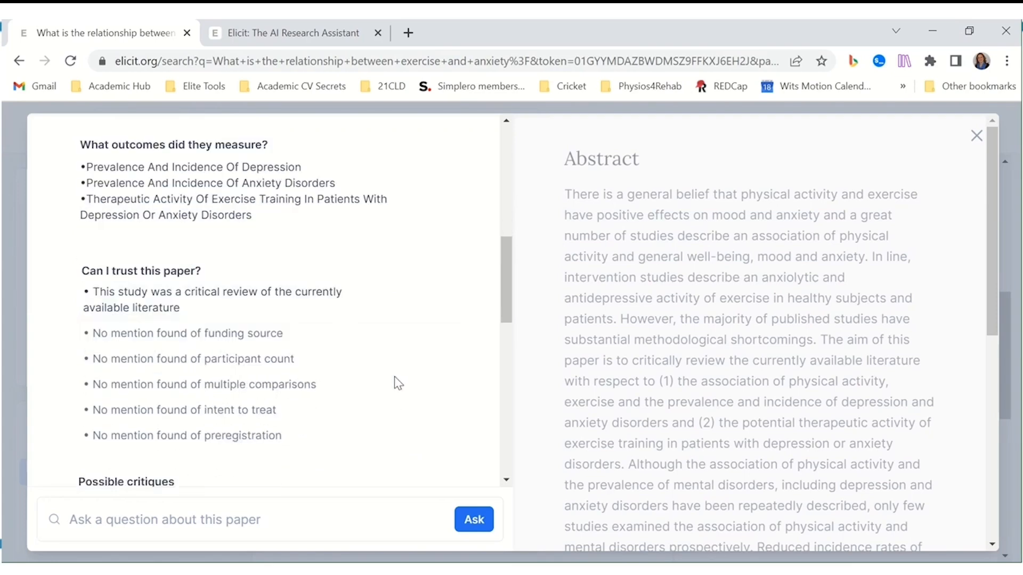
pyautogui.scroll(-3)
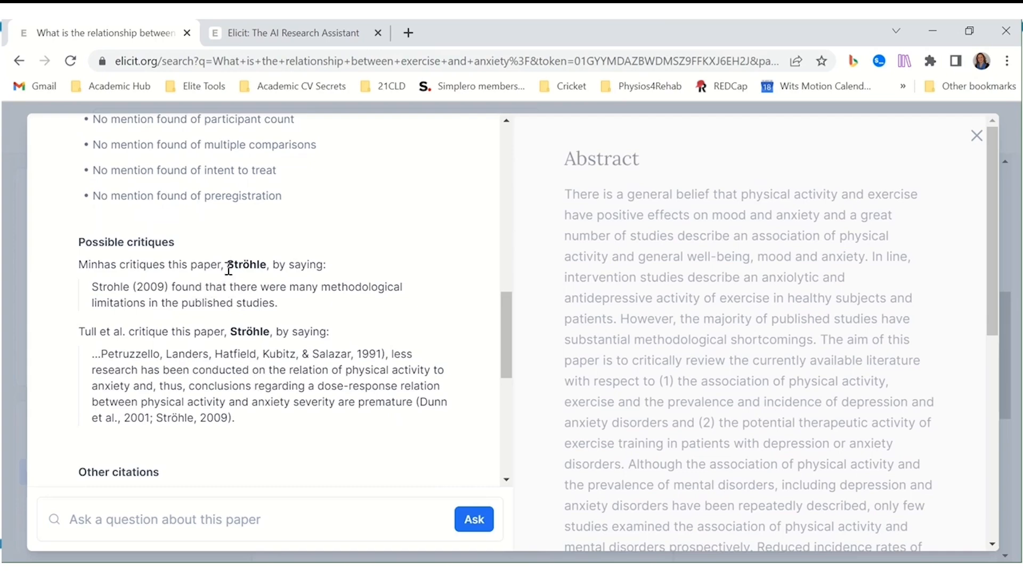
pyautogui.moveTo(161, 320)
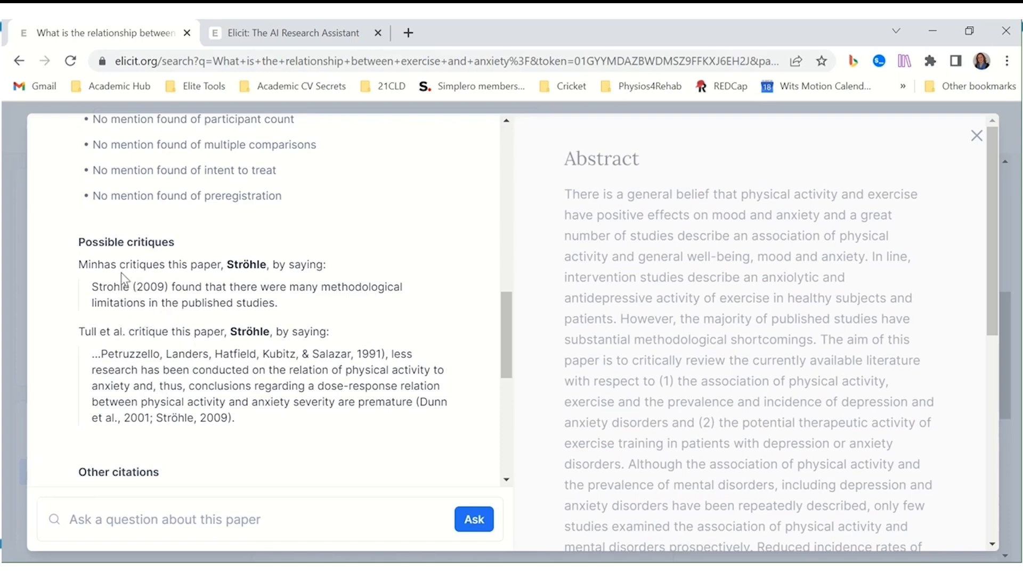
pyautogui.moveTo(160, 268)
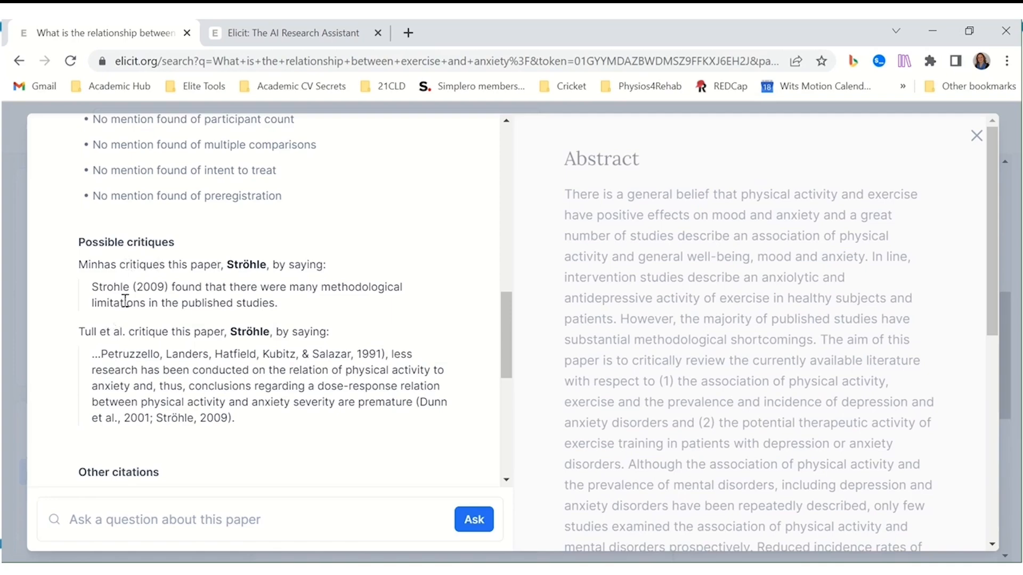
pyautogui.moveTo(324, 281)
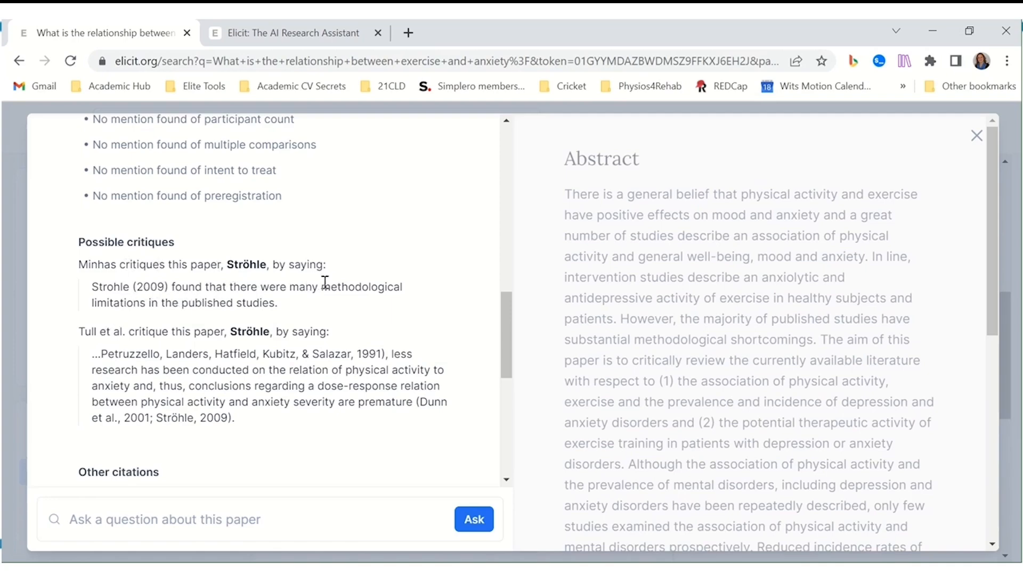
pyautogui.moveTo(275, 304)
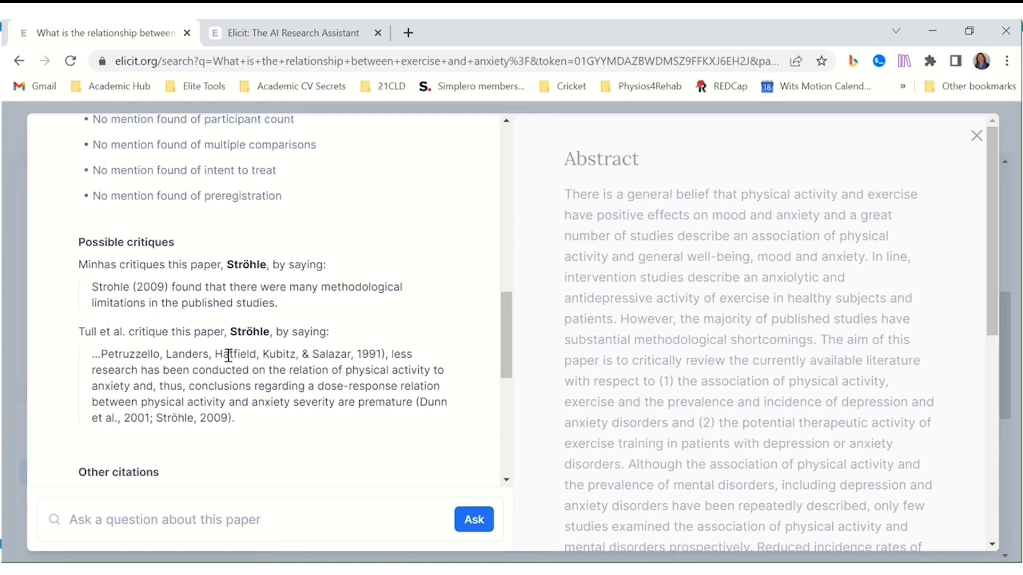
pyautogui.moveTo(297, 350)
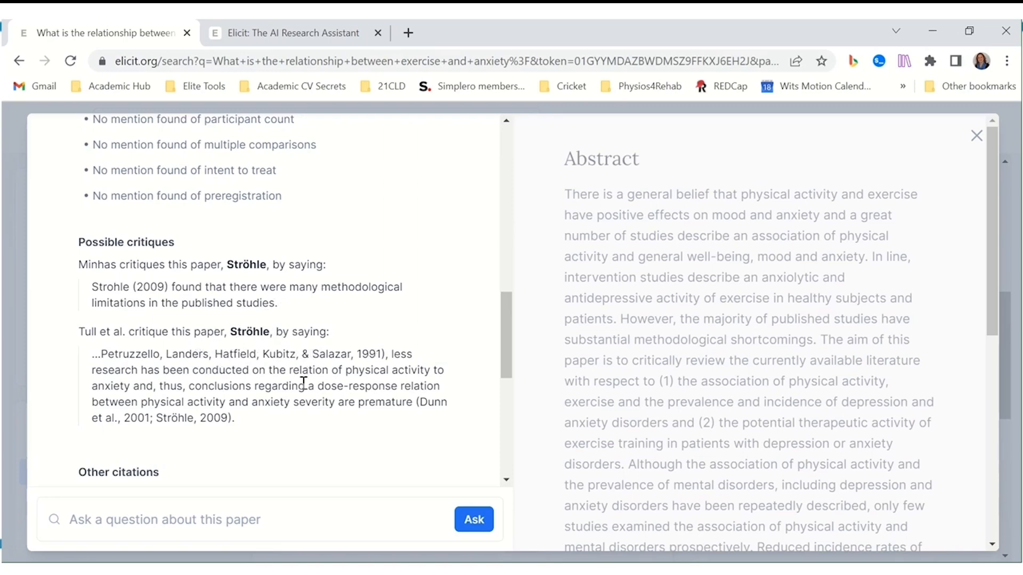
pyautogui.scroll(-3)
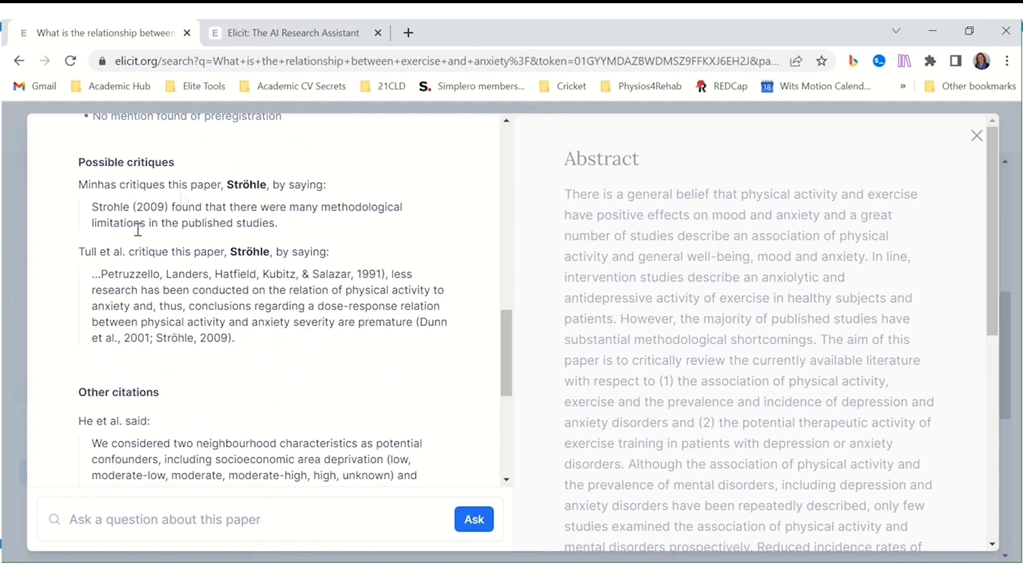
pyautogui.scroll(-3)
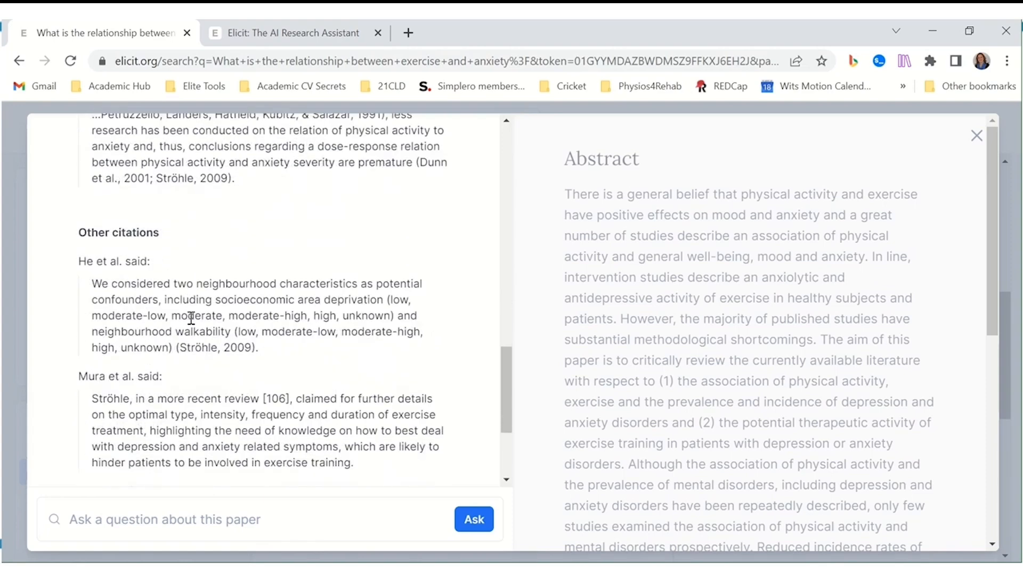
pyautogui.scroll(-3)
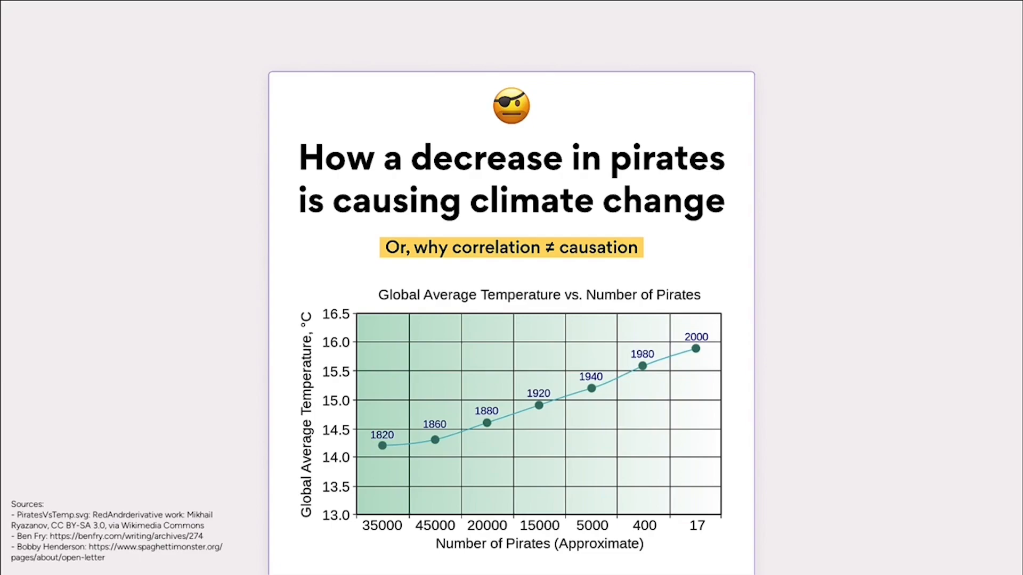
pyautogui.click(937, 162)
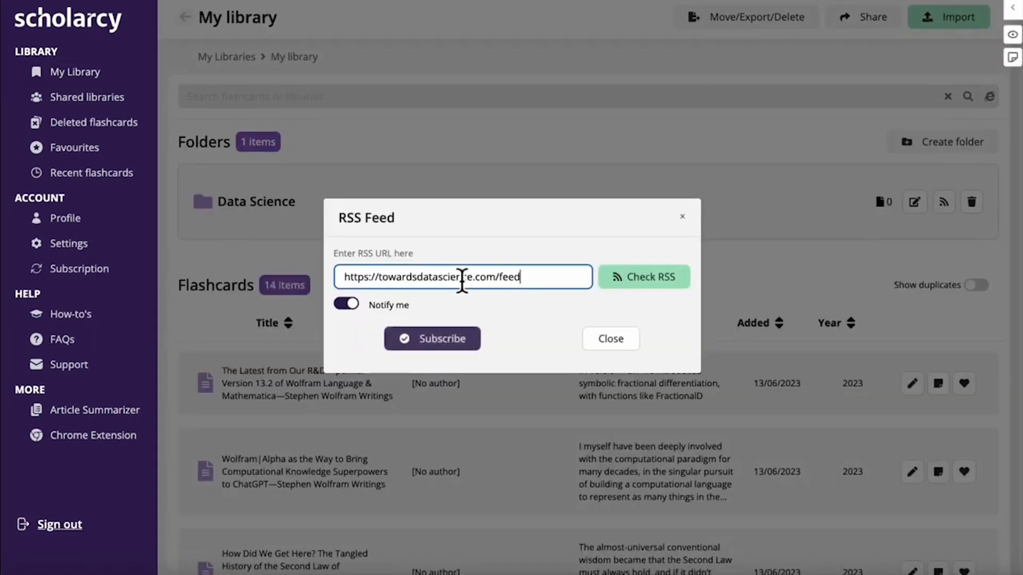
# Collapse the highlights and rewrite the summary at undergraduate reading level.
pyautogui.click(609, 339)
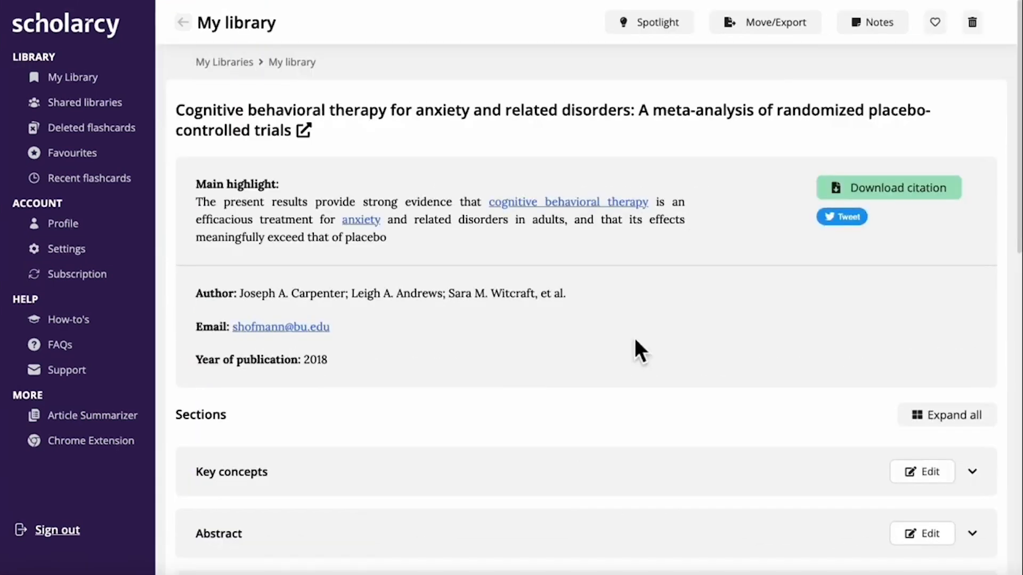
pyautogui.scroll(-3)
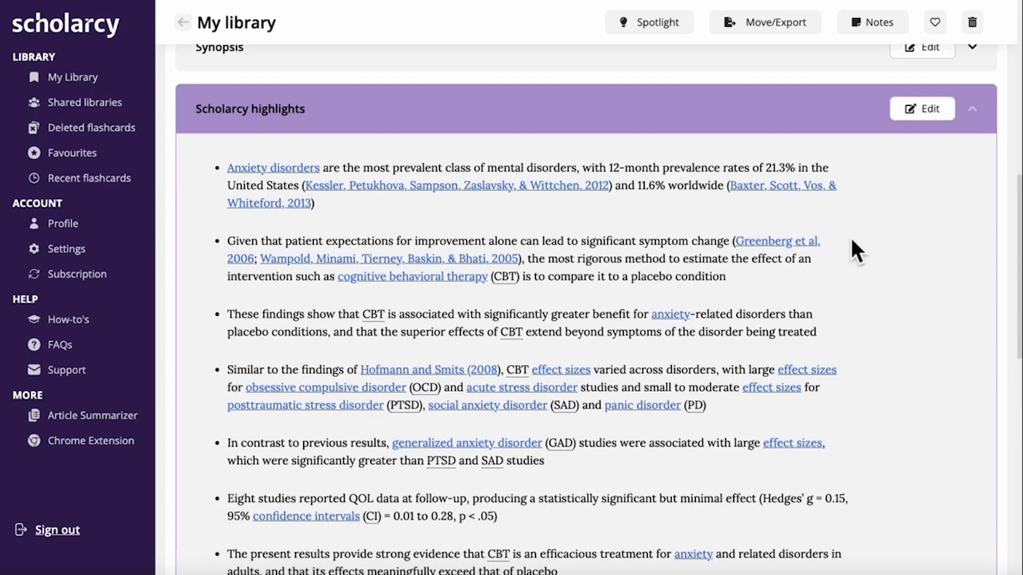
pyautogui.click(971, 109)
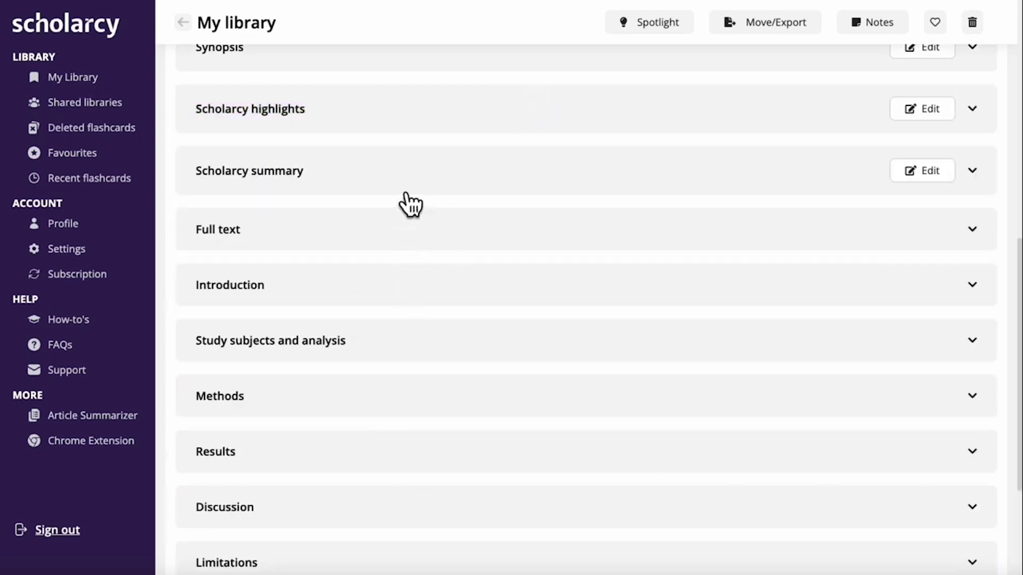
pyautogui.moveTo(606, 320)
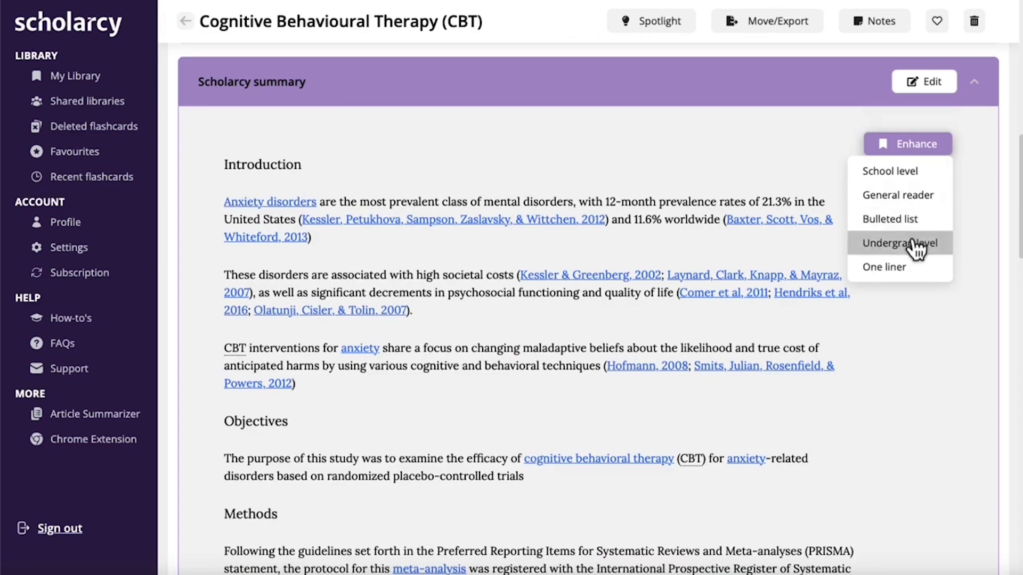
pyautogui.click(899, 243)
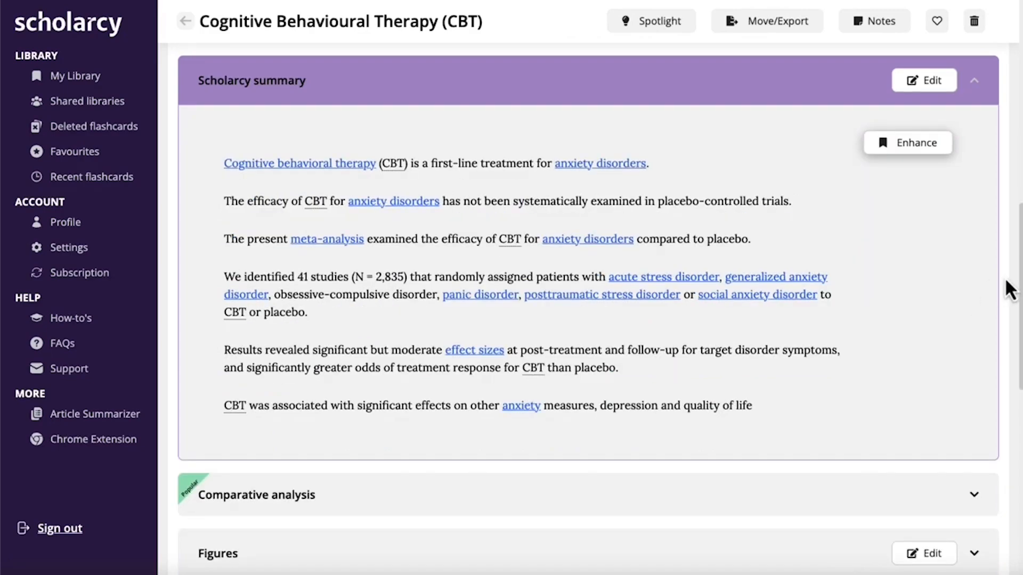
pyautogui.click(650, 18)
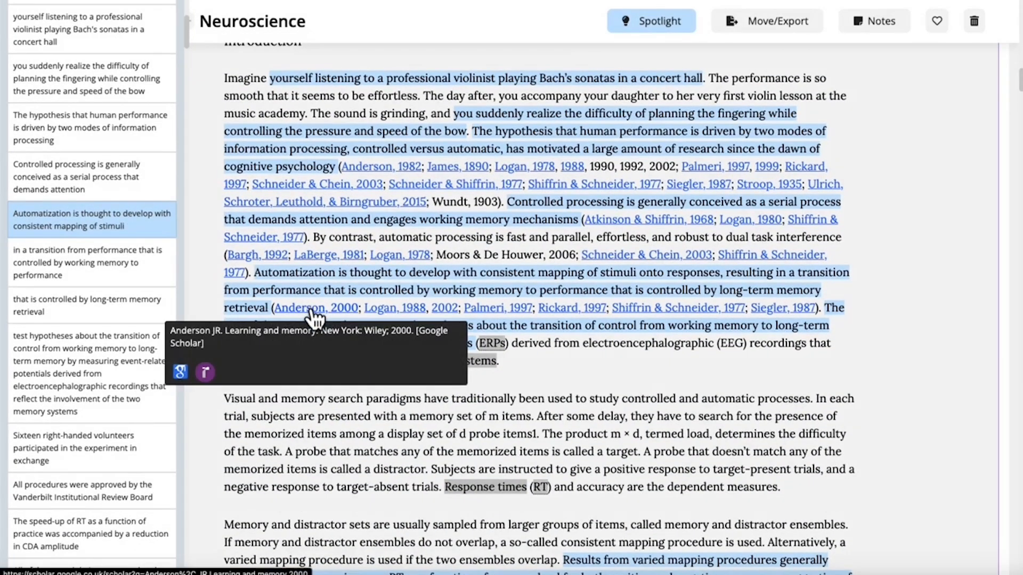
pyautogui.moveTo(571, 307)
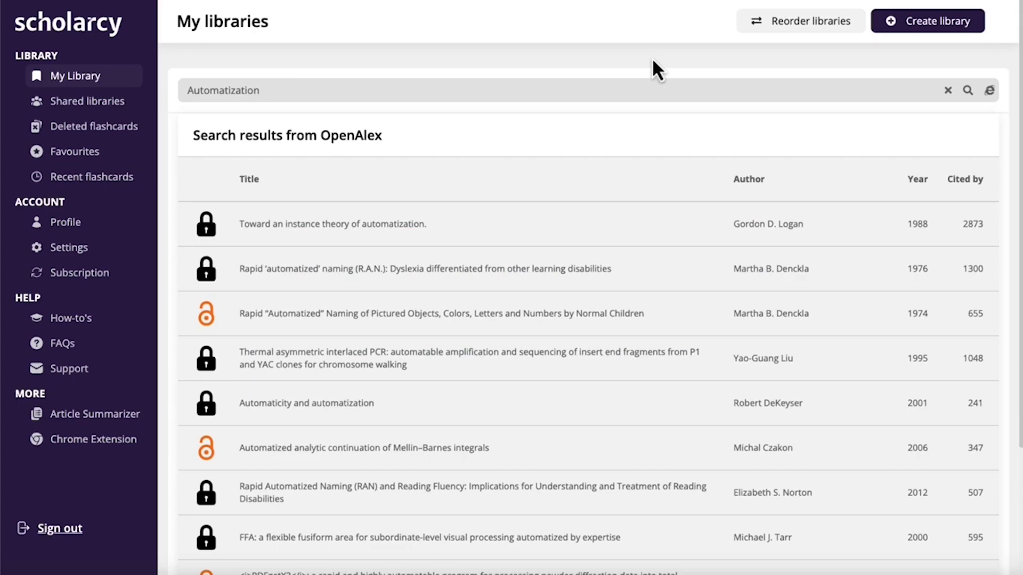
# Expand 'Study subjects and analysis' and scroll to the 94 references.
pyautogui.scroll(-3)
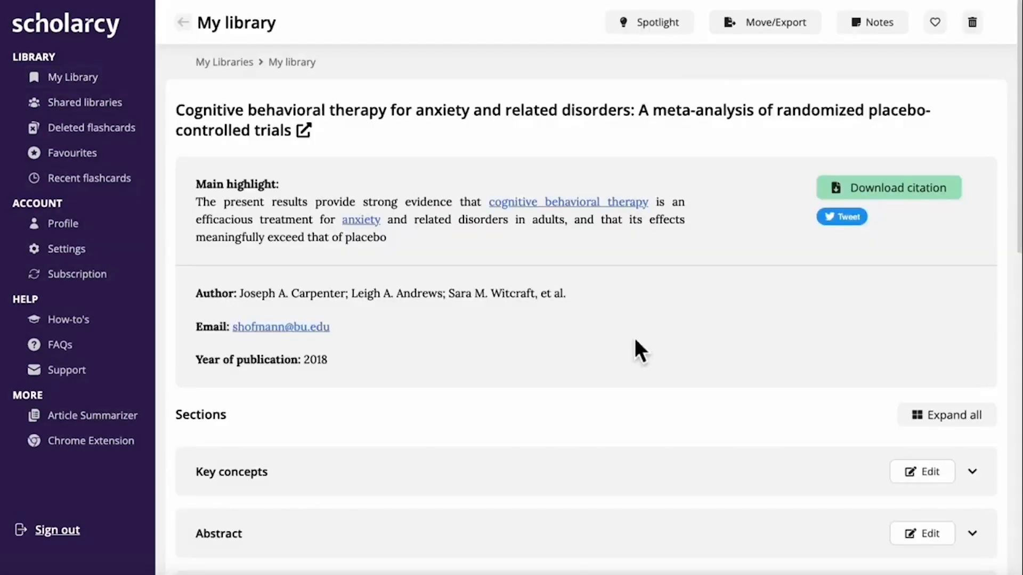
pyautogui.scroll(-3)
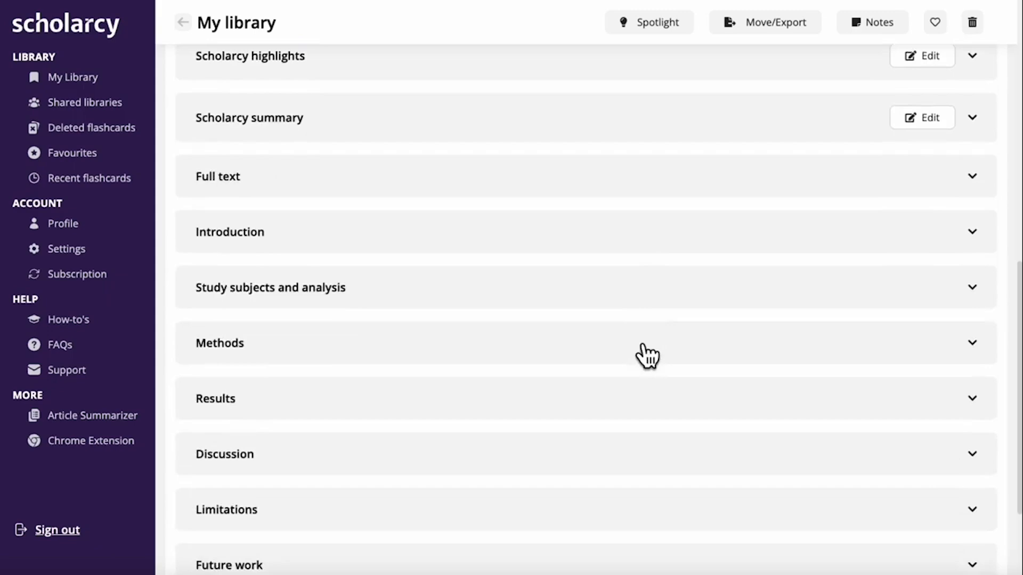
pyautogui.click(216, 399)
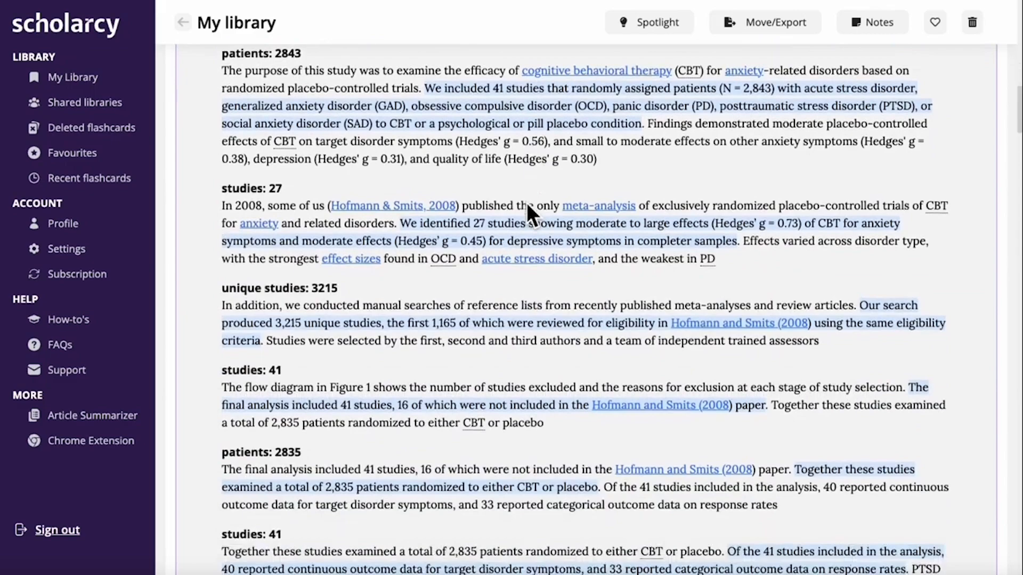
pyautogui.scroll(-3)
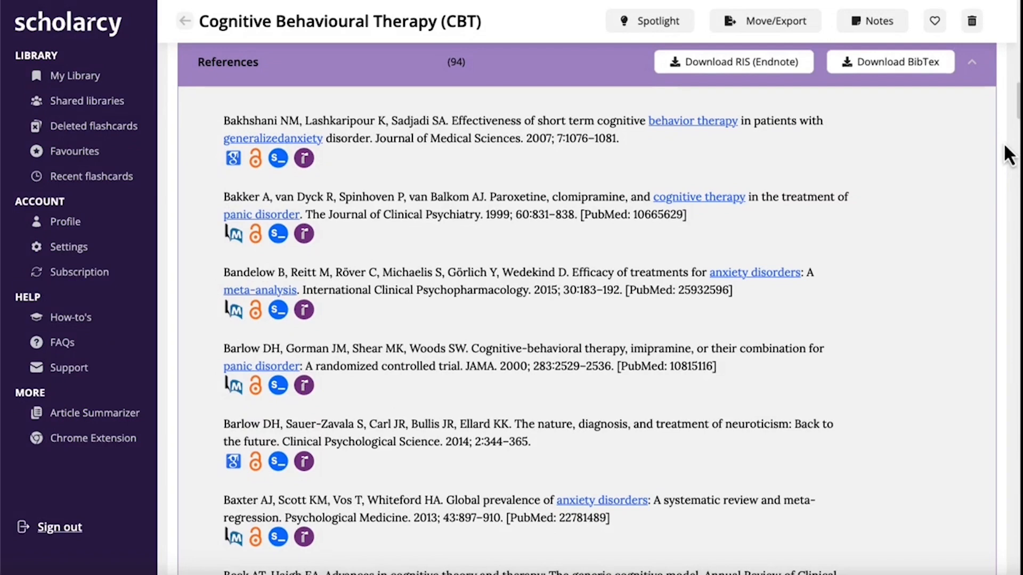
# Export all three CBT flashcards as a Word annotated bibliography and view it.
pyautogui.scroll(-3)
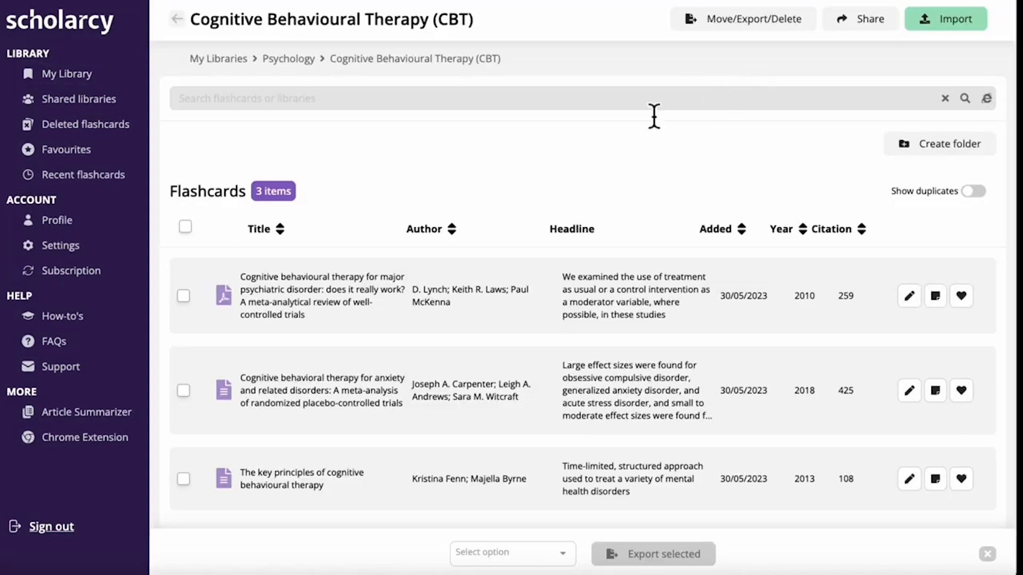
pyautogui.click(511, 553)
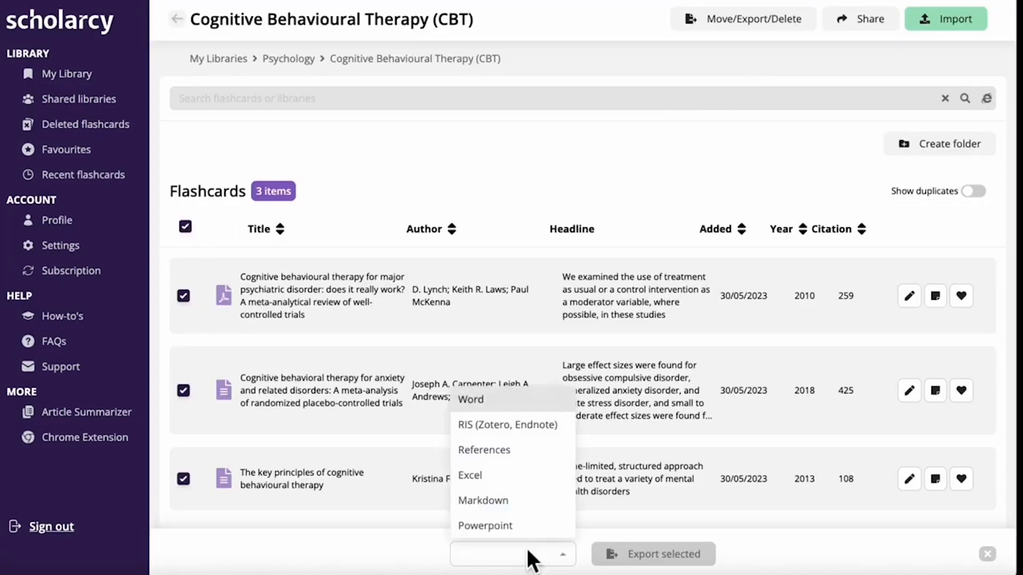
pyautogui.moveTo(541, 481)
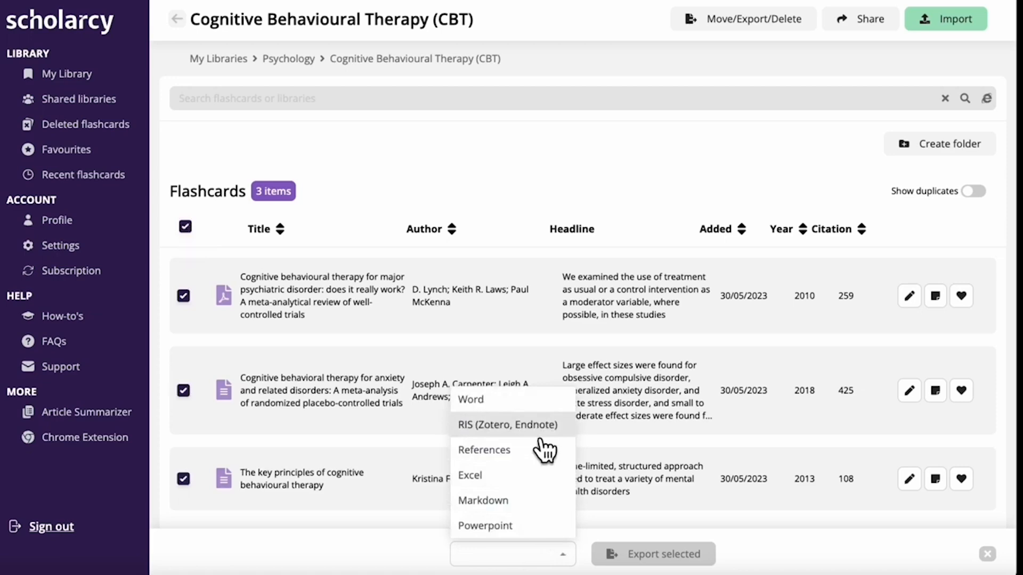
pyautogui.click(470, 399)
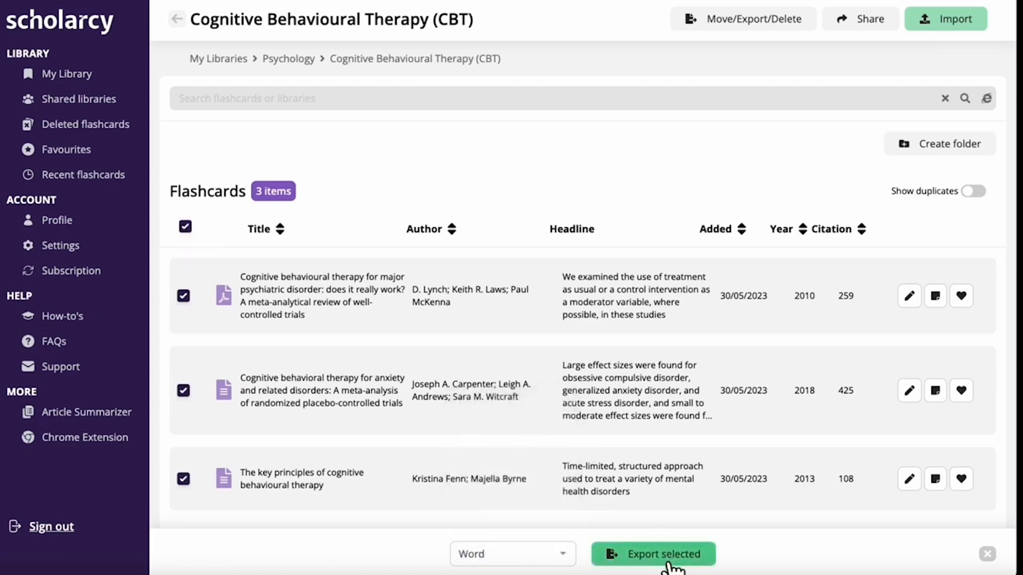
pyautogui.click(653, 554)
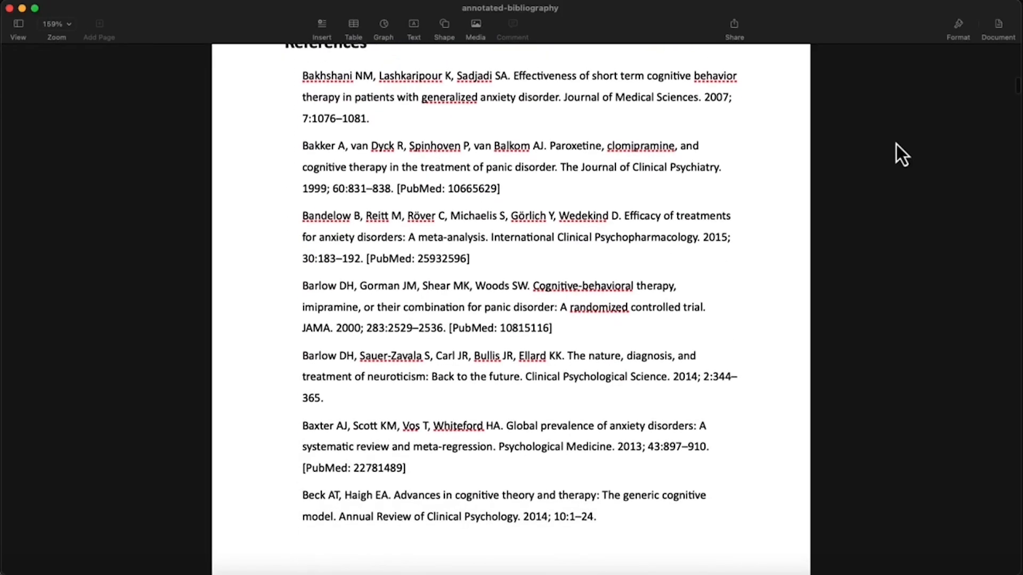
# Move the checked Folder 1 documents into Folder 2.
pyautogui.scroll(-3)
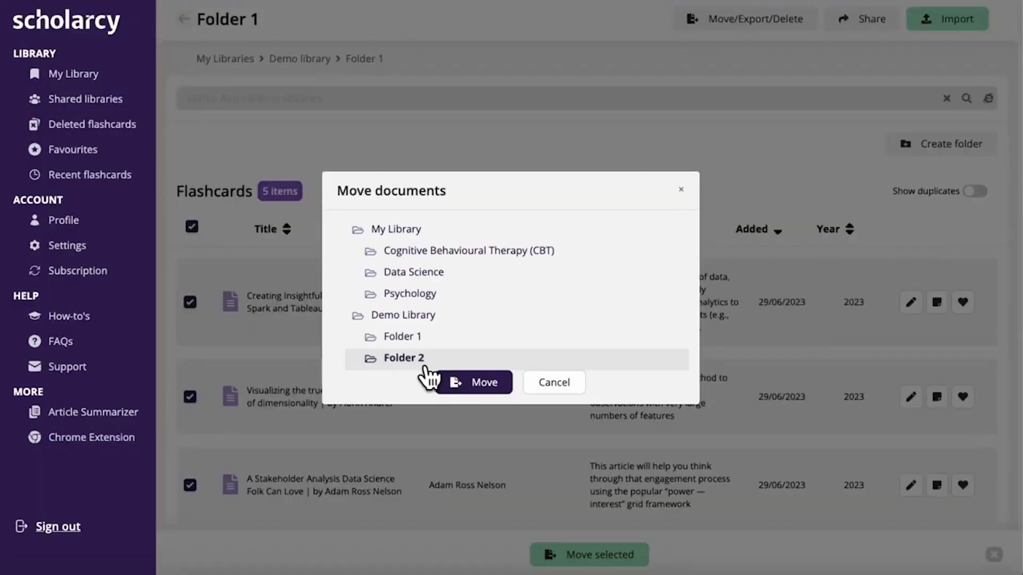
pyautogui.click(475, 381)
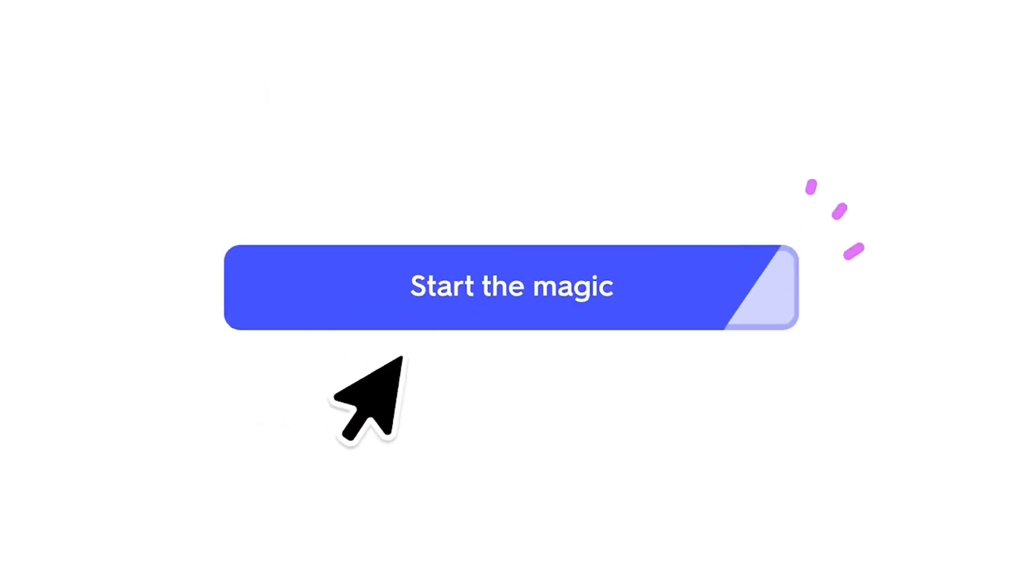
# Launch Q-Chat, answer that two plates move apart, and choose the study together review option.
pyautogui.click(510, 289)
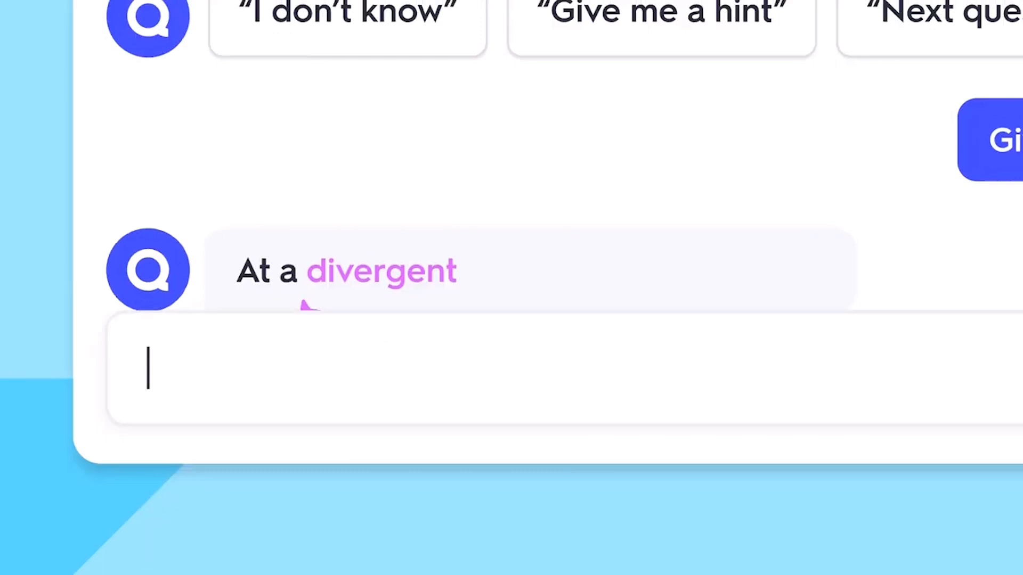
pyautogui.write('two plates move apart!')
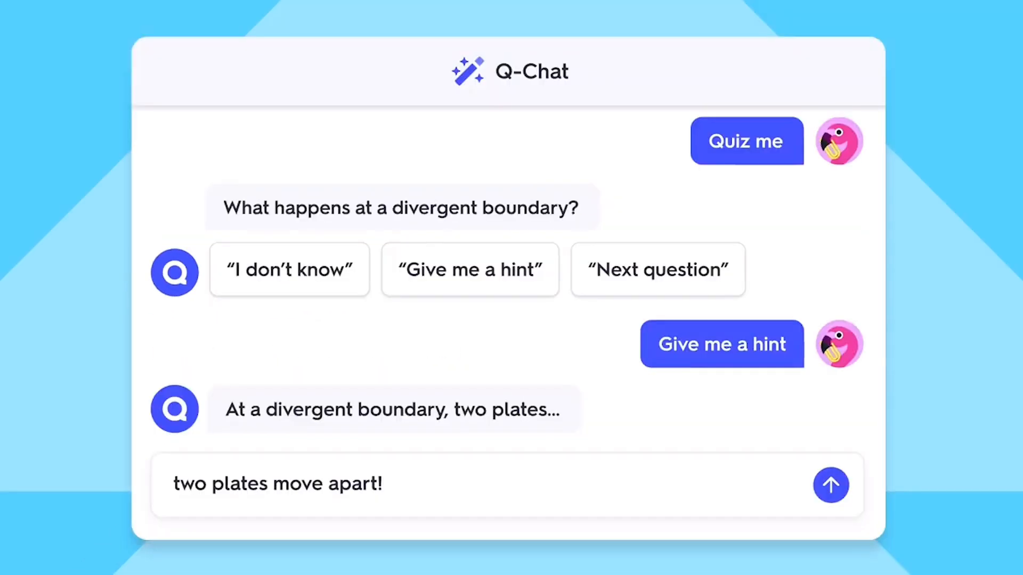
pyautogui.click(830, 484)
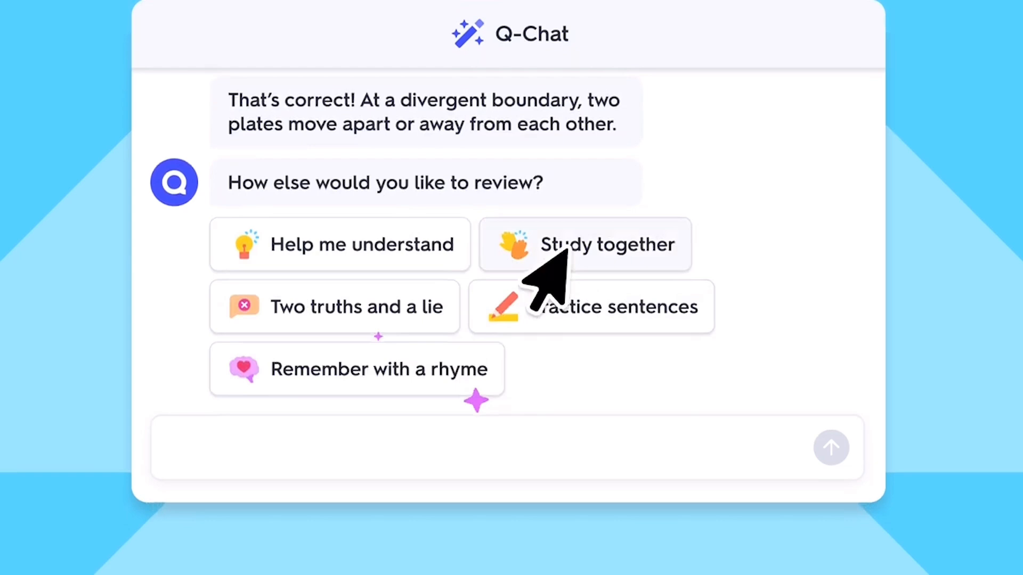
pyautogui.click(584, 245)
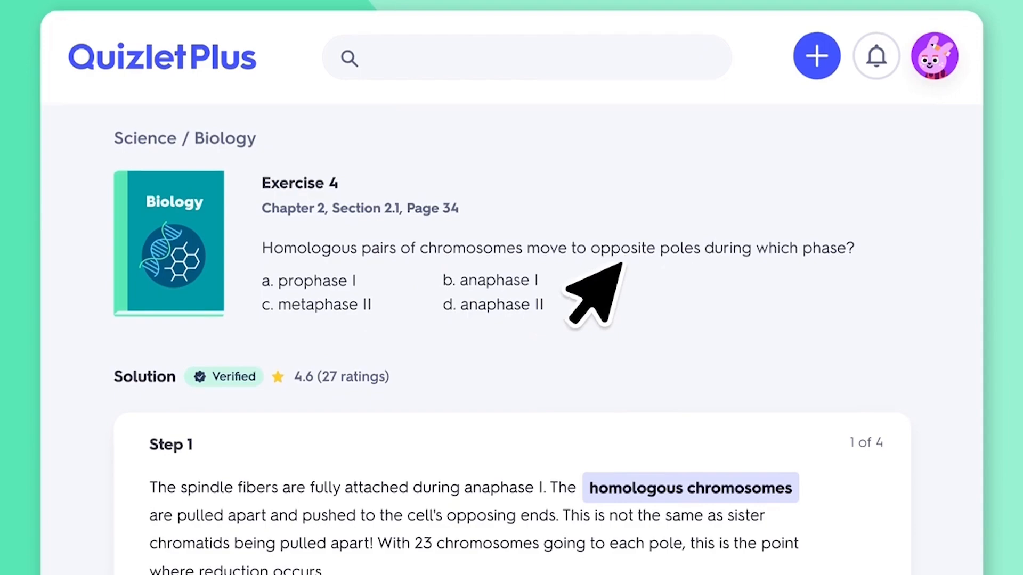
# Scroll through the chromosome exercise solution and flip the homologous chromosomes flashcard.
pyautogui.scroll(-3)
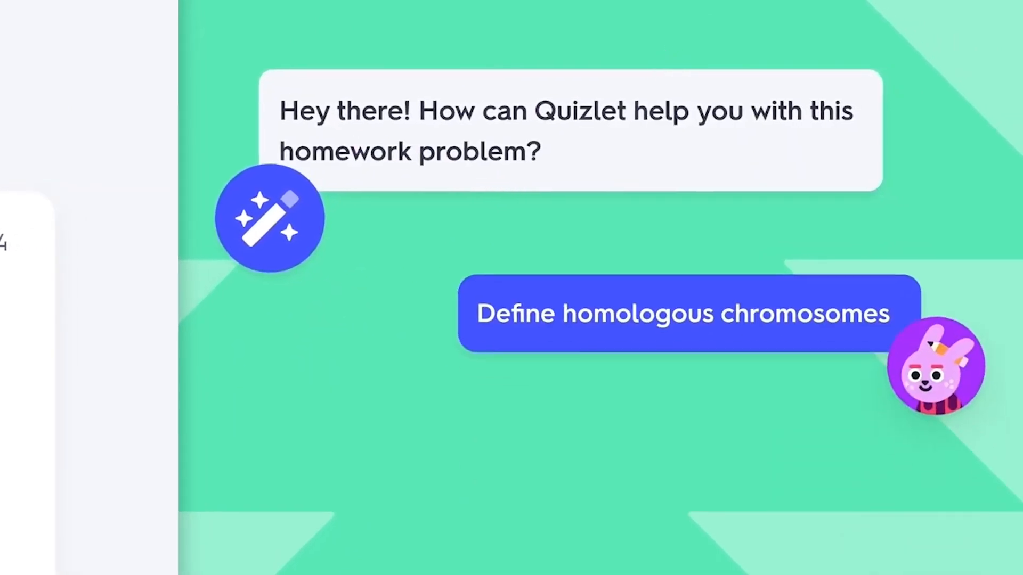
pyautogui.scroll(-3)
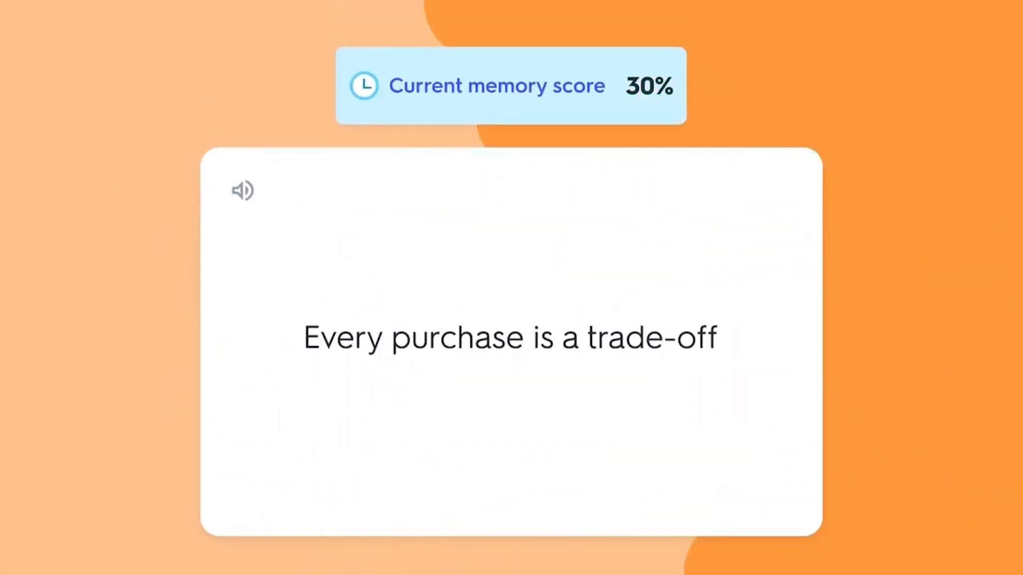
pyautogui.click(371, 504)
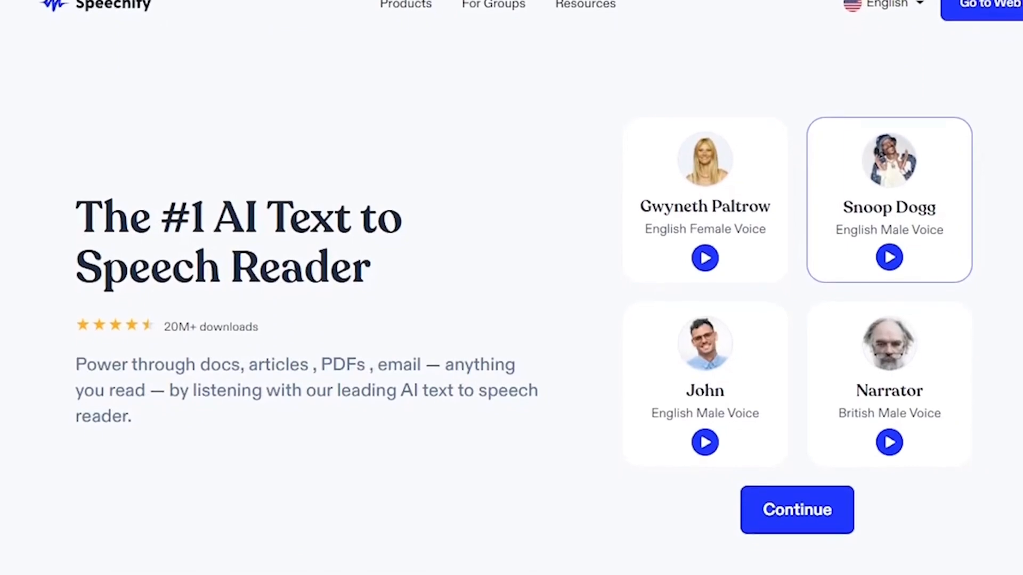
# Go to the Speechify web app and start a new blank voice-over project.
pyautogui.scroll(-3)
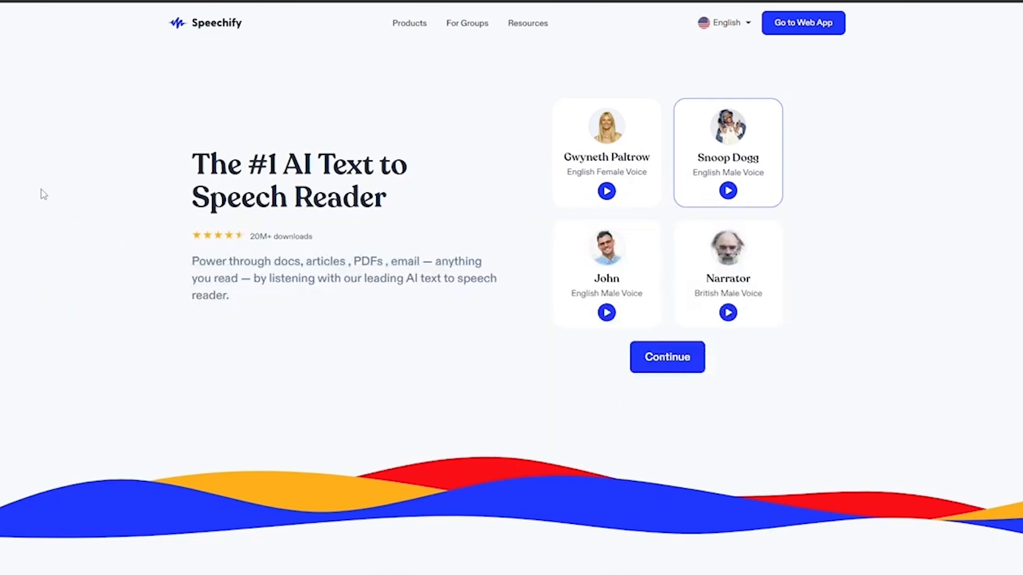
pyautogui.click(803, 23)
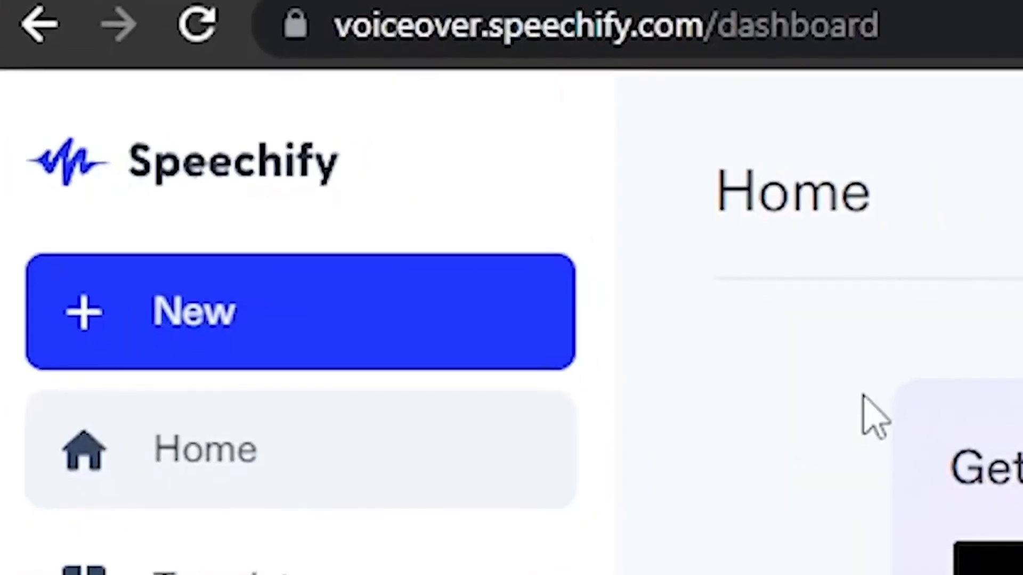
pyautogui.scroll(-3)
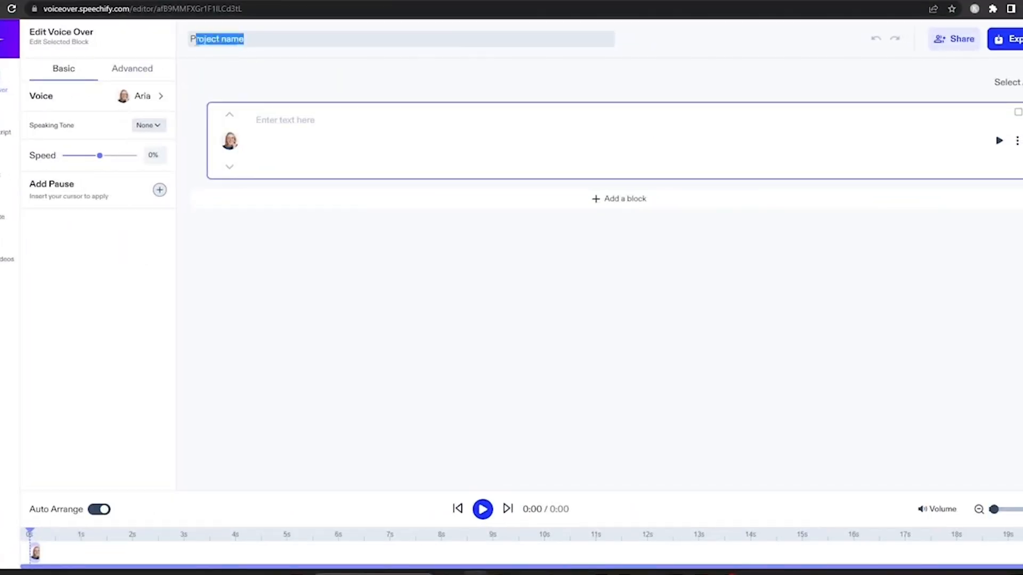
# Title the project 'Turtle Script' and clear the stray test text 'wewe' from the block.
pyautogui.write('Turtle Script')
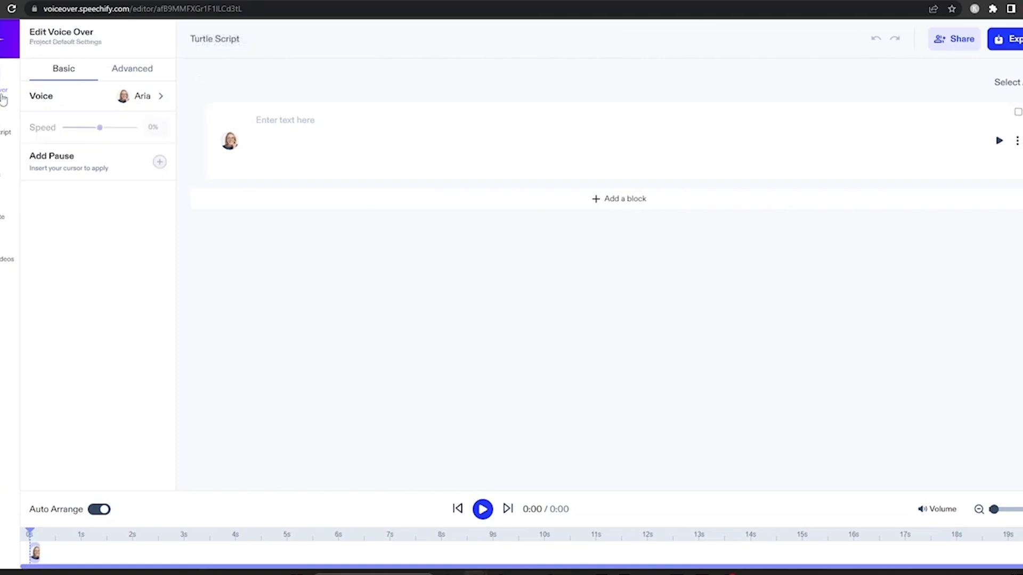
pyautogui.moveTo(19, 123)
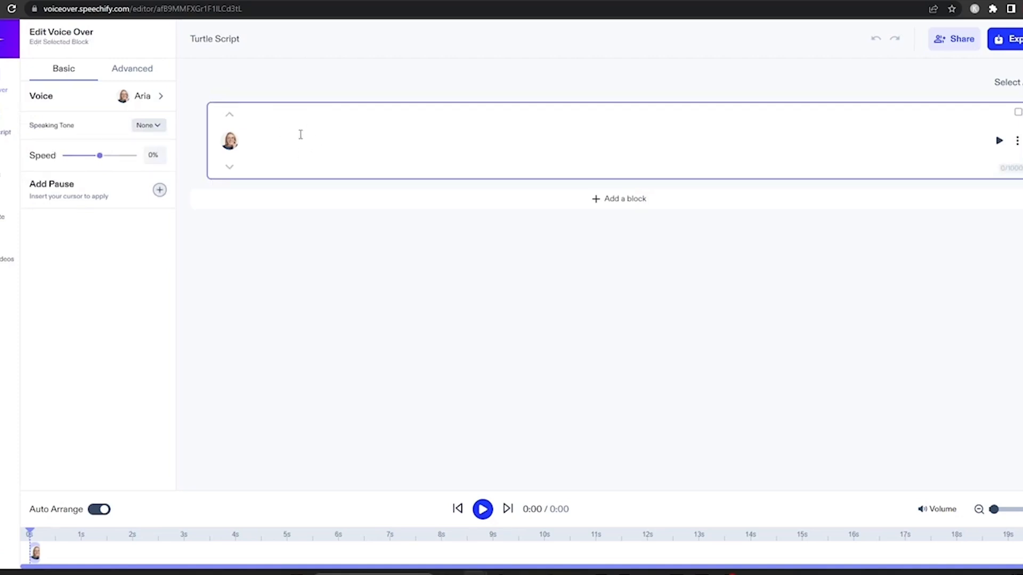
pyautogui.write('wewe')
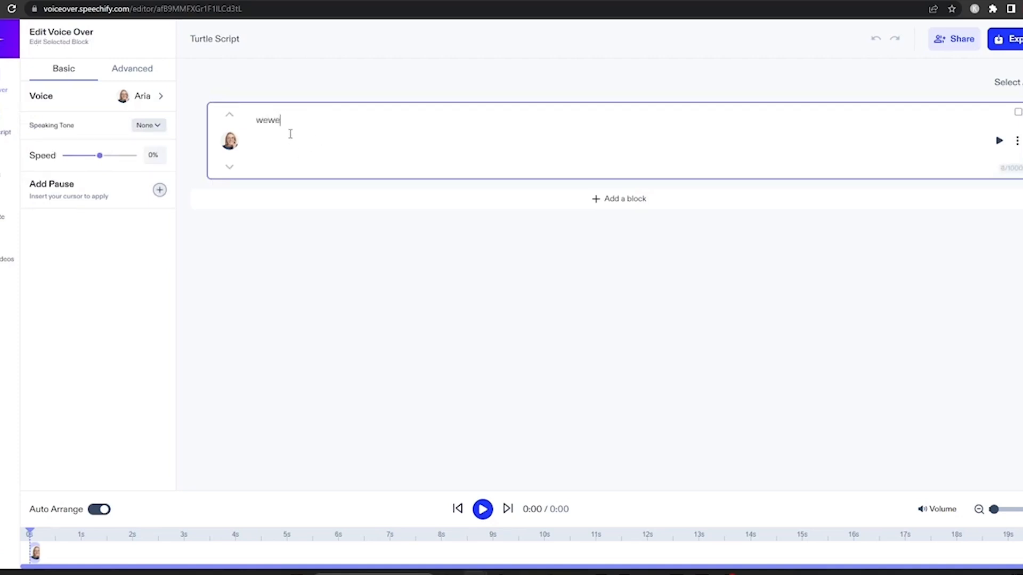
pyautogui.press('ctrl+a')
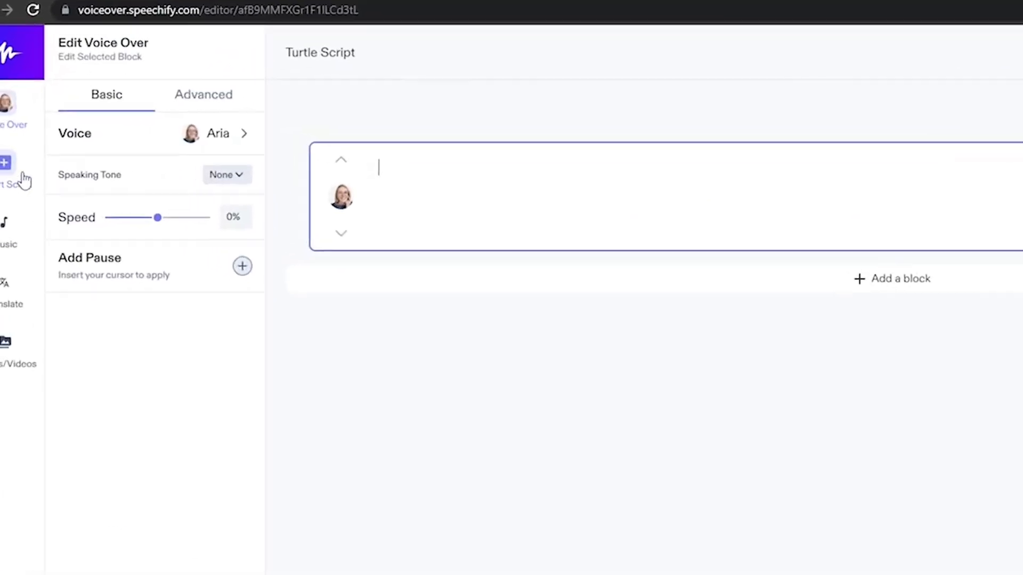
# Import the turtle script file, rendered by paragraph into separate text blocks.
pyautogui.click(5, 162)
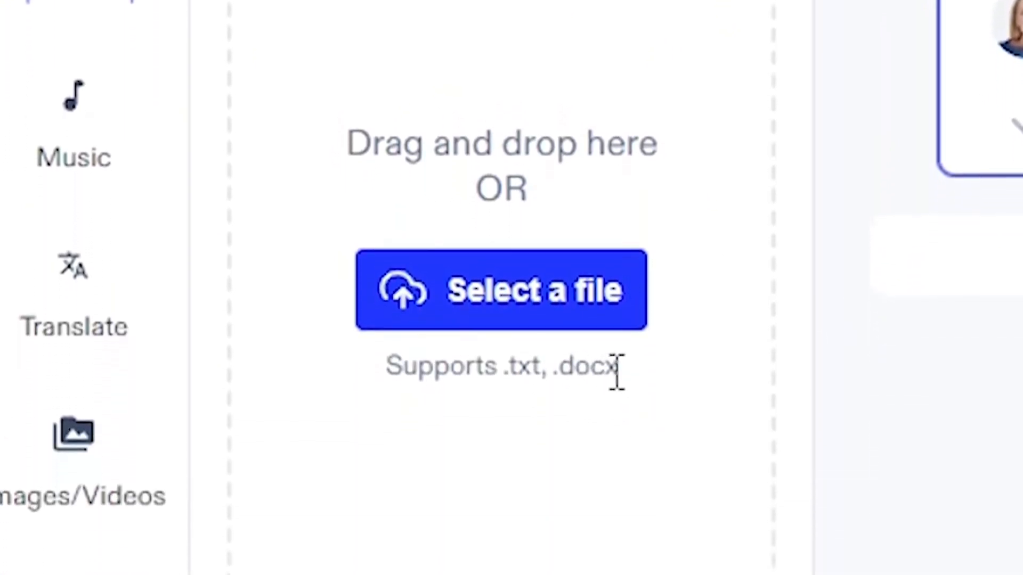
pyautogui.scroll(-3)
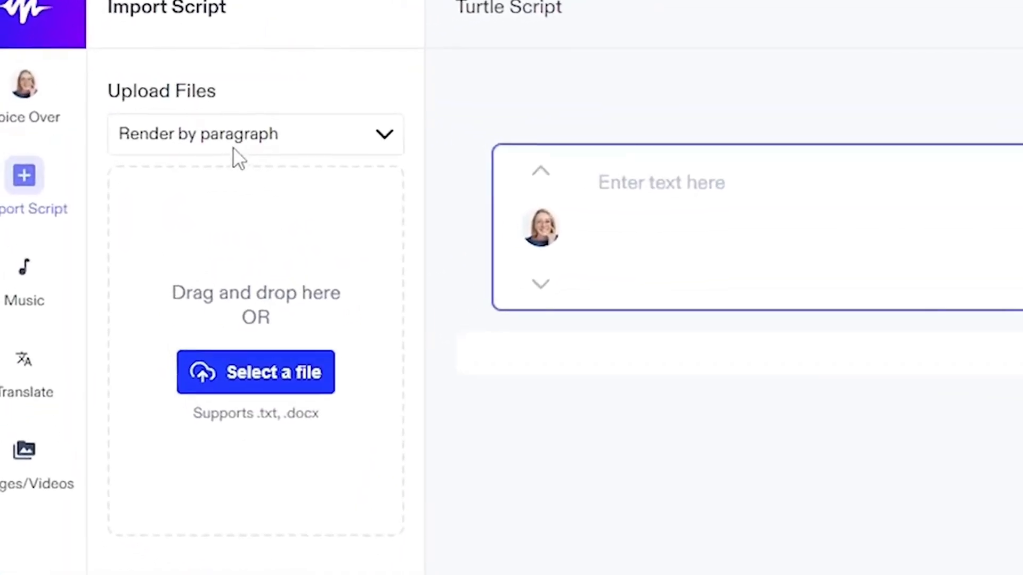
pyautogui.click(255, 134)
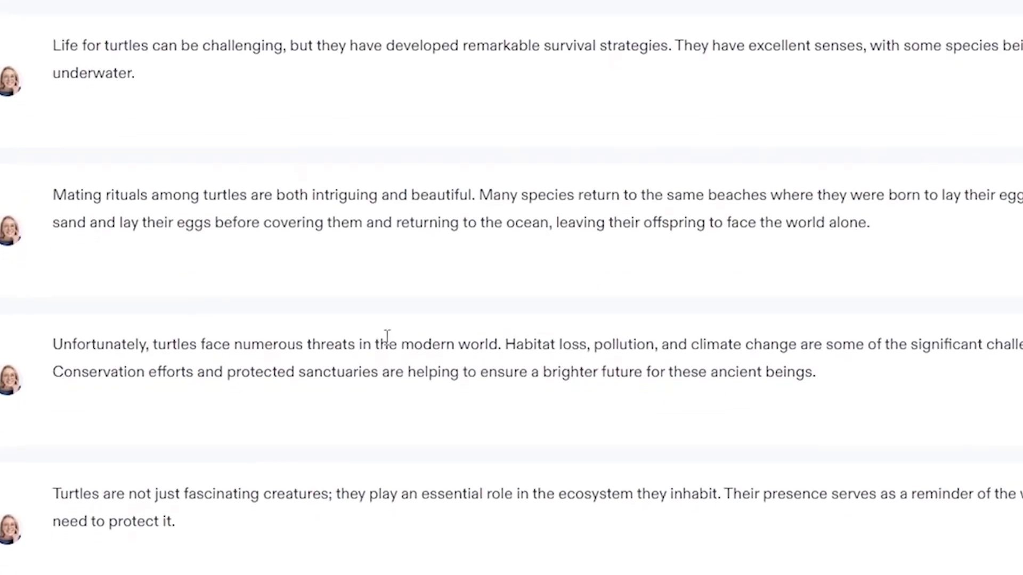
# Scroll the American English voice list for the turtle project, keeping Aria selected.
pyautogui.scroll(-3)
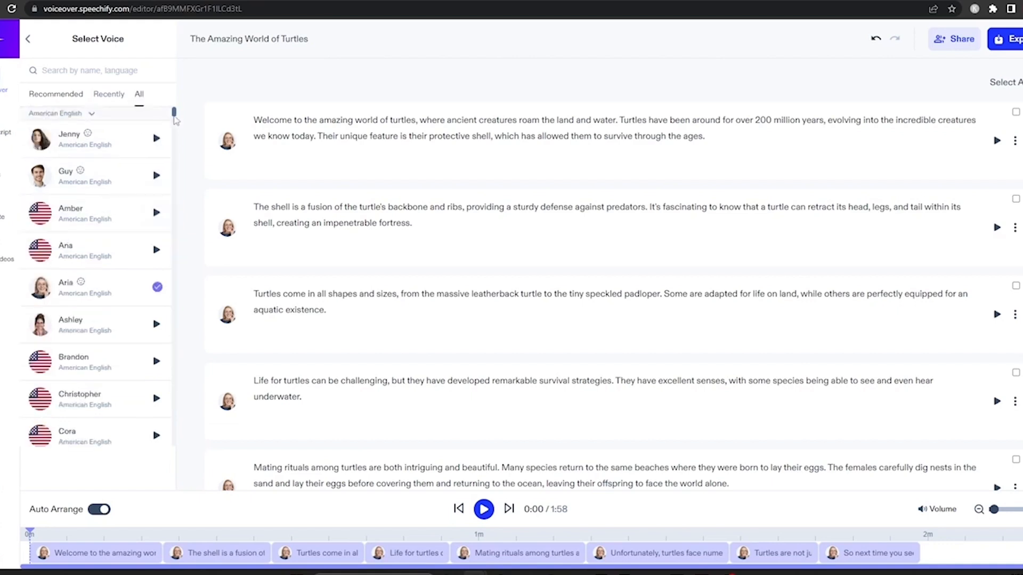
pyautogui.scroll(-3)
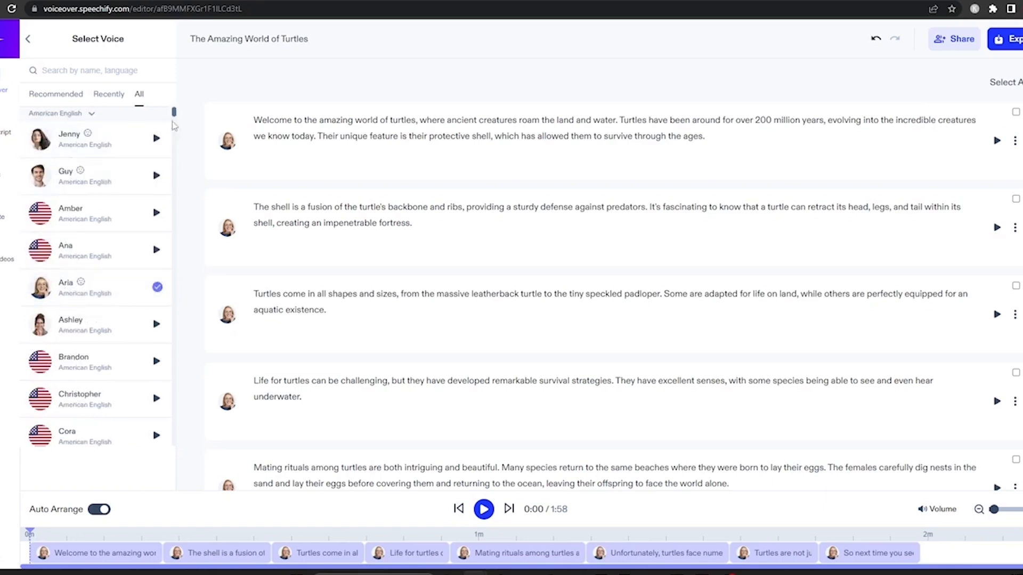
pyautogui.scroll(-3)
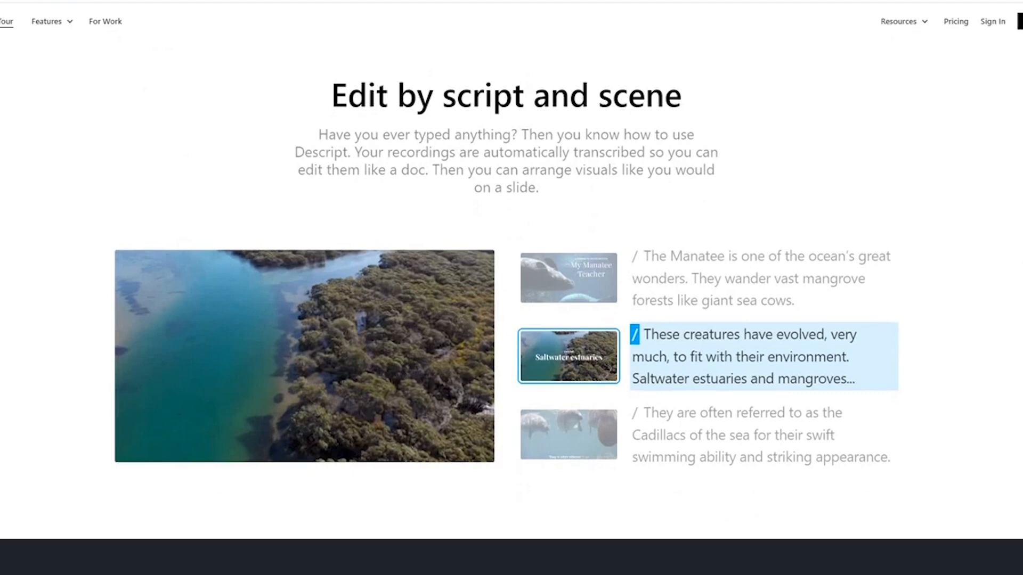
# Start the Descript Mac installer download from the website.
pyautogui.click(567, 278)
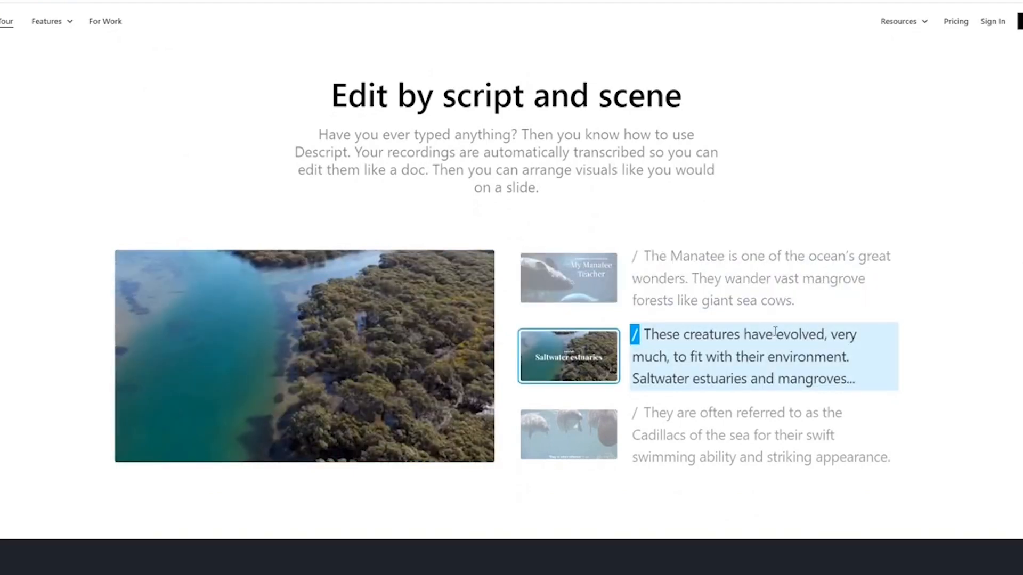
pyautogui.scroll(-3)
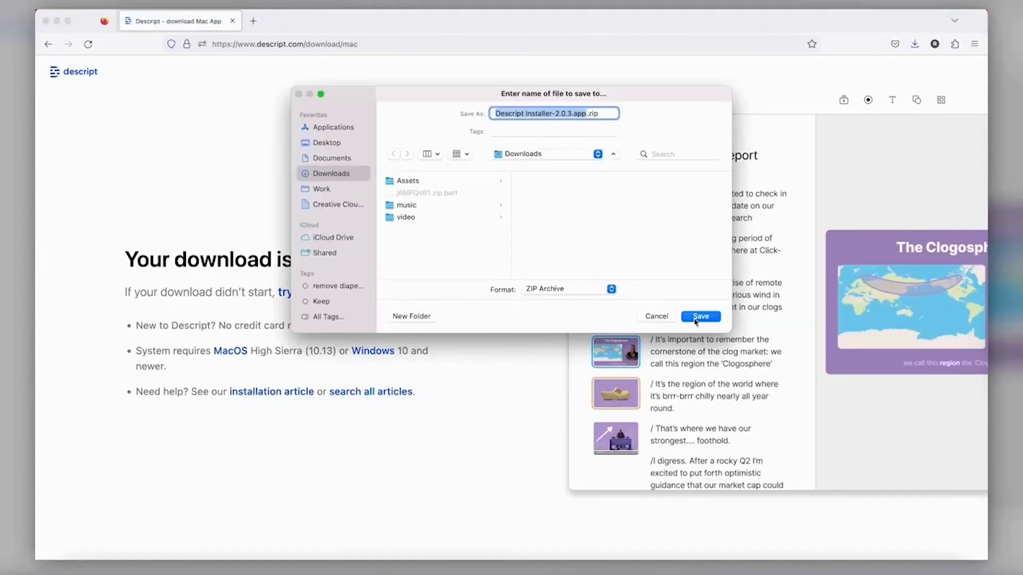
# Save the installer zip to Downloads, sign in, and launch the Descript archive from Finder.
pyautogui.click(699, 317)
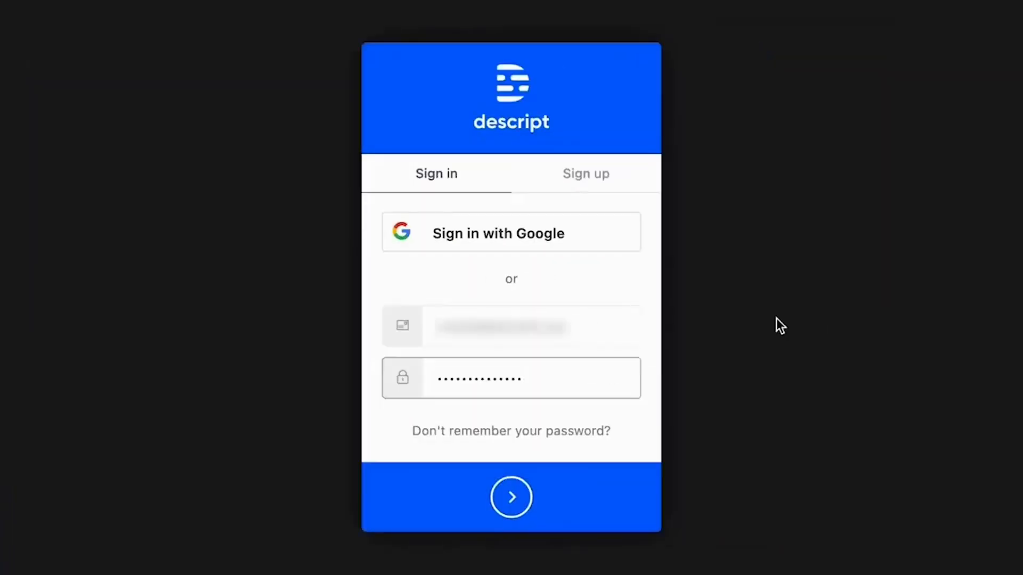
pyautogui.click(510, 497)
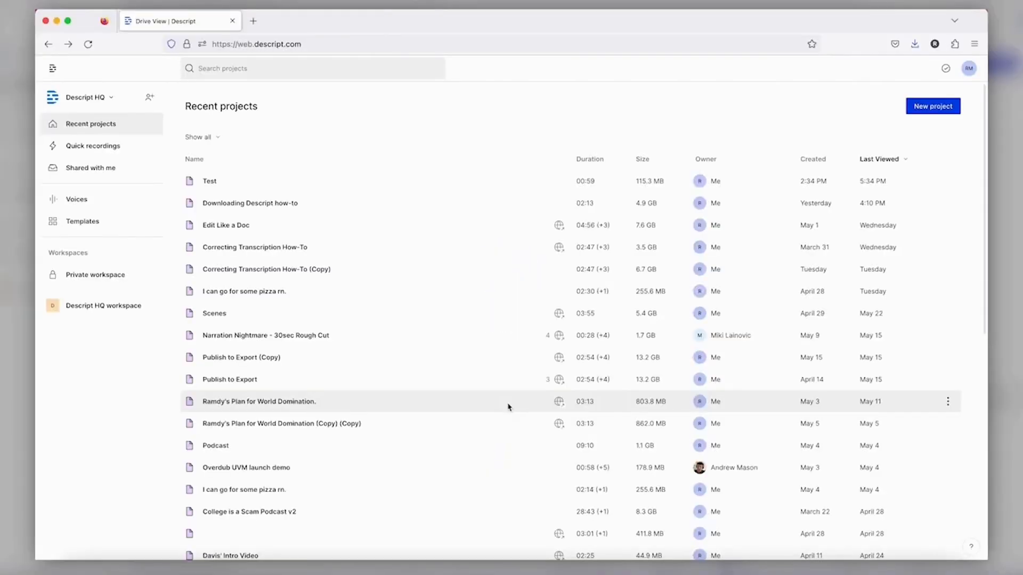
pyautogui.moveTo(439, 202)
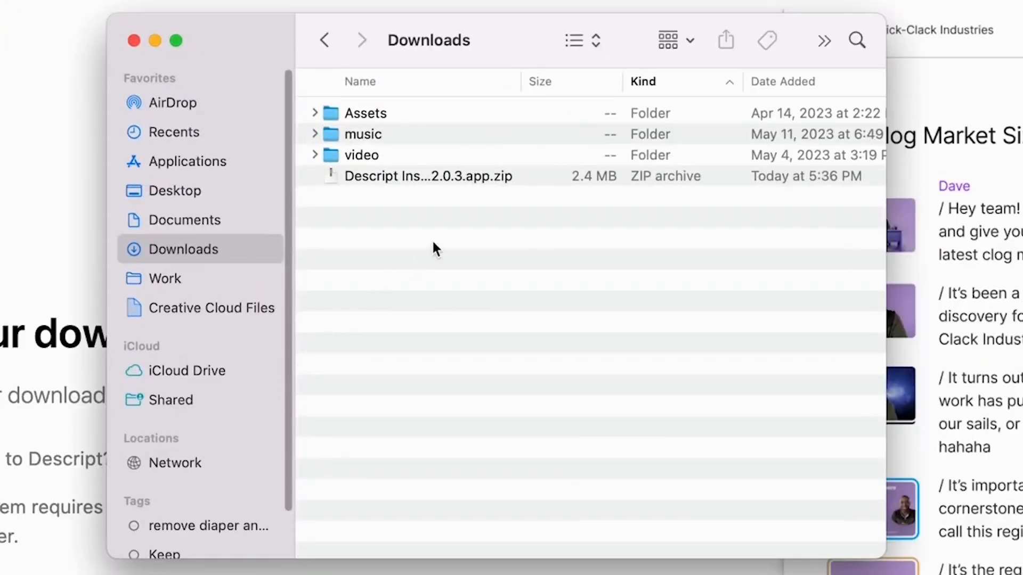
pyautogui.click(429, 176)
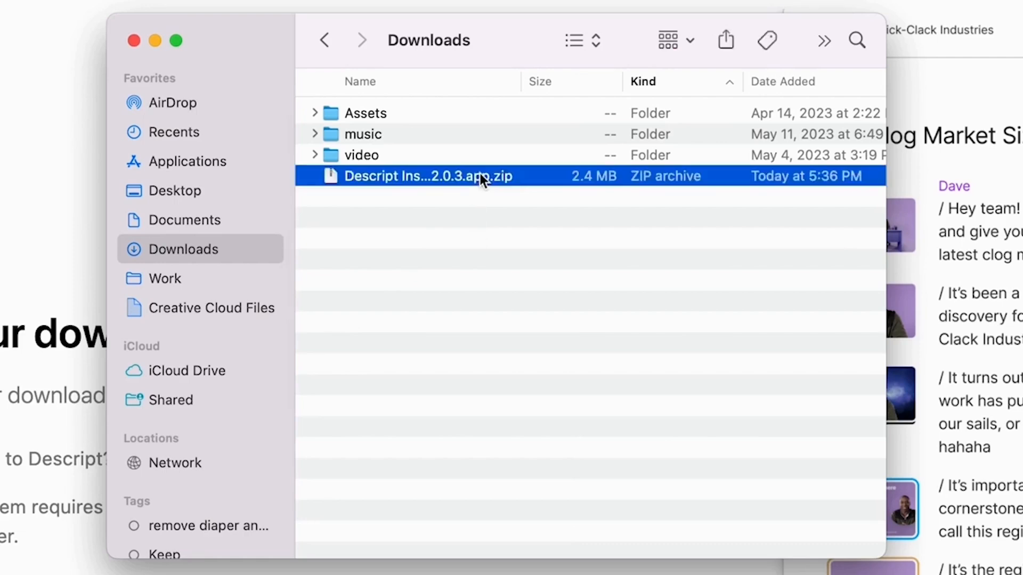
pyautogui.doubleClick(429, 176)
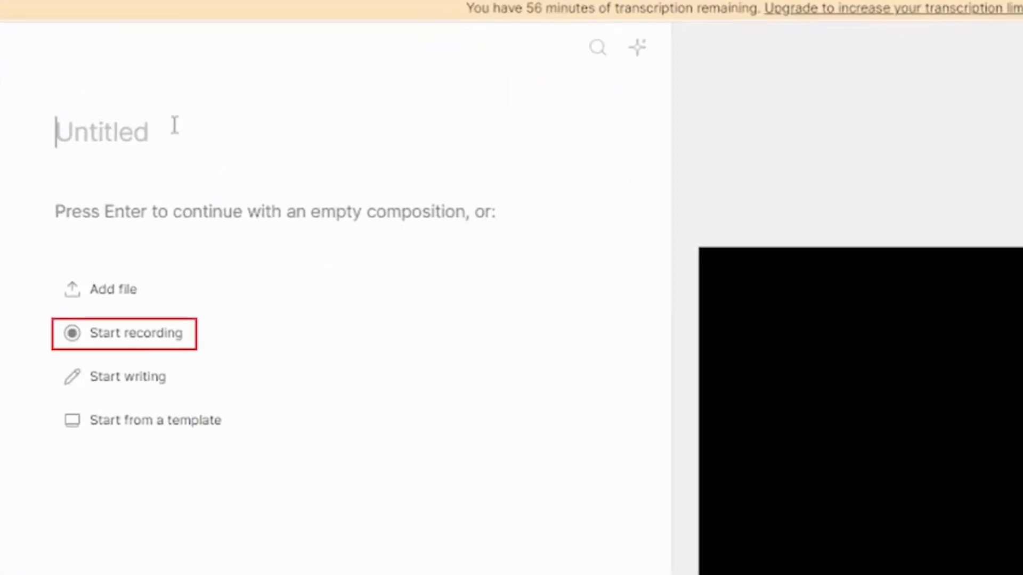
pyautogui.moveTo(154, 420)
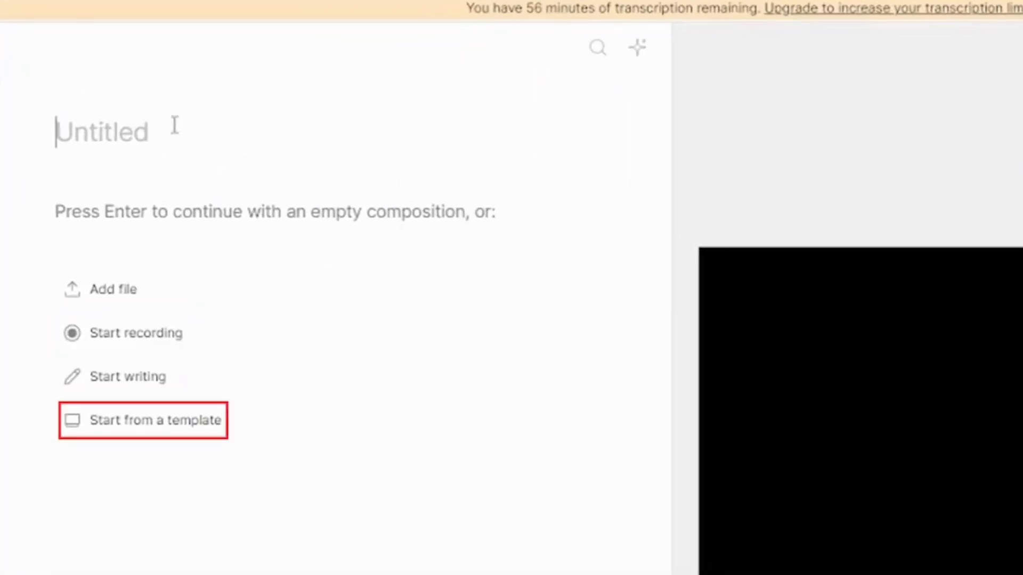
# Name the project 'Descript project' and browse the ready-made template gallery.
pyautogui.write('Descrip')
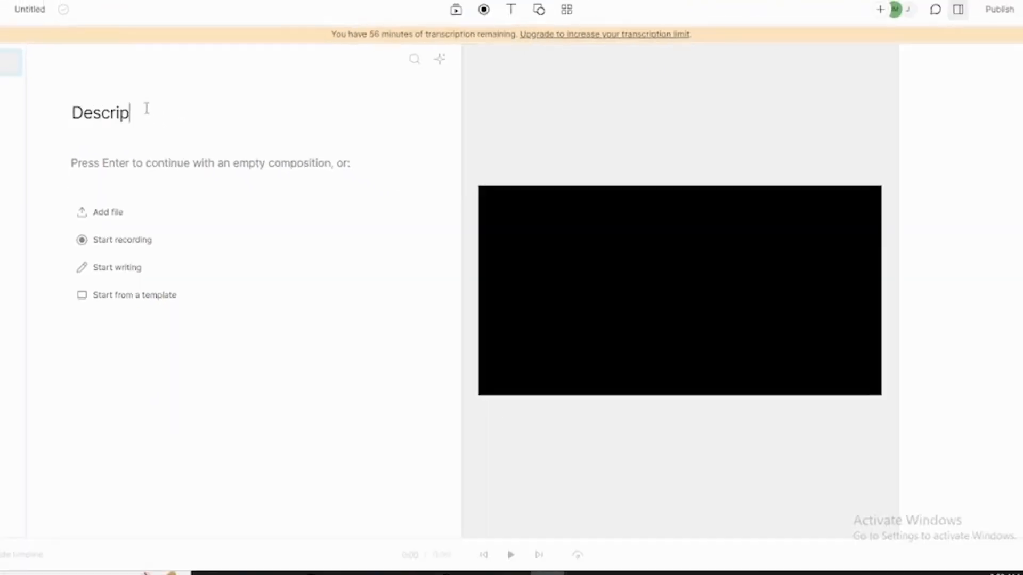
pyautogui.press('Backspace')
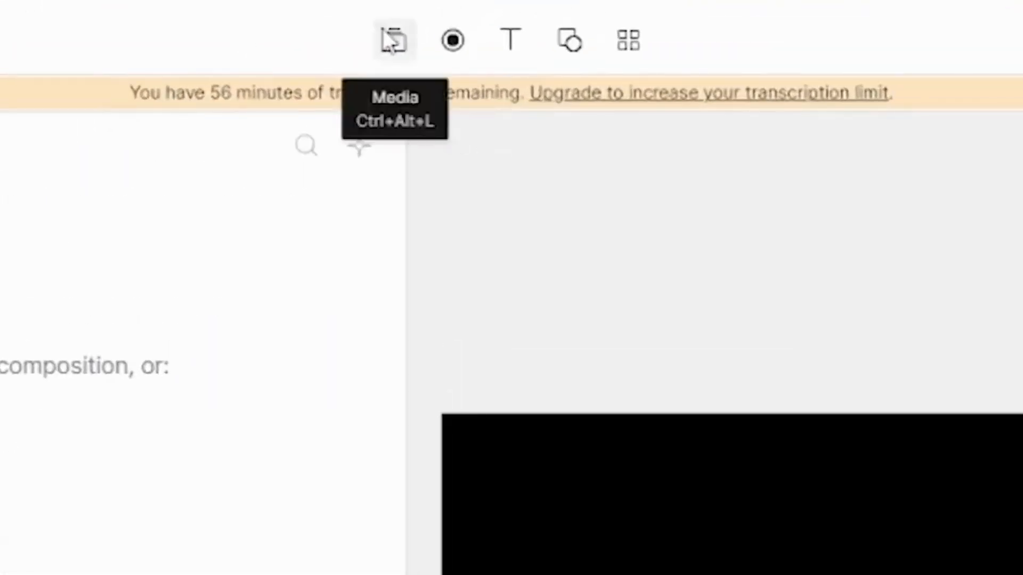
pyautogui.moveTo(569, 41)
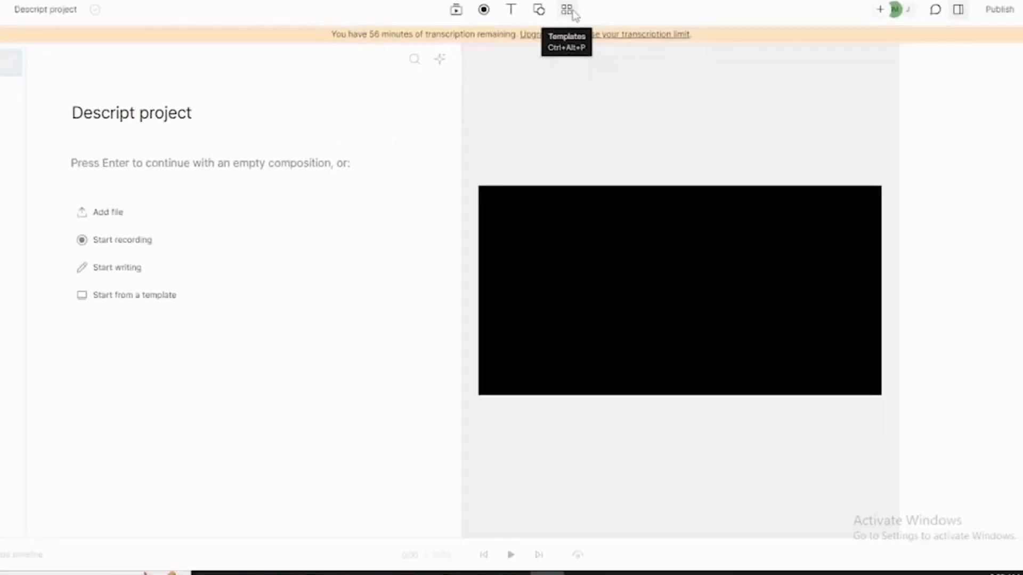
pyautogui.moveTo(108, 289)
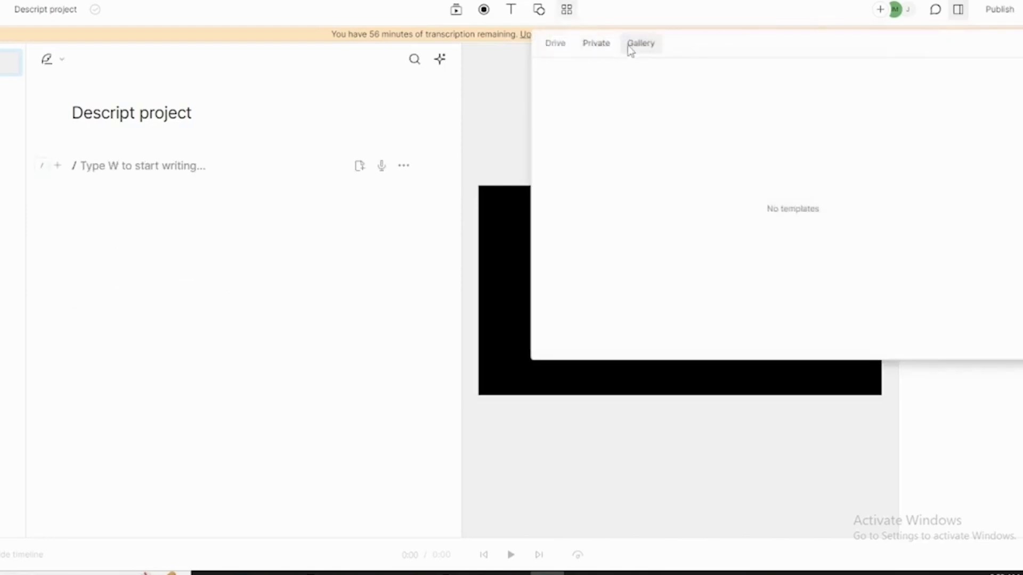
pyautogui.click(640, 42)
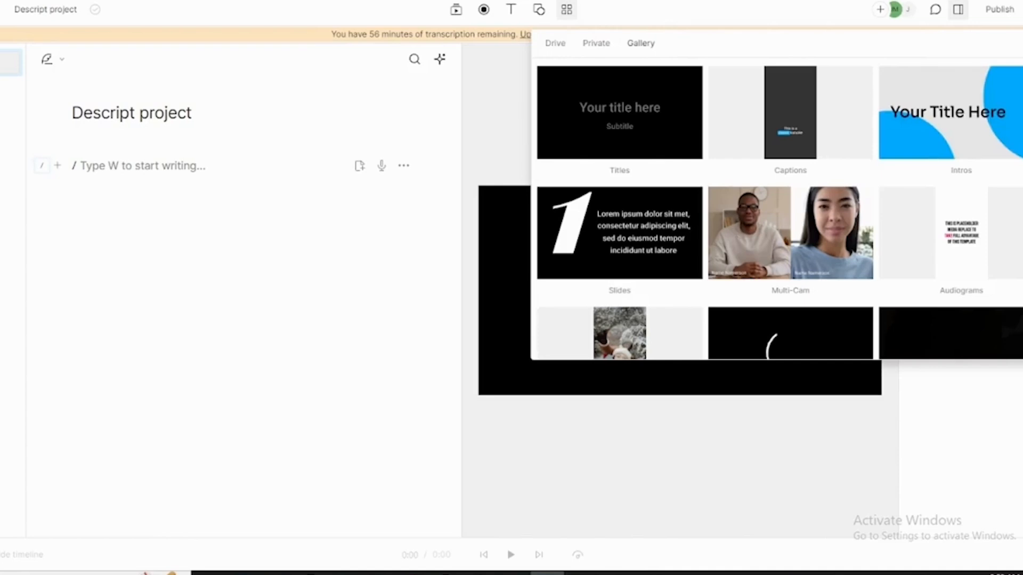
pyautogui.scroll(-3)
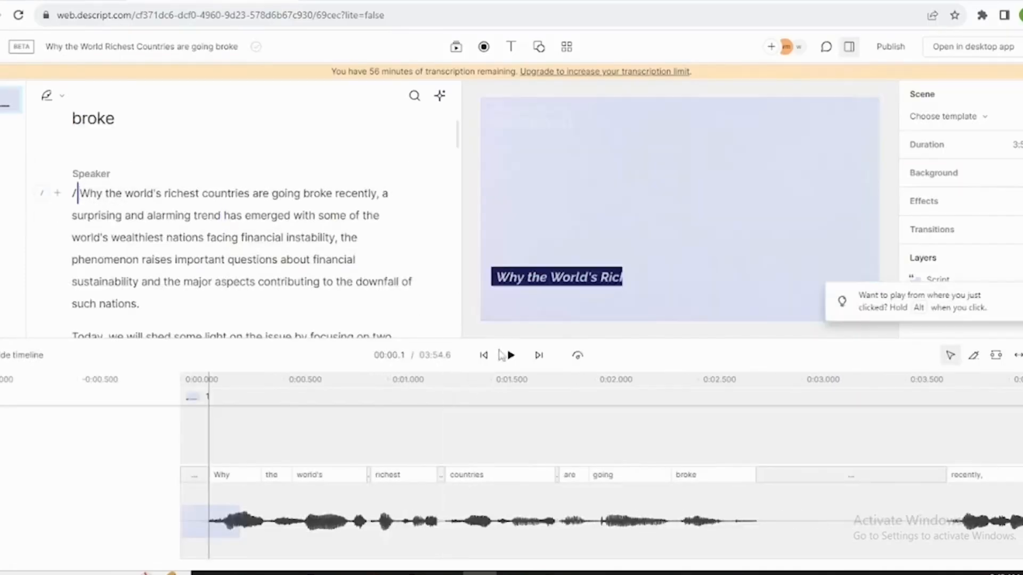
# Play back the transcribed video about rich countries going broke.
pyautogui.click(510, 355)
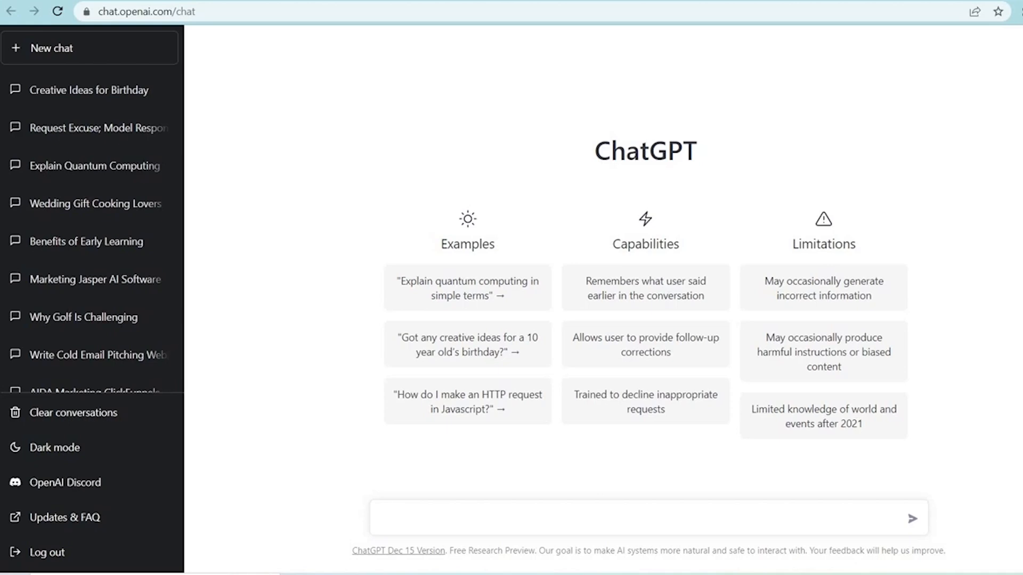
# Ask ChatGPT for the best tips for new golfers looking to get great at the sport.
pyautogui.write('What are some of the best tips for new golfers looking to get great at the sport?')
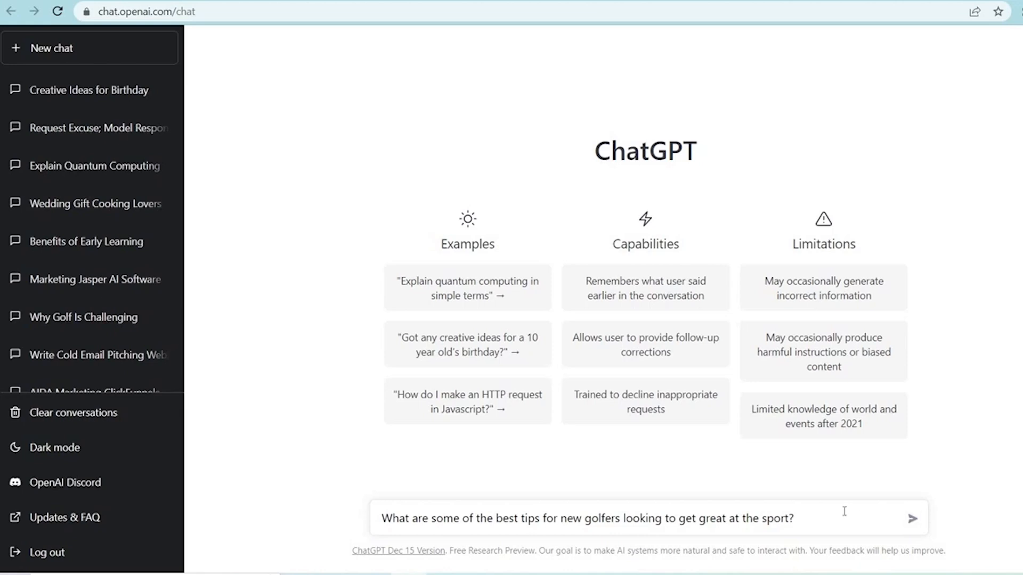
pyautogui.click(910, 519)
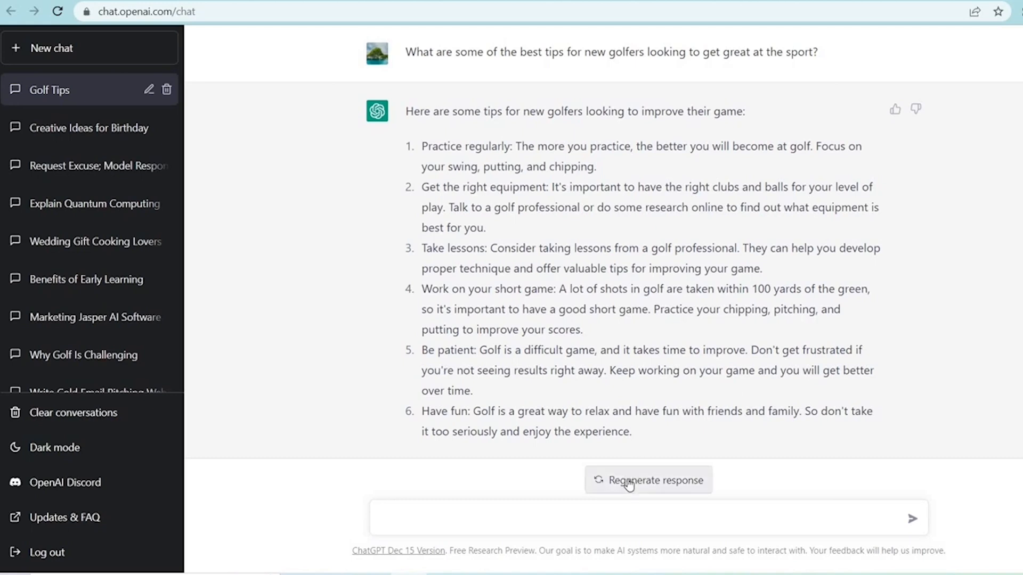
pyautogui.moveTo(628, 486)
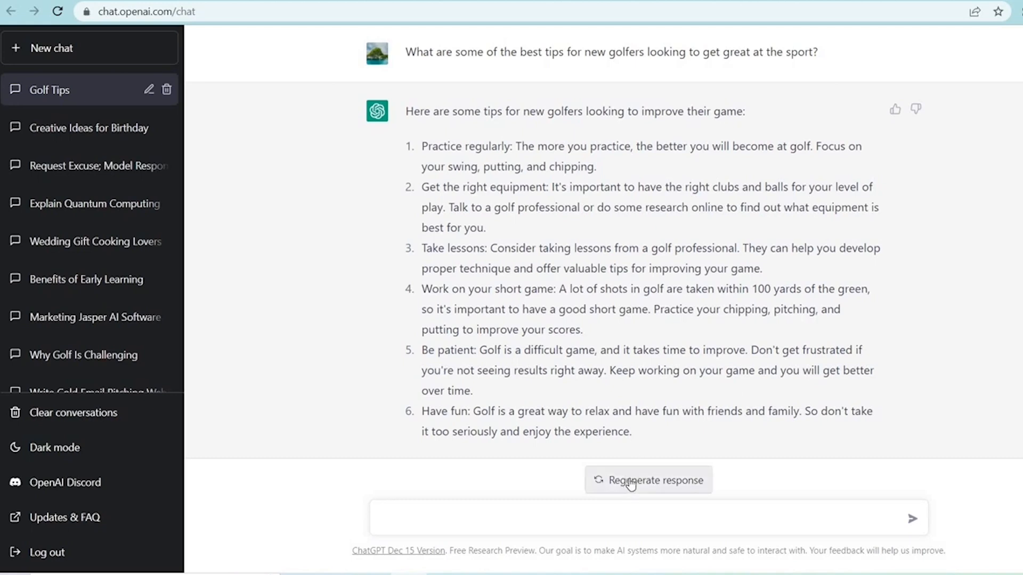
# Regenerate the golf answer into an eight-tip version and flip between responses 1/2 and 2/2 to compare.
pyautogui.click(648, 480)
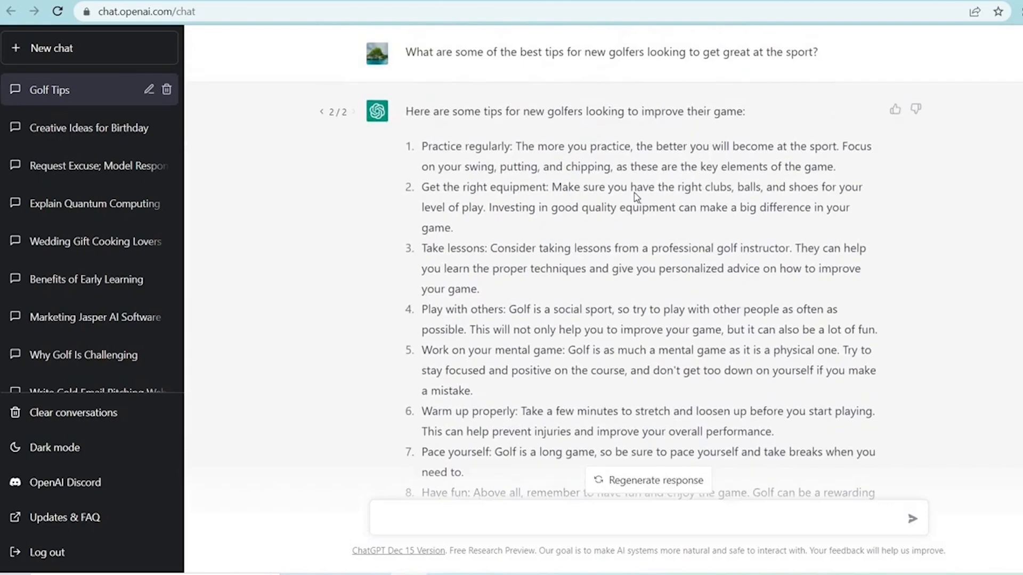
pyautogui.click(321, 112)
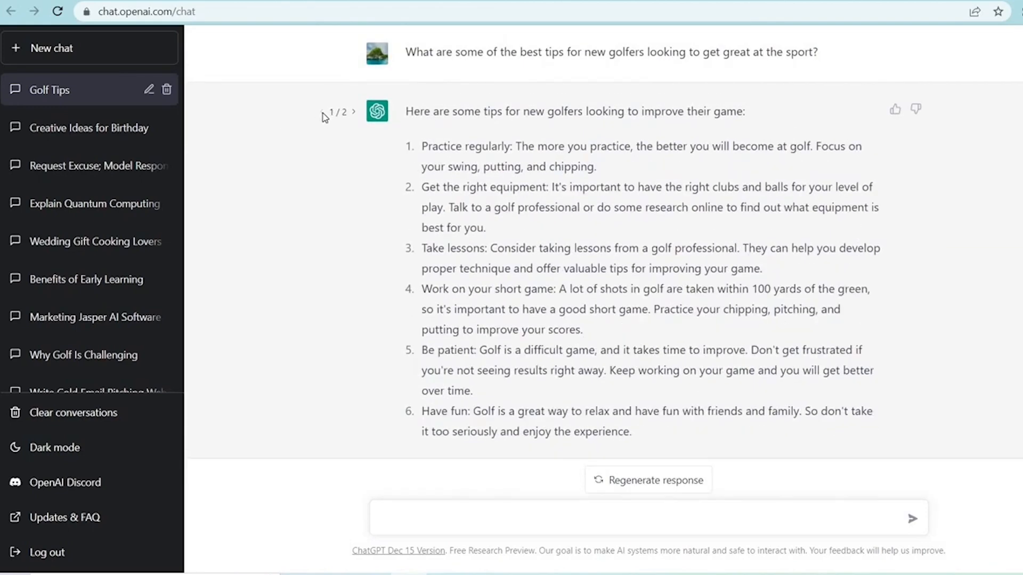
pyautogui.scroll(-3)
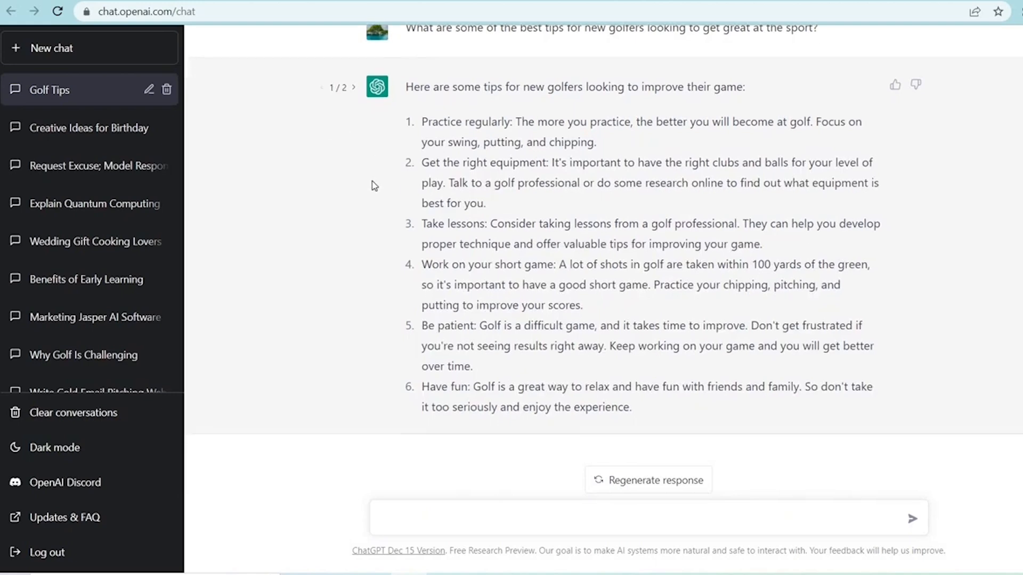
pyautogui.scroll(3)
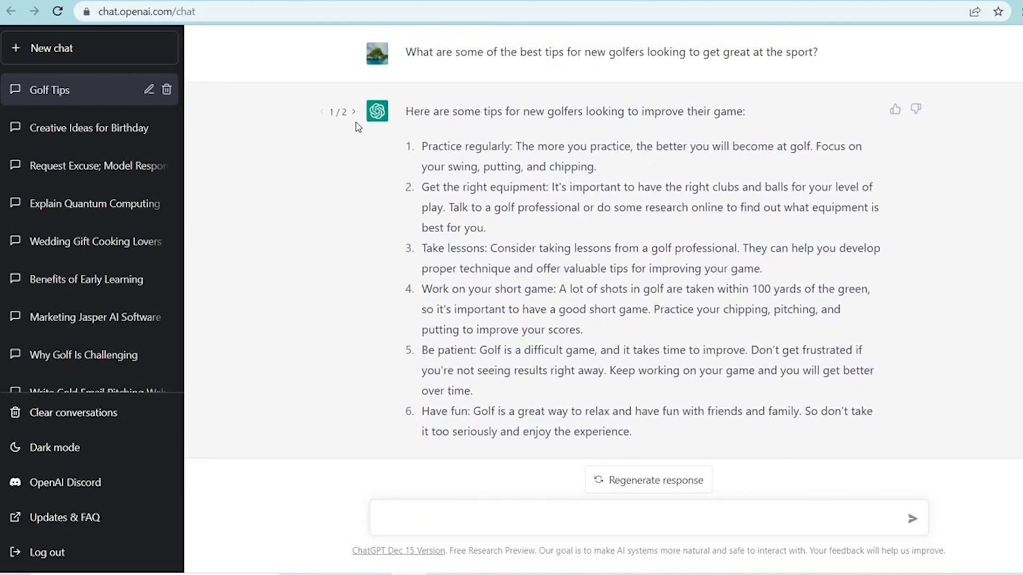
pyautogui.click(354, 112)
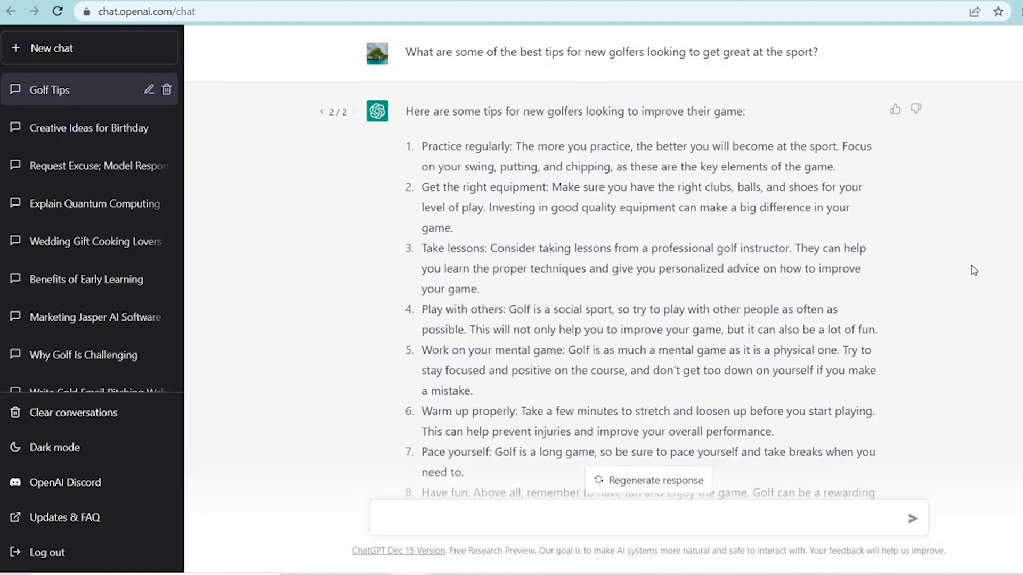
pyautogui.scroll(-3)
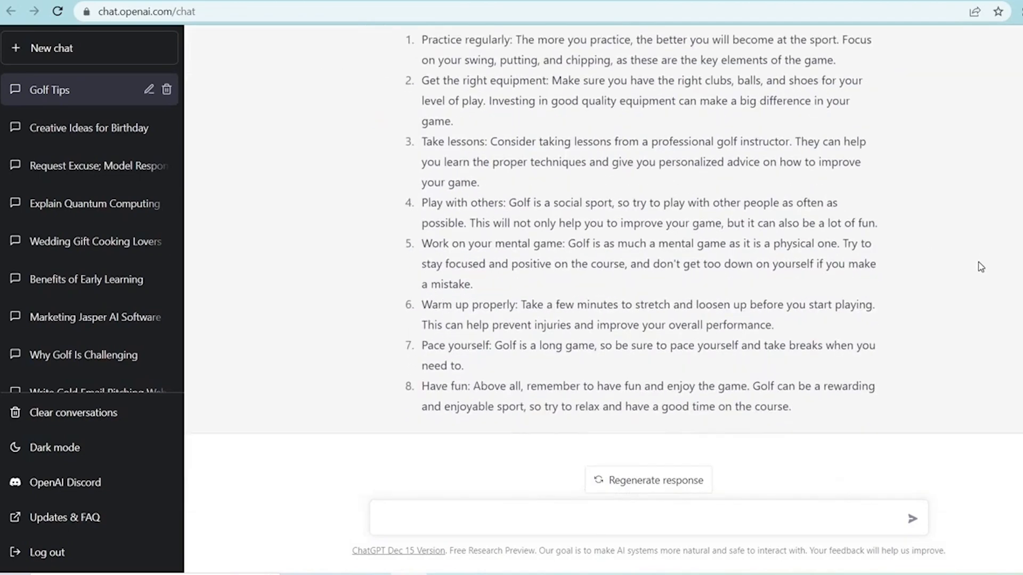
# Send a follow-up asking ChatGPT to continue with more tips, yielding tips 9 through 15.
pyautogui.click(648, 518)
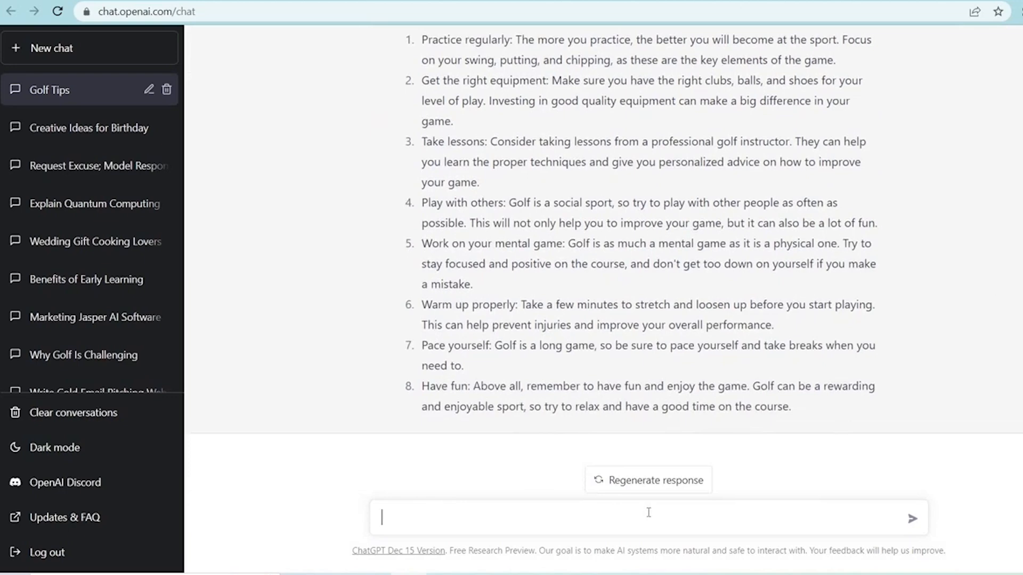
pyautogui.write('continue giving more great t')
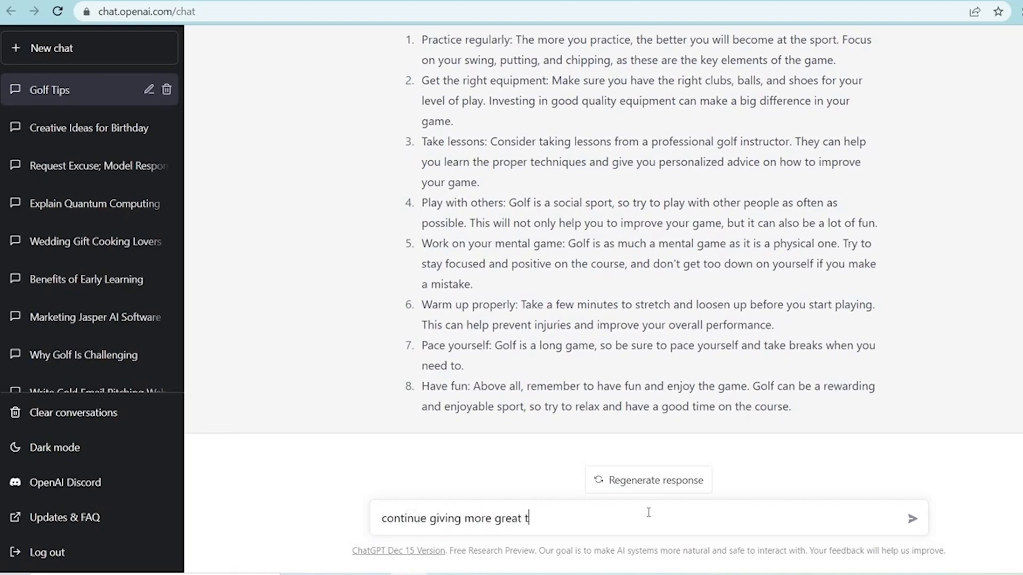
pyautogui.write('ips')
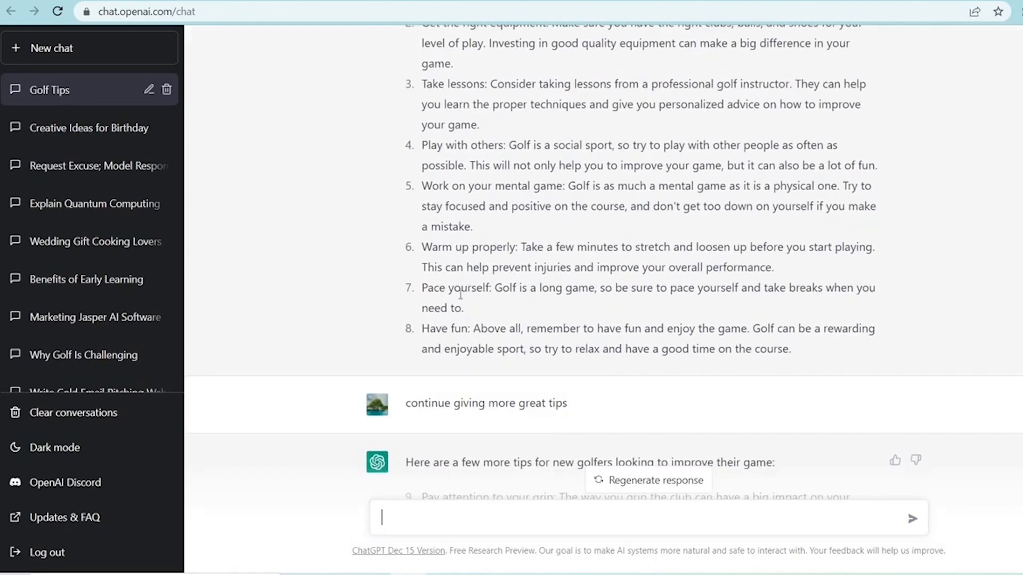
pyautogui.scroll(-3)
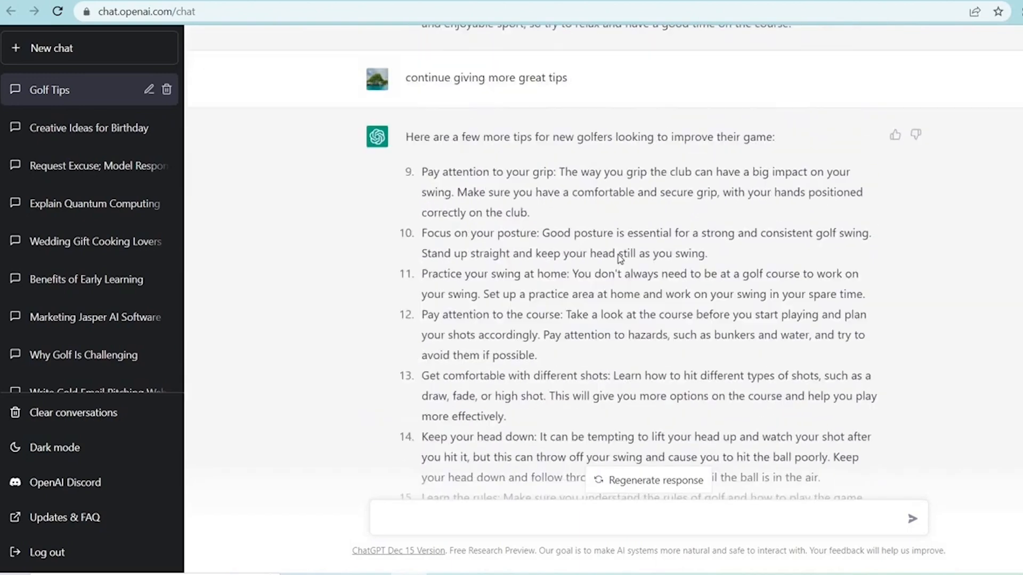
pyautogui.scroll(-3)
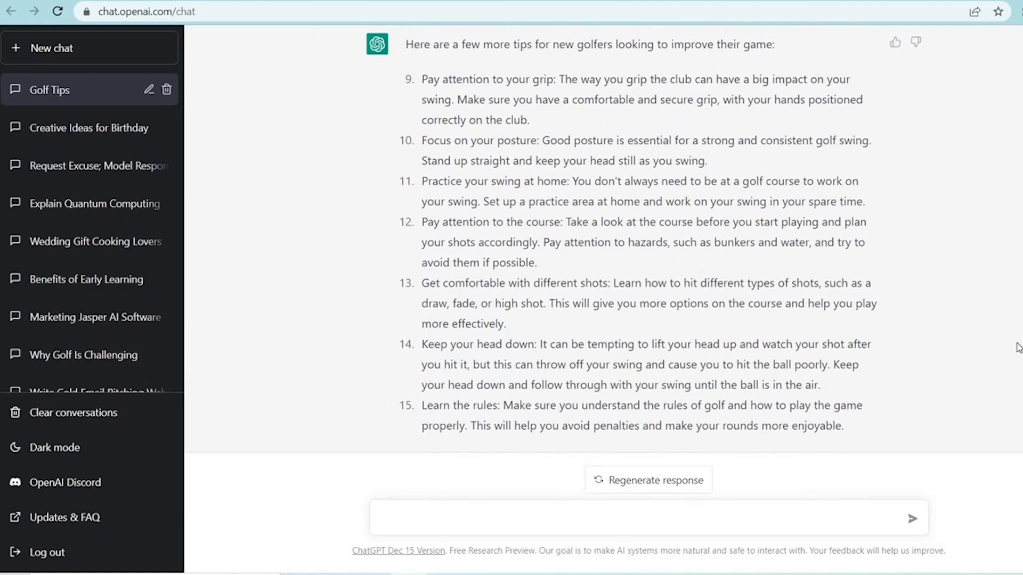
pyautogui.moveTo(1010, 340)
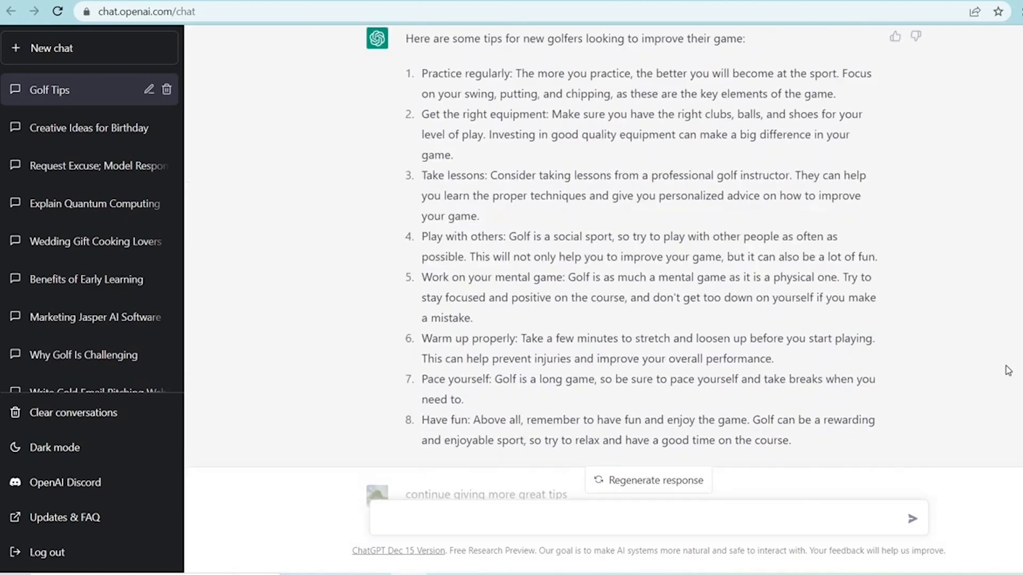
pyautogui.click(656, 480)
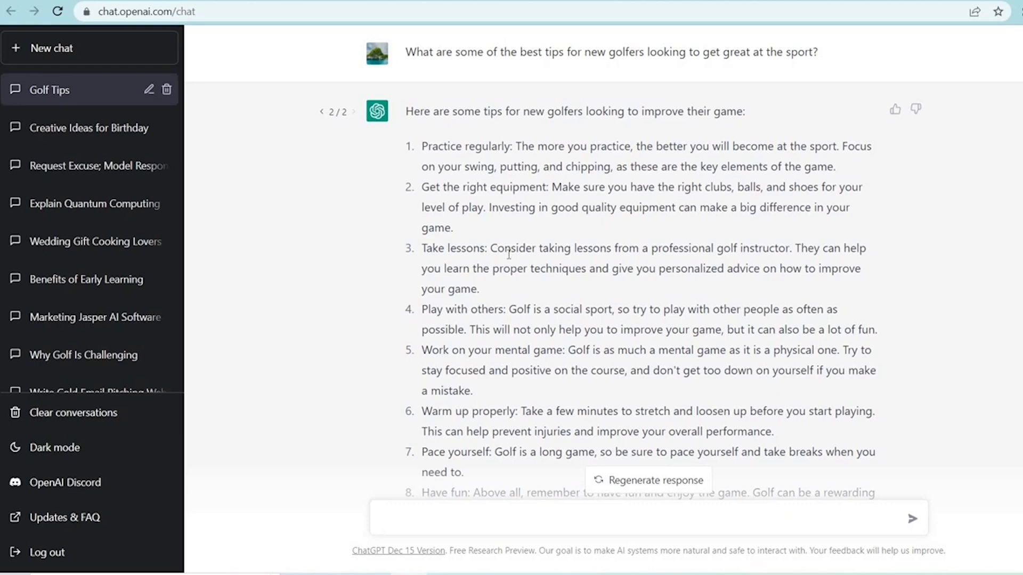
# Draft a follow-up asking whether it is worth it to take lessons from a professional golf instructor.
pyautogui.moveTo(490, 248); pyautogui.dragTo(780, 248)
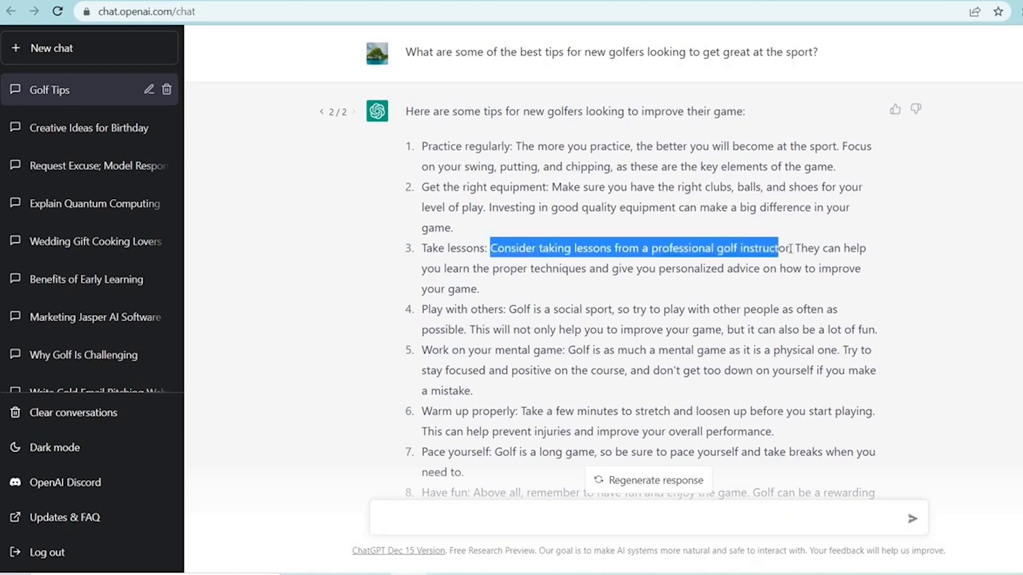
pyautogui.click(562, 518)
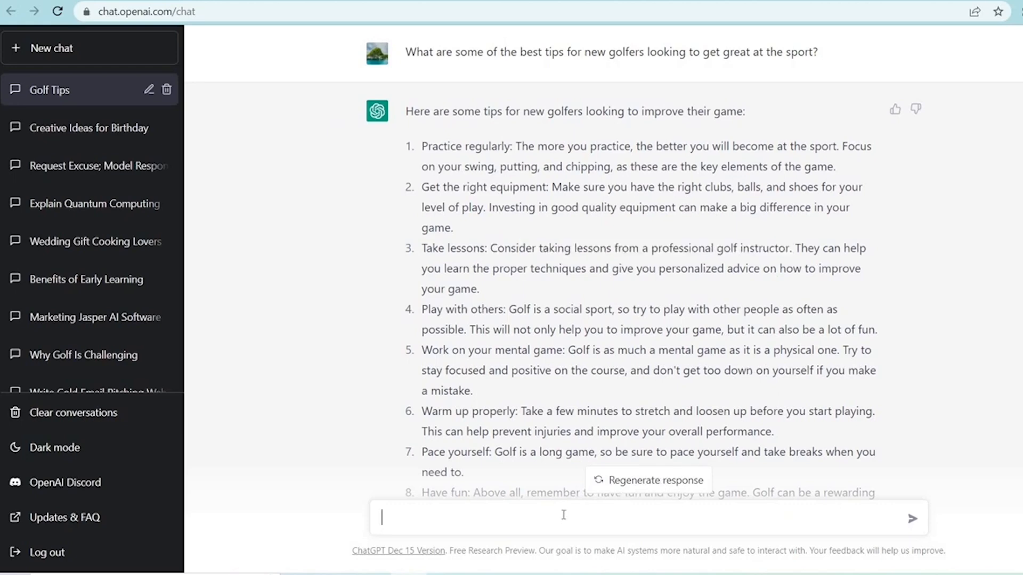
pyautogui.write('why is')
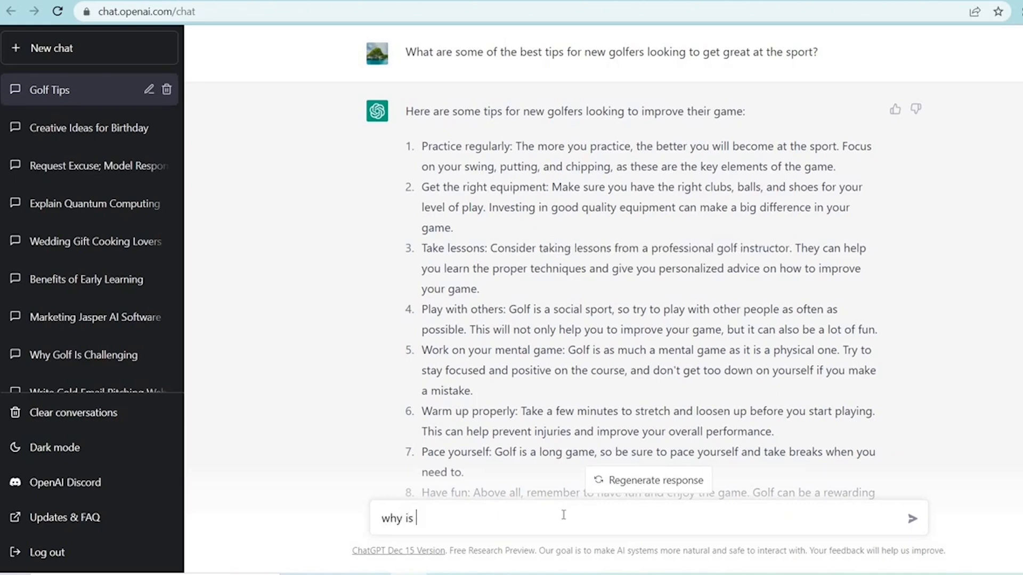
pyautogui.press('Backspace')
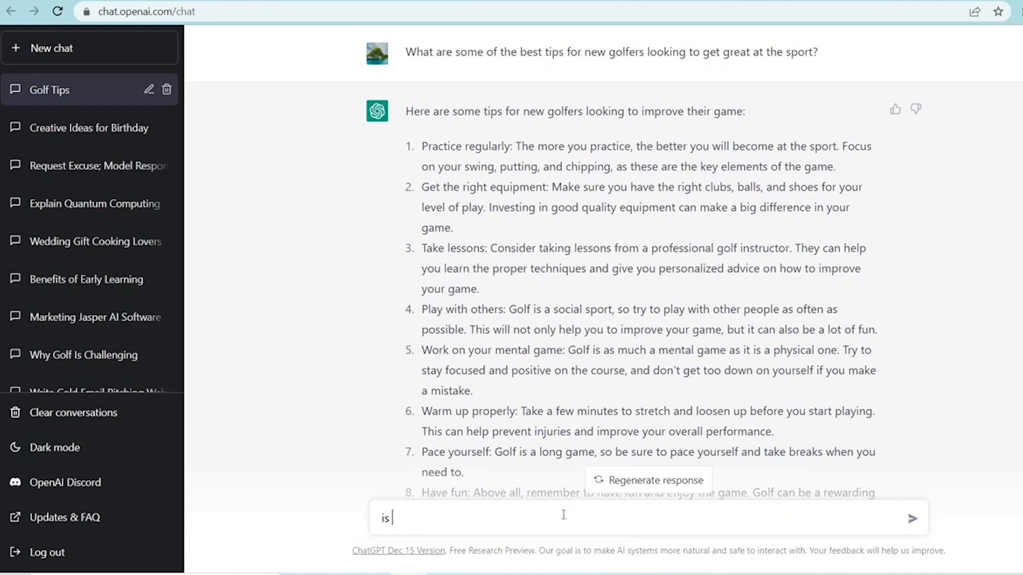
pyautogui.write('it worth it to')
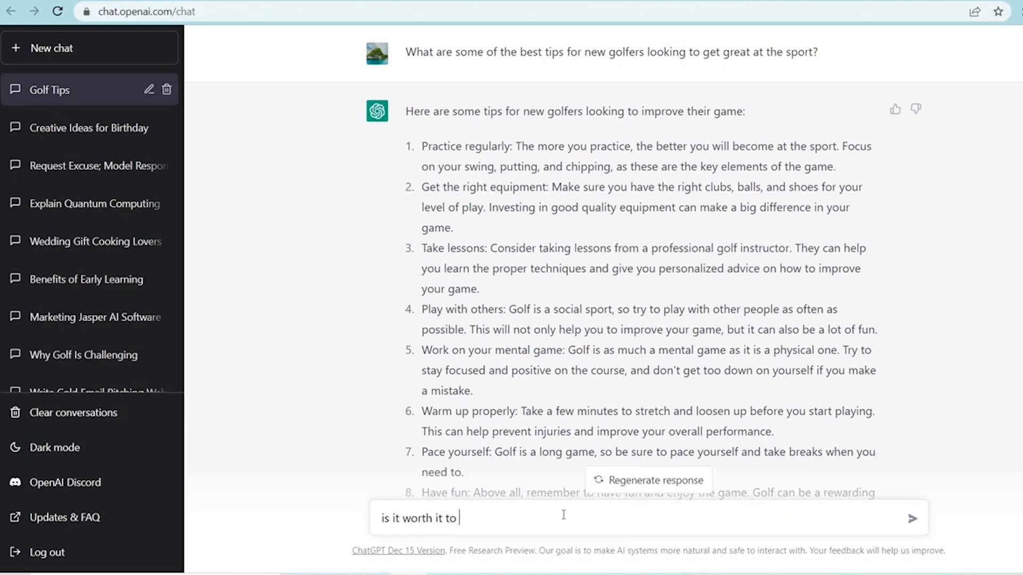
pyautogui.write('Consider taking lessons from a professional golf instructor')
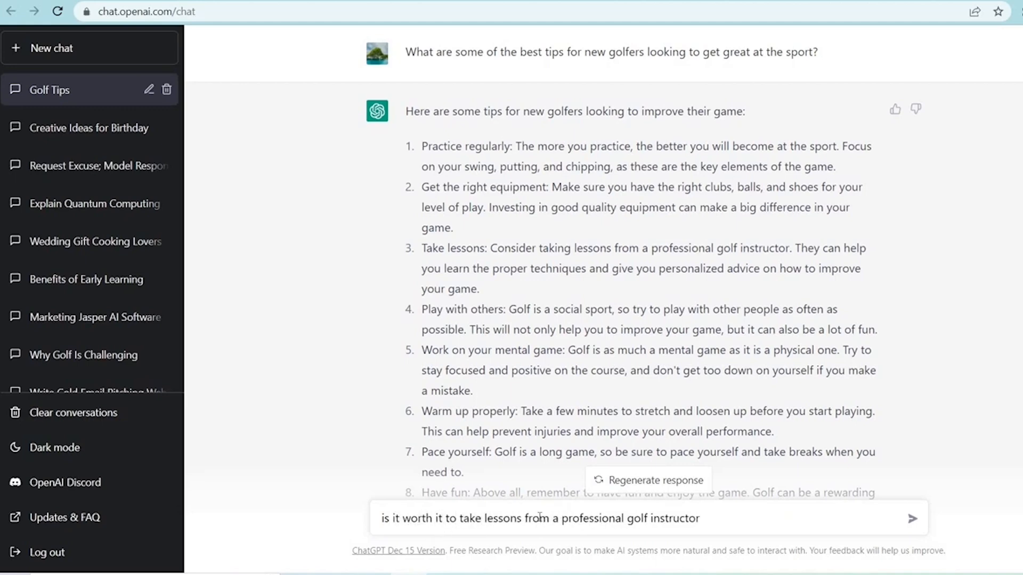
pyautogui.scroll(-3)
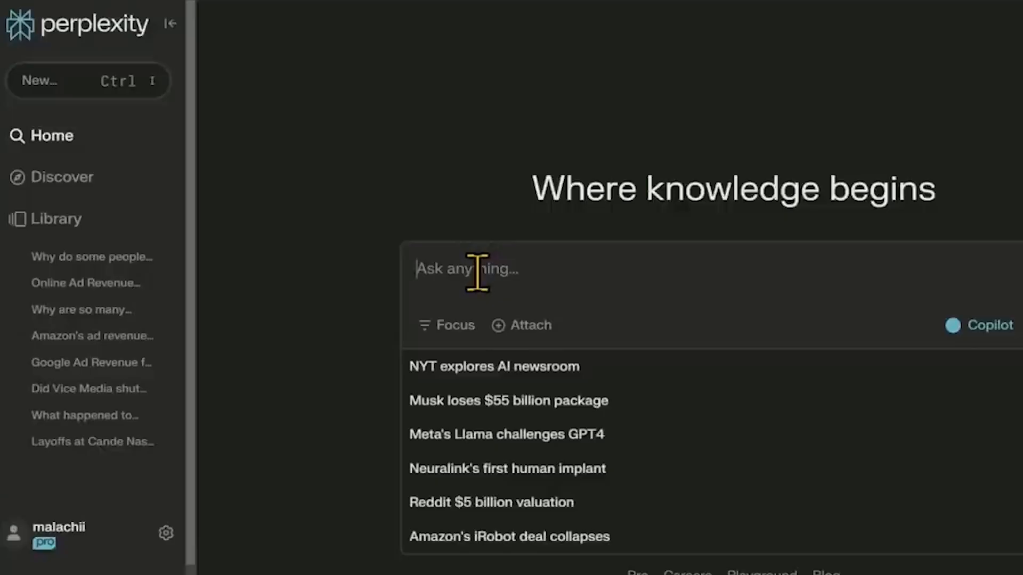
# Enter the query 'figure AI talking to OpenAI and microsoft about deal' in Perplexity's Ask anything box.
pyautogui.write('figure AI.')
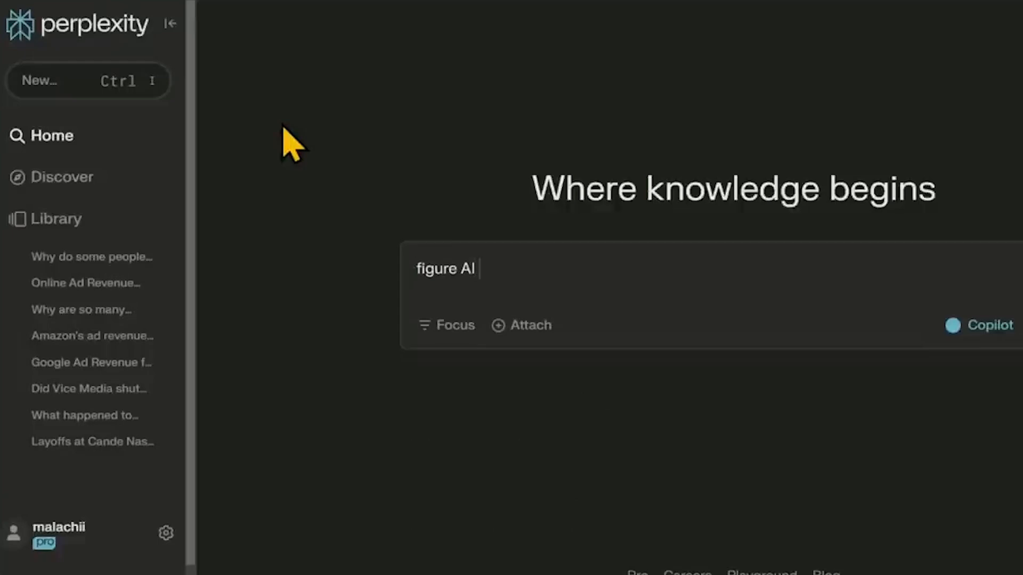
pyautogui.write('talking to OpenAI and about deal')
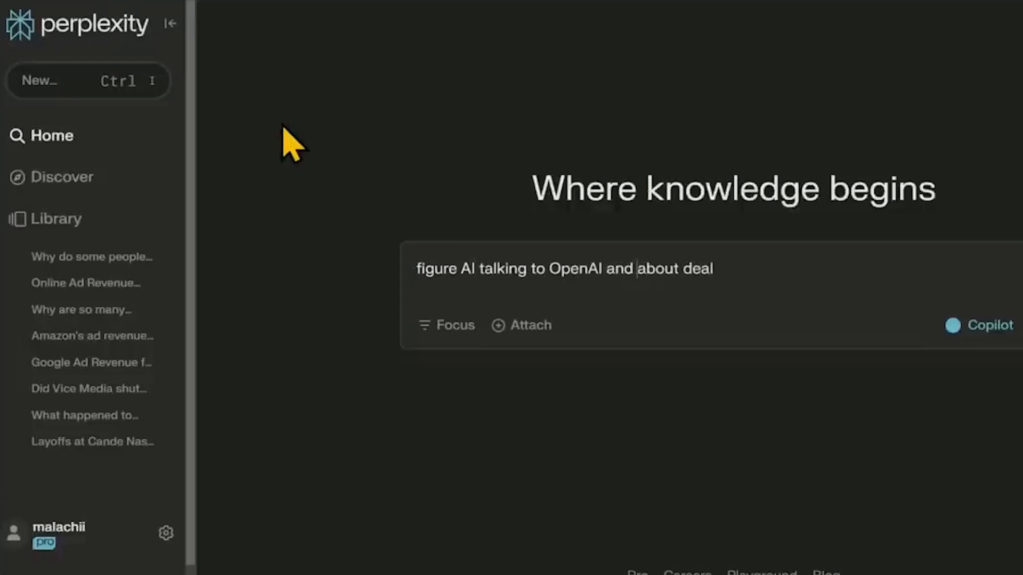
pyautogui.write('microsoft')
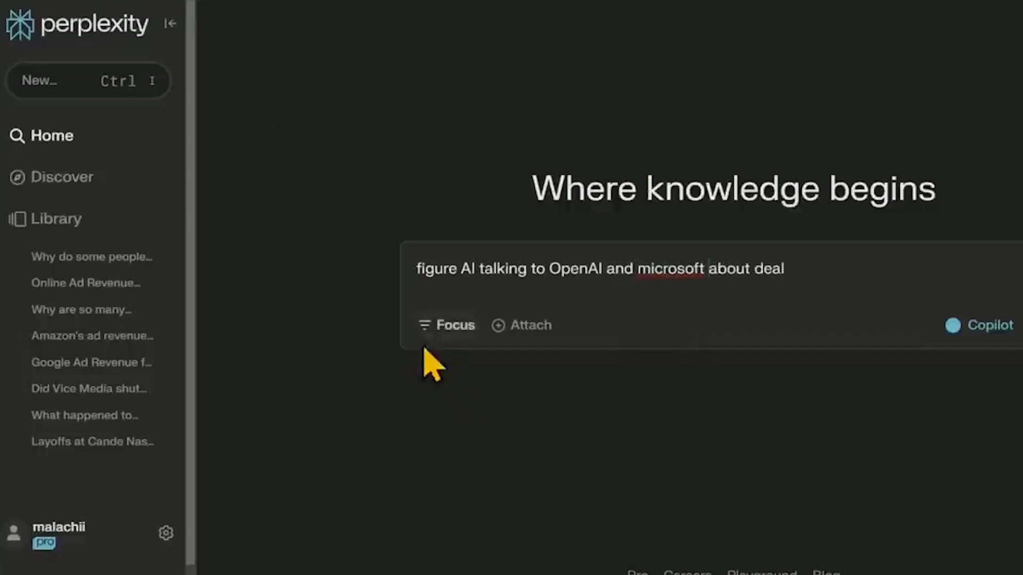
pyautogui.moveTo(473, 382)
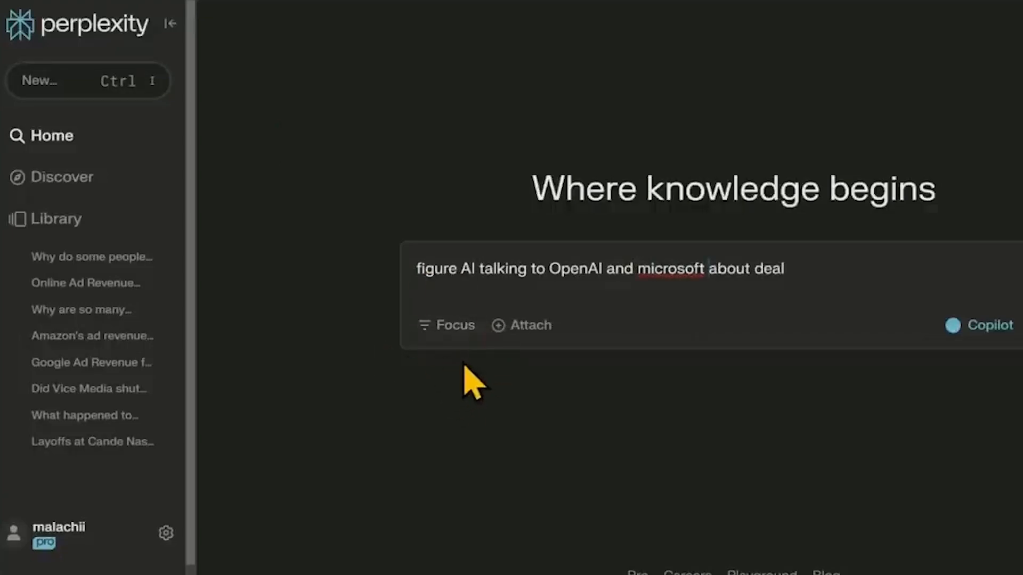
pyautogui.moveTo(353, 319)
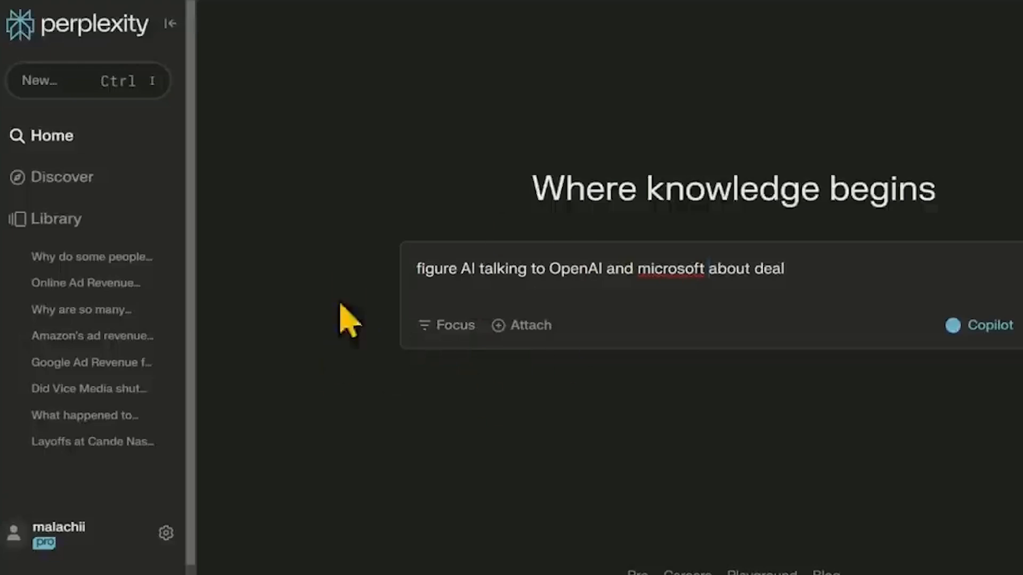
pyautogui.moveTo(519, 365)
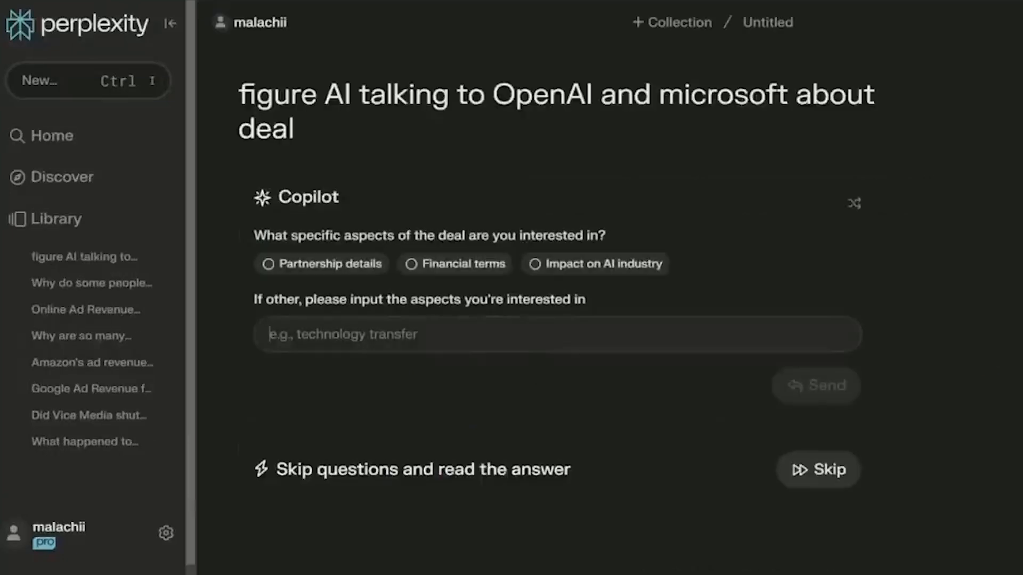
# Skip Copilot's clarifying questions to get the $500 million funding answer and expand all 14 cited sources.
pyautogui.click(817, 470)
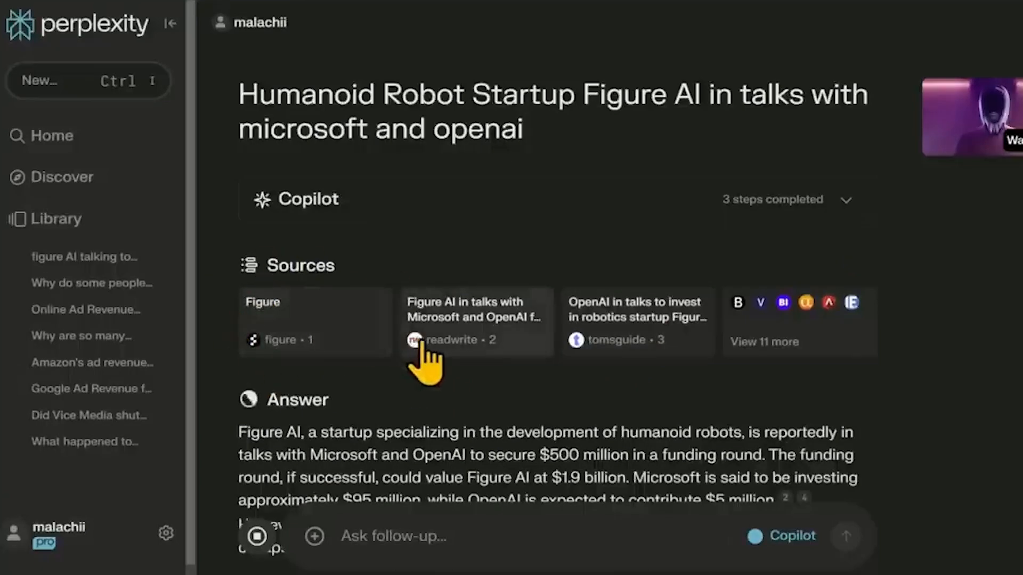
pyautogui.moveTo(567, 381)
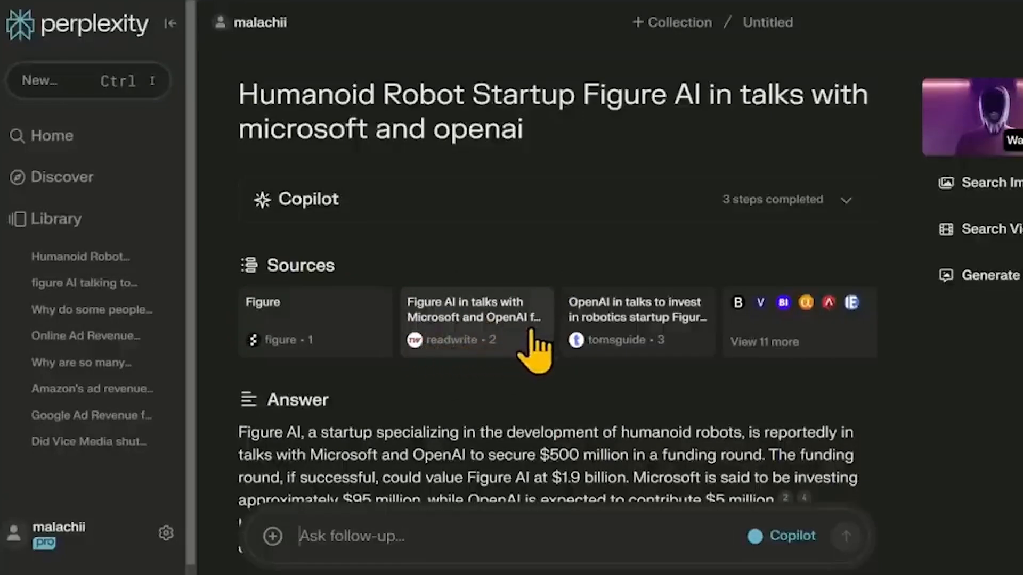
pyautogui.moveTo(610, 366)
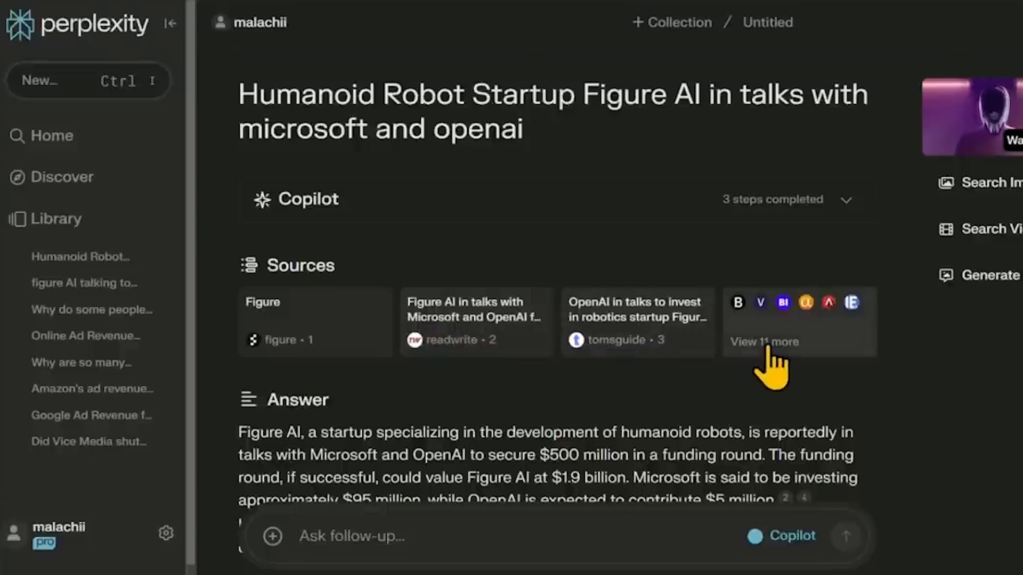
pyautogui.click(759, 342)
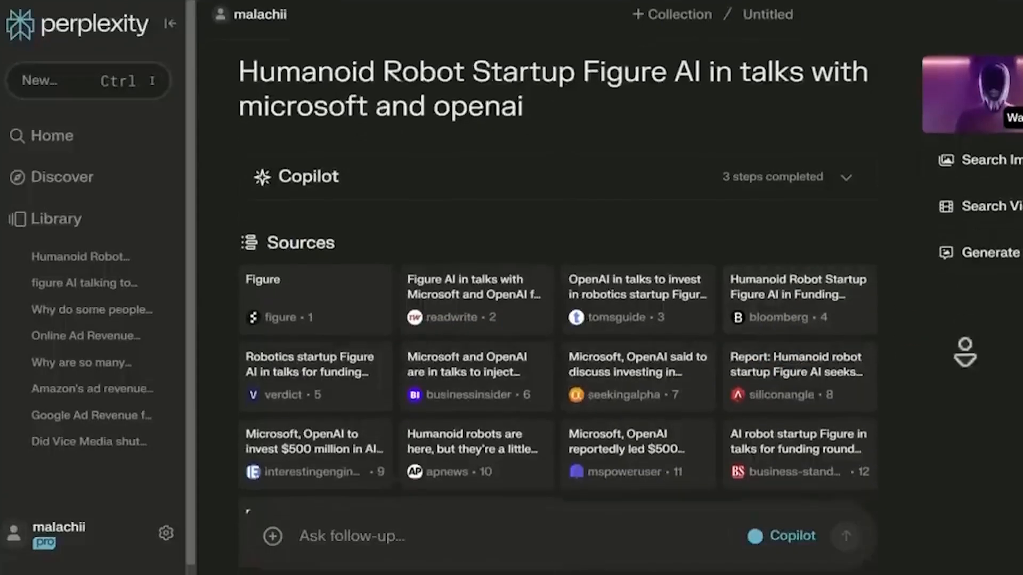
pyautogui.scroll(-3)
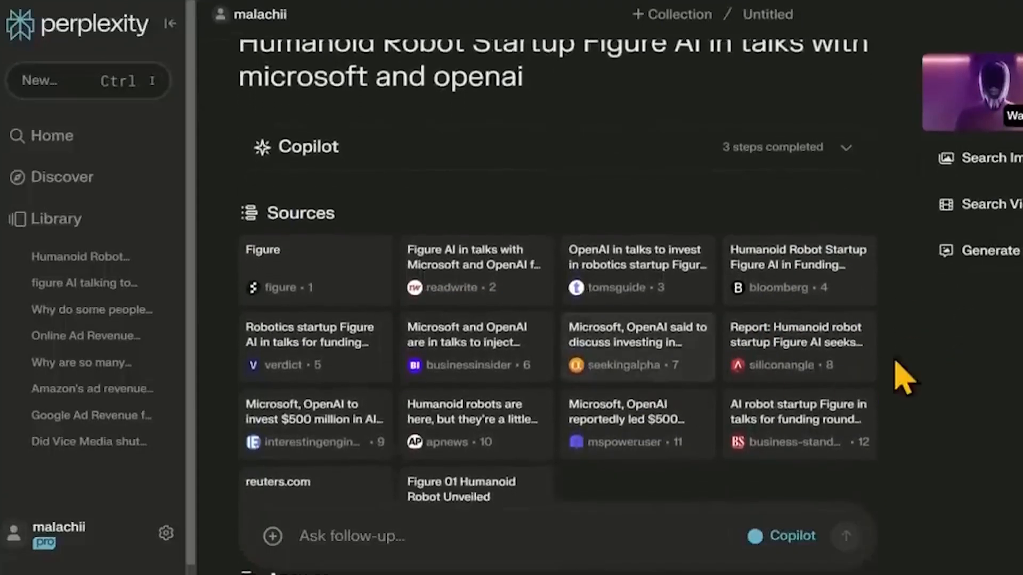
pyautogui.scroll(-3)
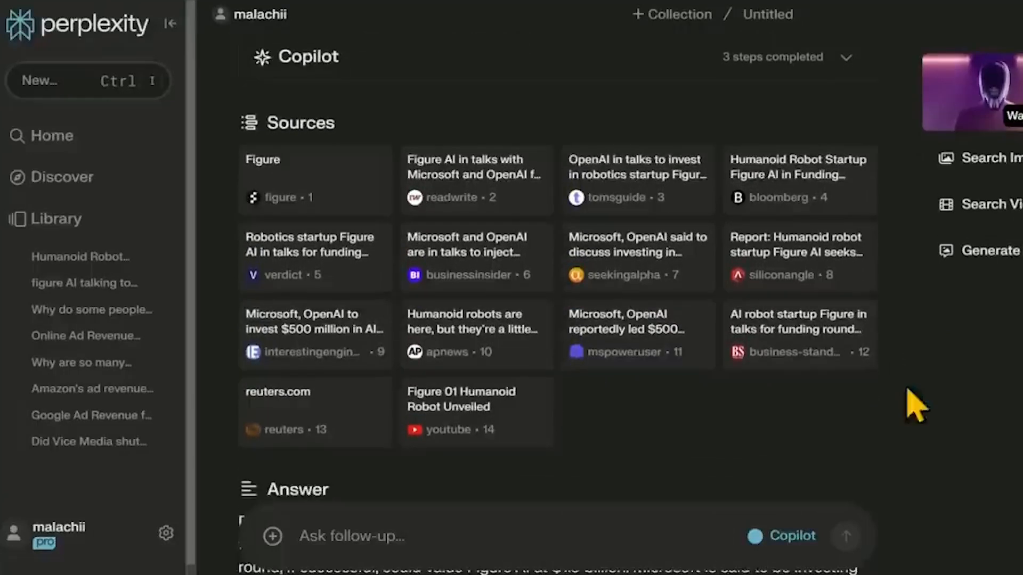
pyautogui.moveTo(809, 414)
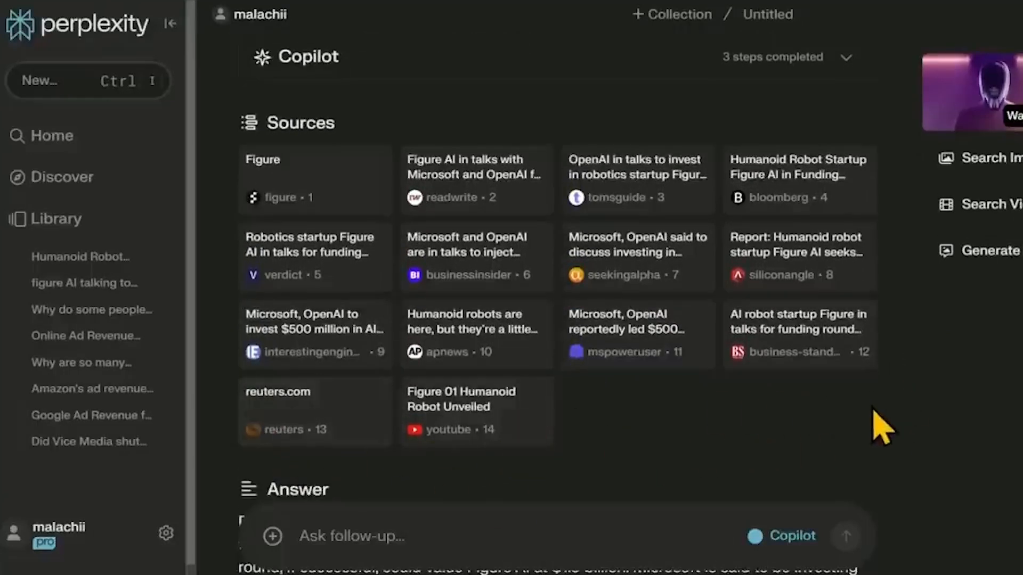
pyautogui.moveTo(891, 424)
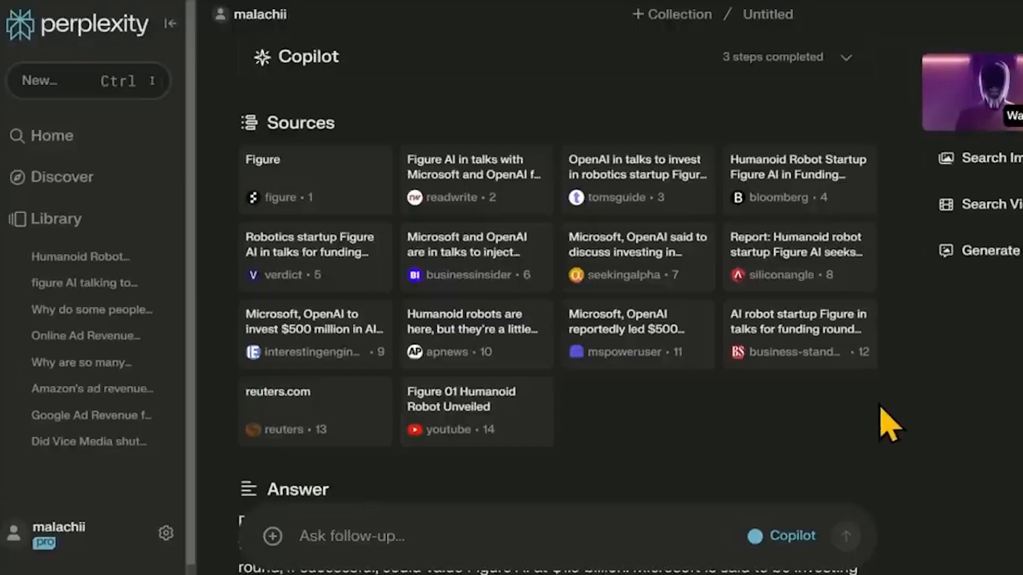
pyautogui.moveTo(658, 459)
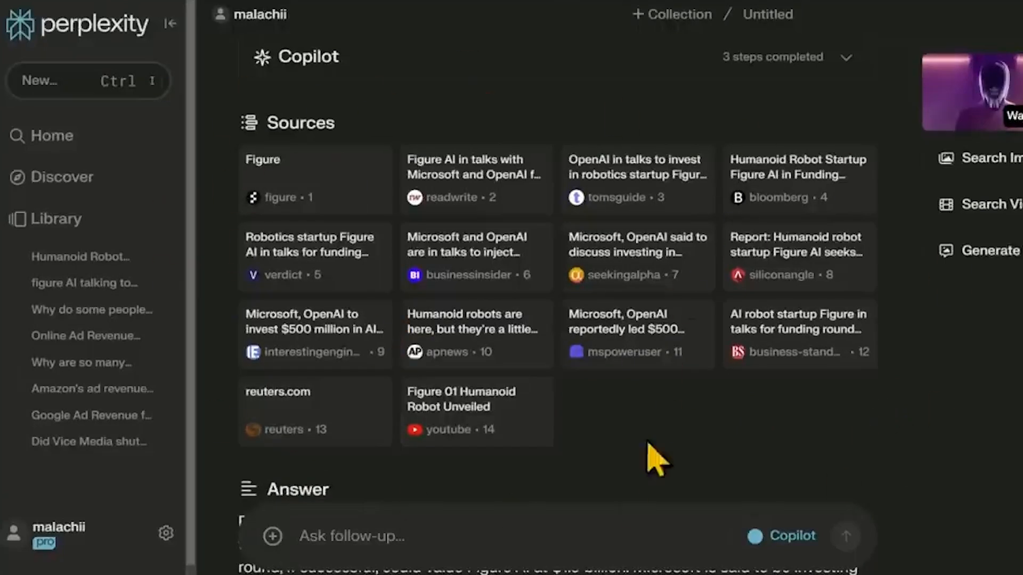
# Highlight the answer's Microsoft and OpenAI funding details and the reported $1.9 billion valuation.
pyautogui.scroll(-3)
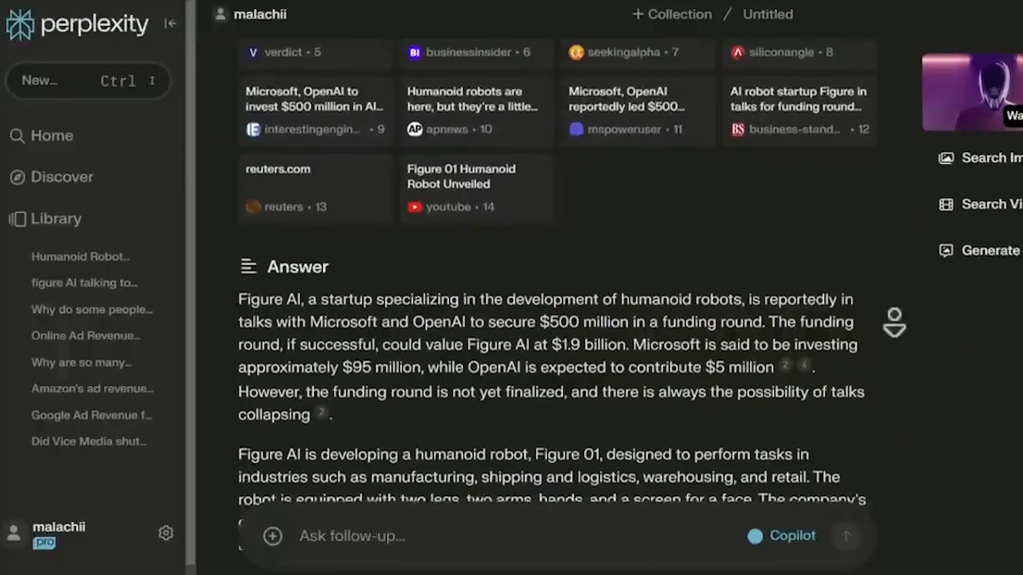
pyautogui.scroll(-3)
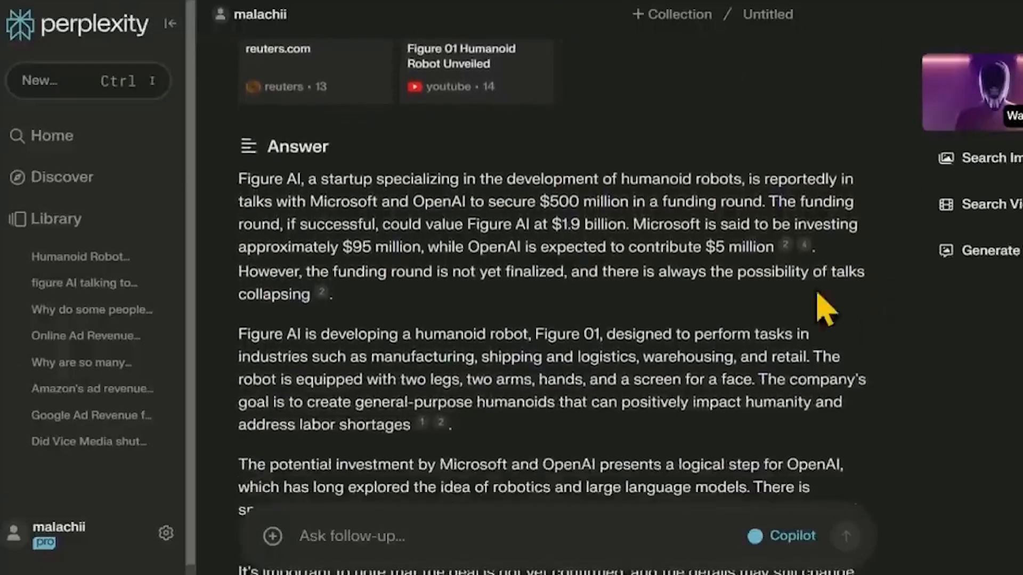
pyautogui.moveTo(384, 179); pyautogui.dragTo(721, 179)
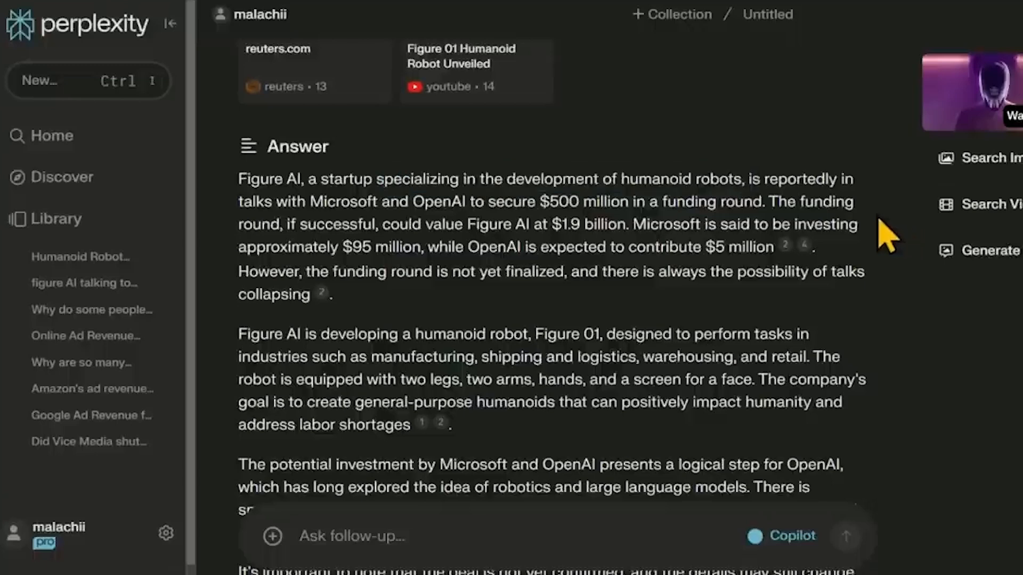
pyautogui.moveTo(337, 201); pyautogui.dragTo(522, 201)
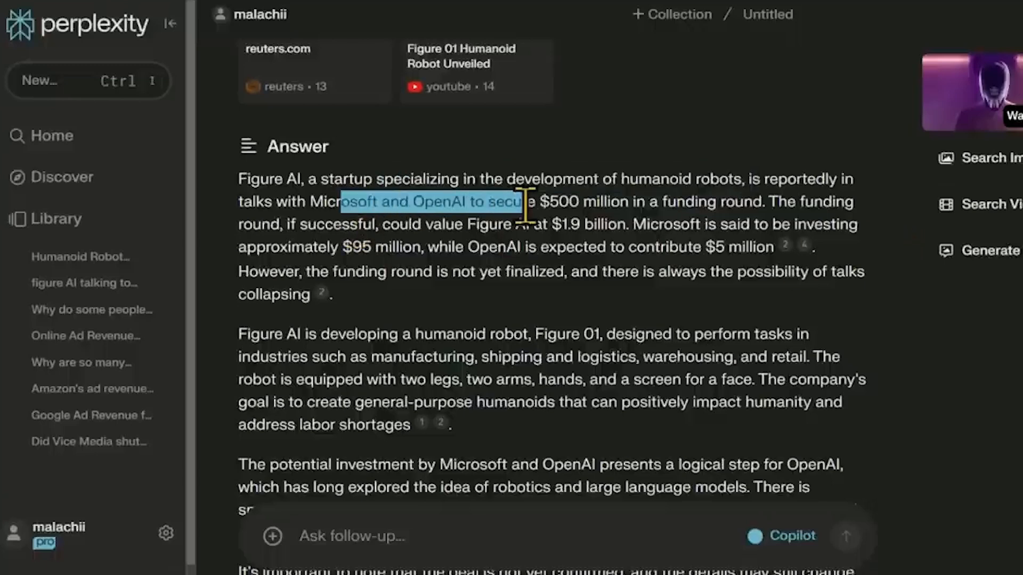
pyautogui.moveTo(529, 201); pyautogui.dragTo(762, 202)
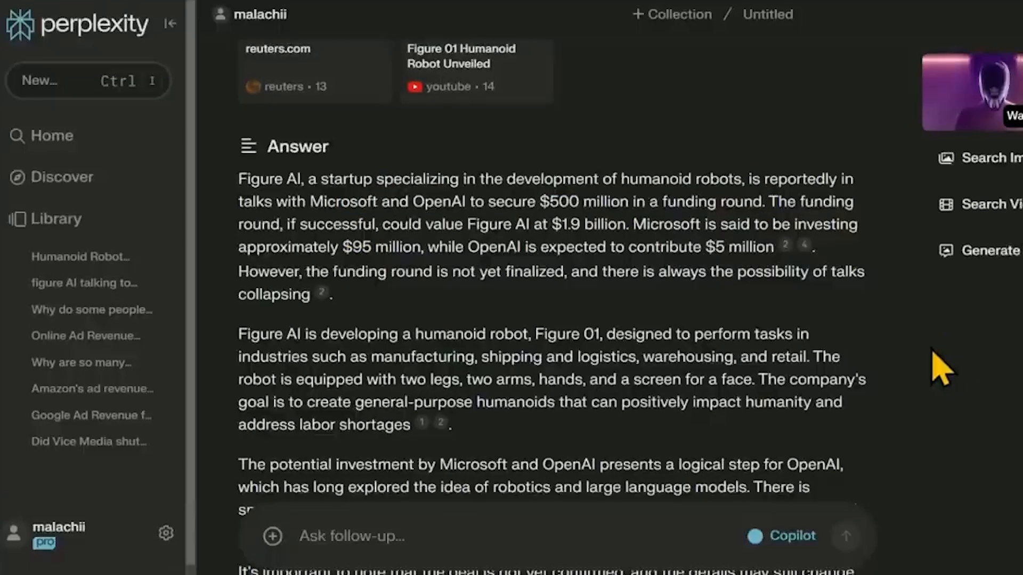
pyautogui.doubleClick(586, 224)
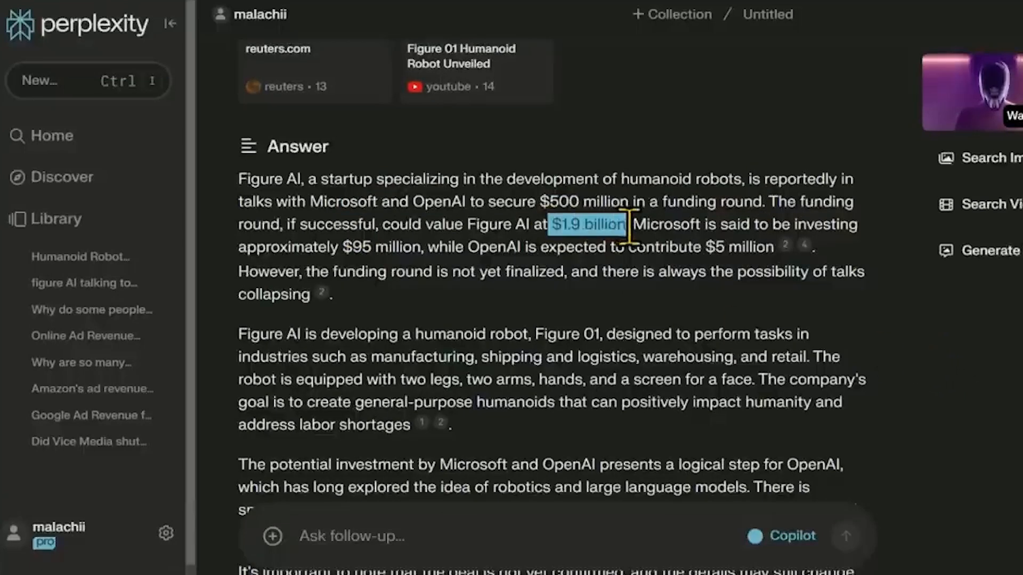
pyautogui.moveTo(949, 431)
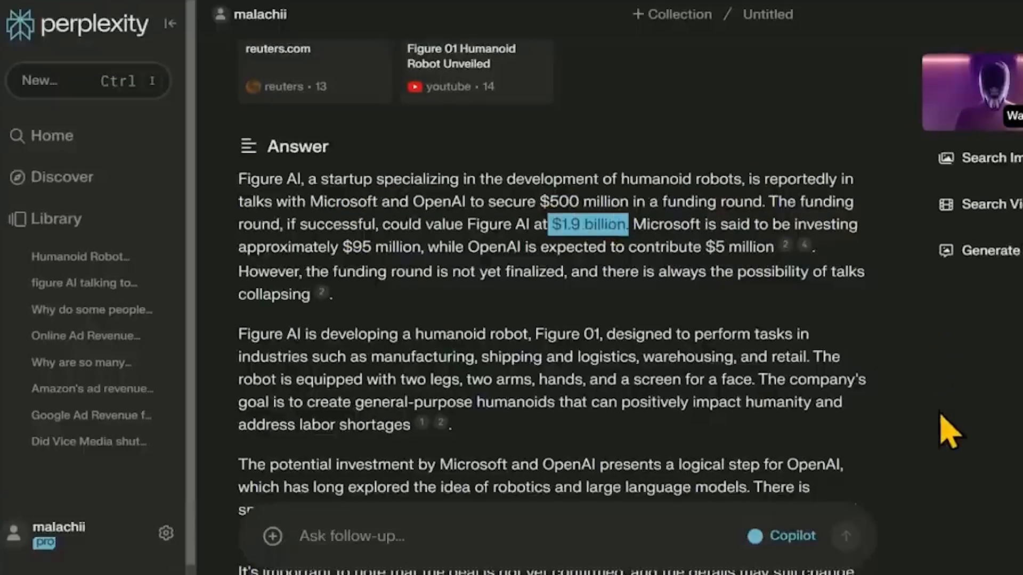